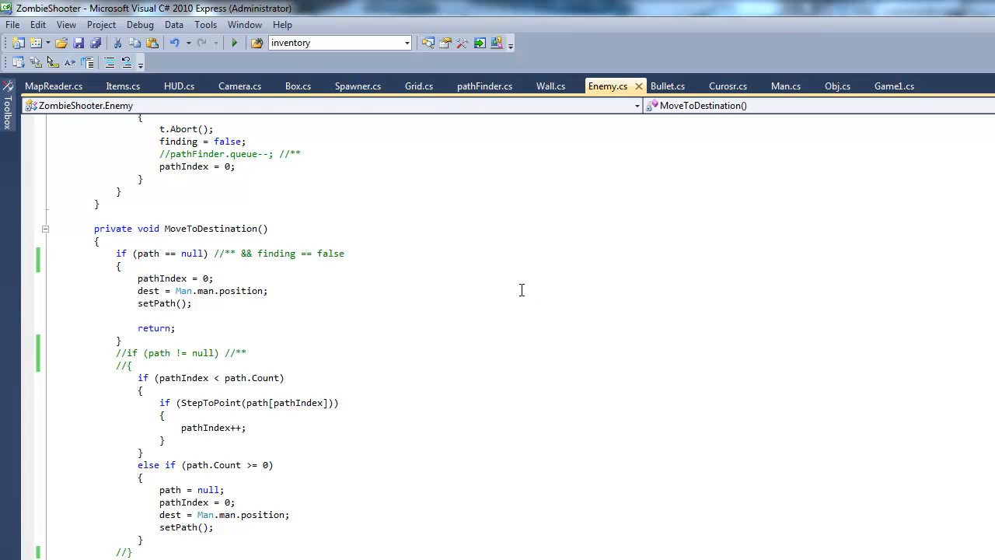
mouse_move(414, 237)
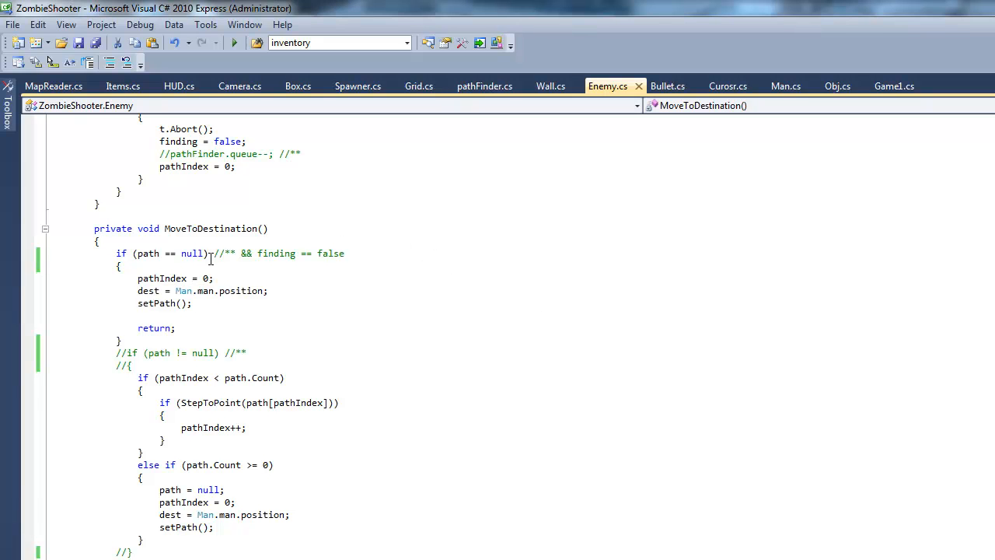
Add '&& finding == false' to MoveToDestination's null-path if condition.
drag(132, 253, 344, 252)
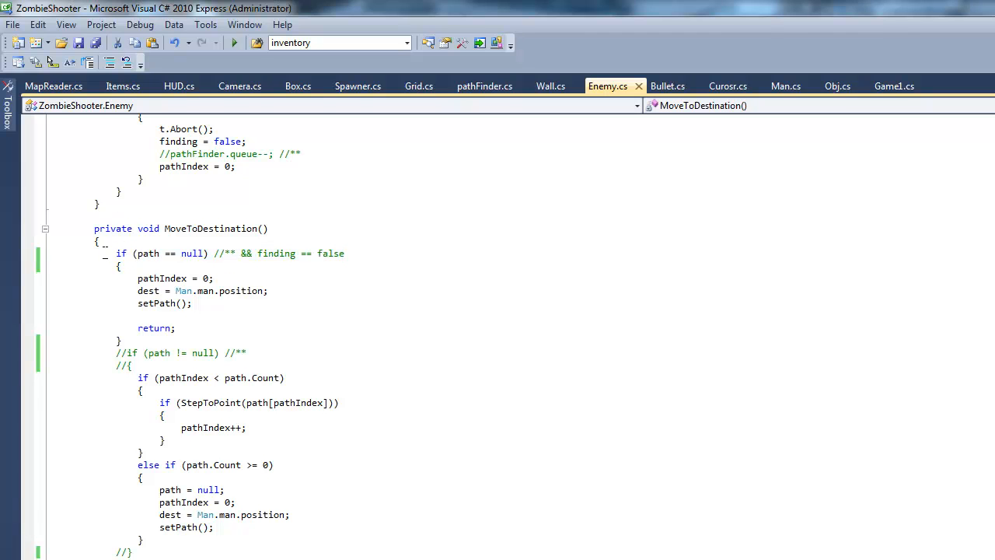
drag(116, 253, 110, 303)
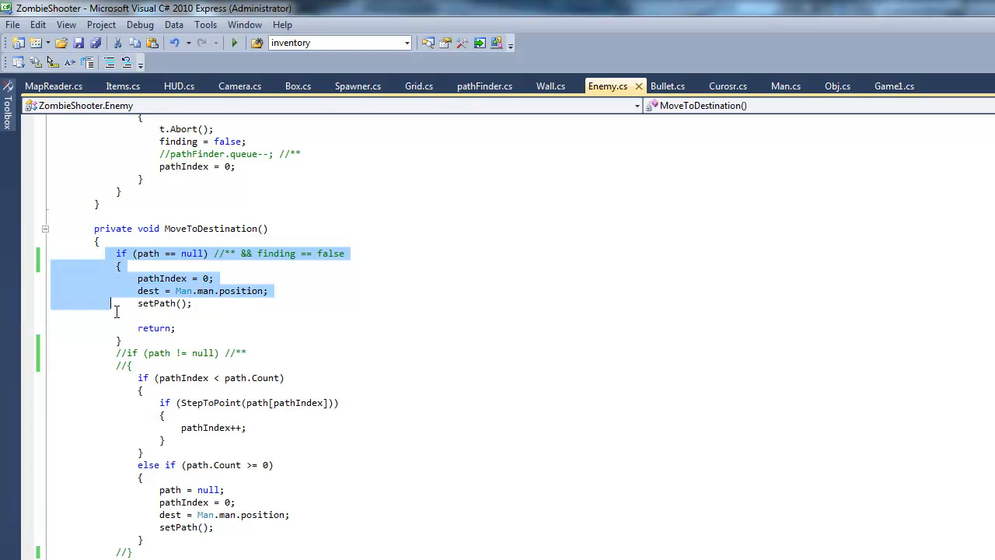
click(103, 299)
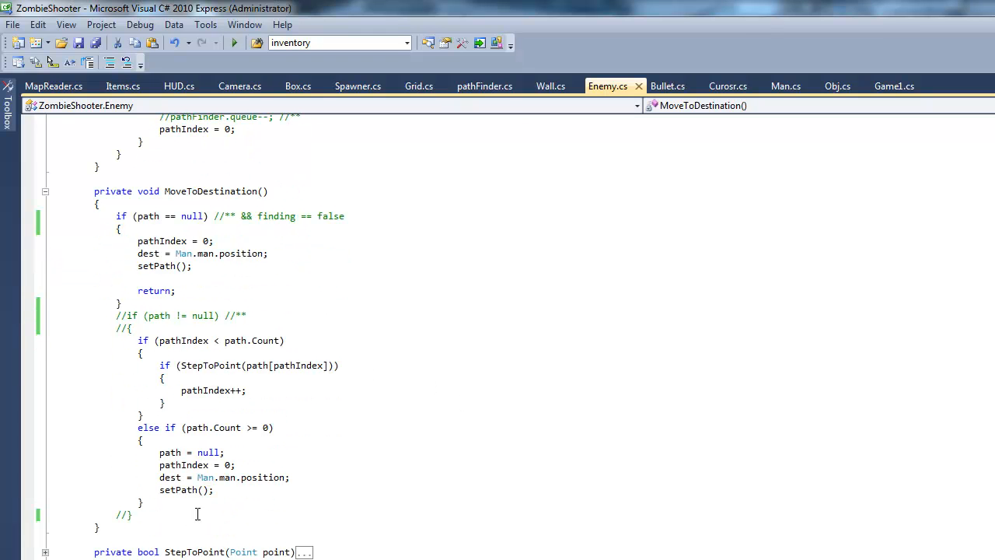
mouse_move(287, 230)
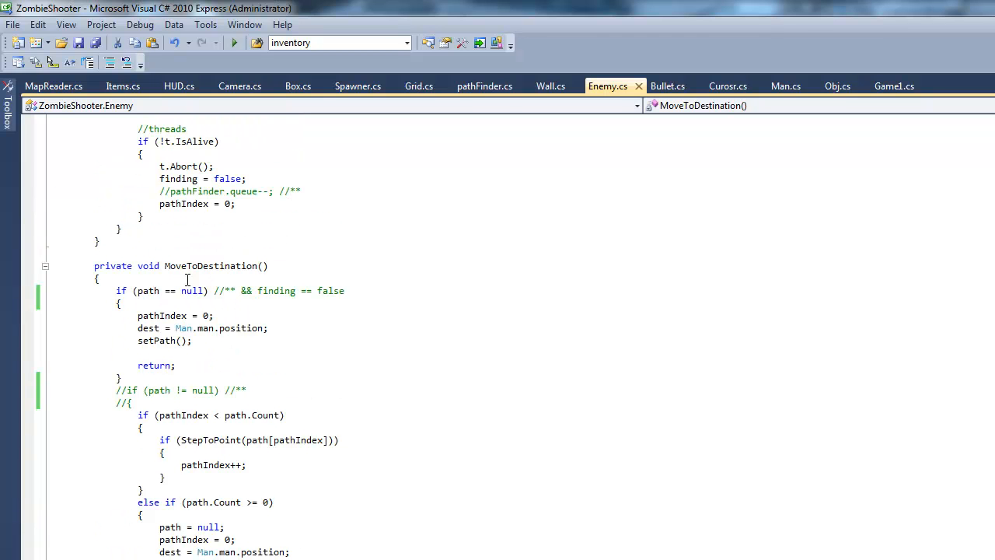
click(95, 254)
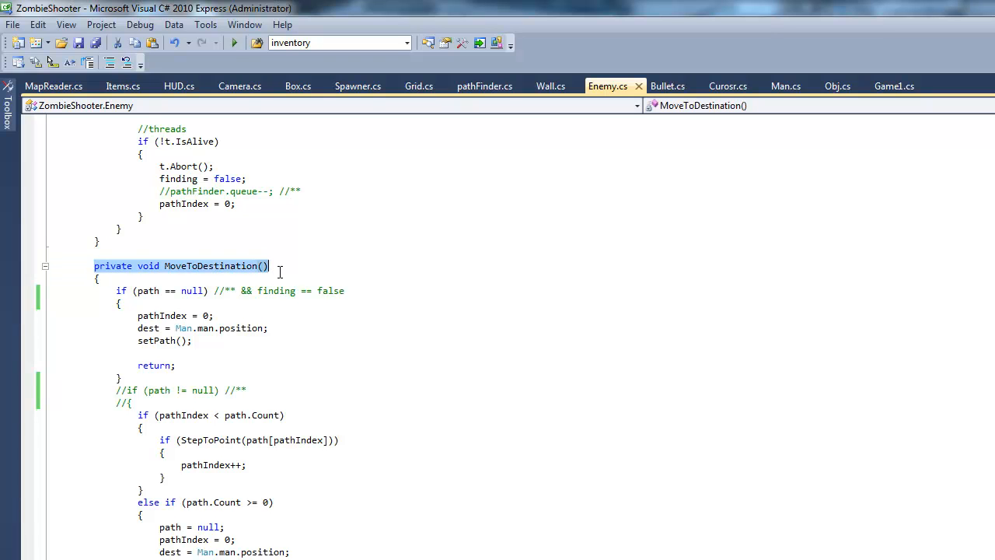
scroll(down, 3)
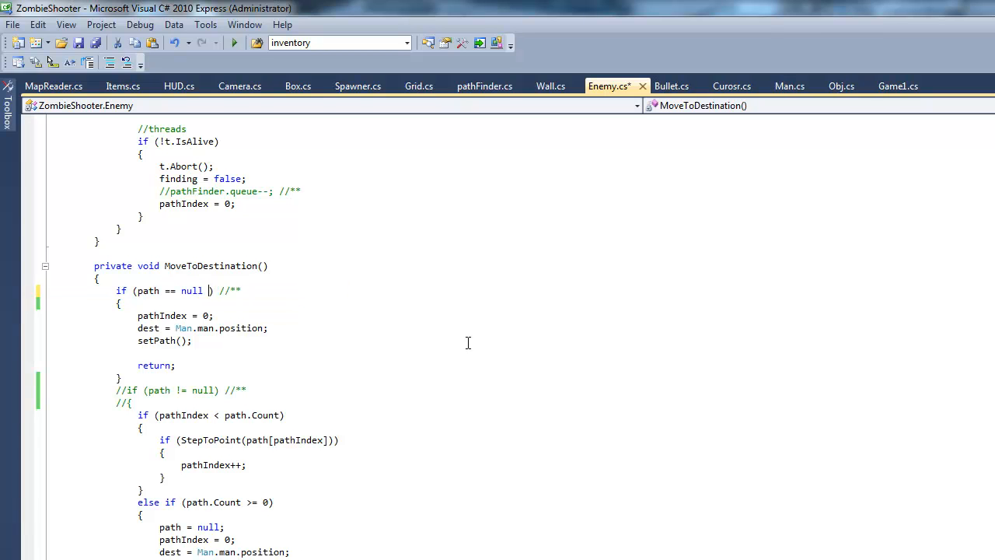
text(&& finding == false)
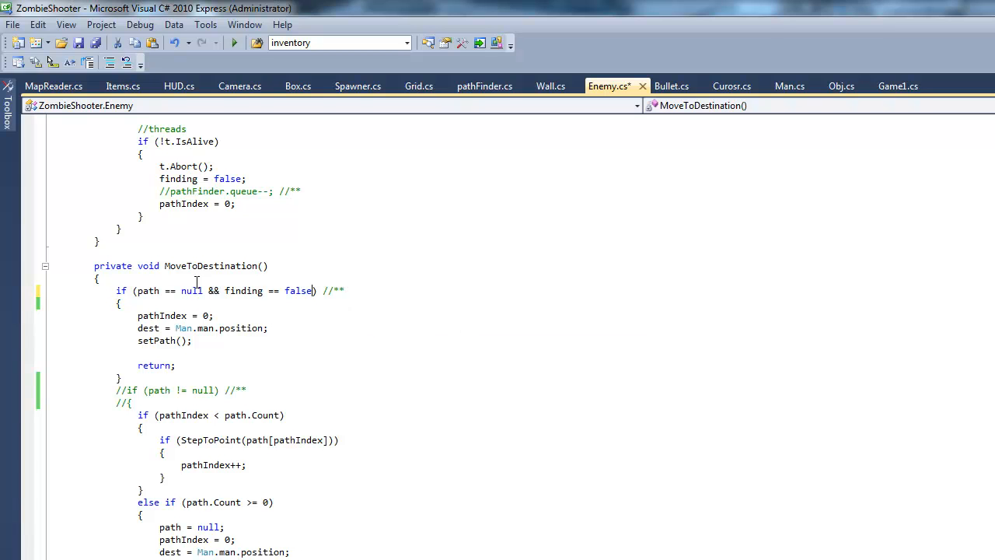
Remove the leftover trailing comment and annotate setPath() with a 'finding a new path' comment.
click(340, 290)
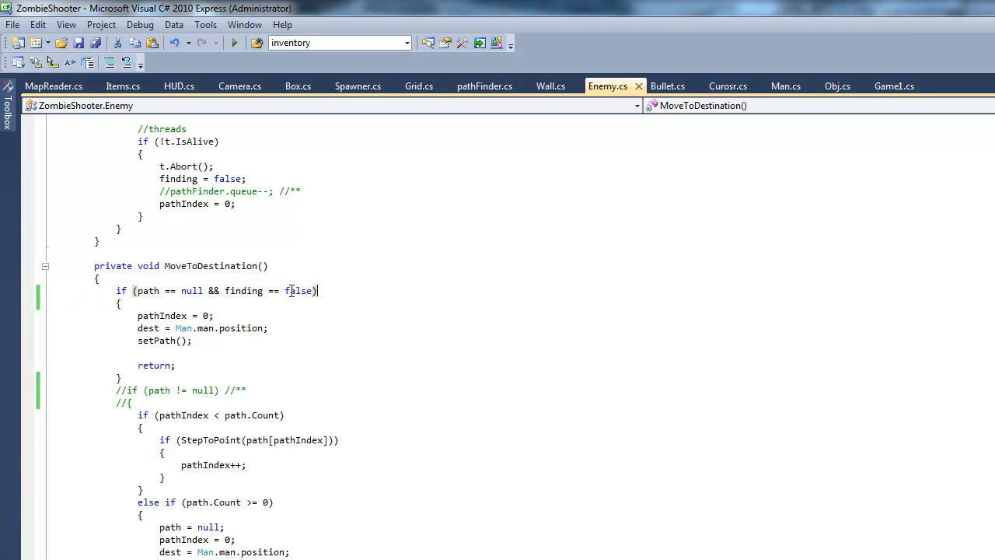
double_click(298, 290)
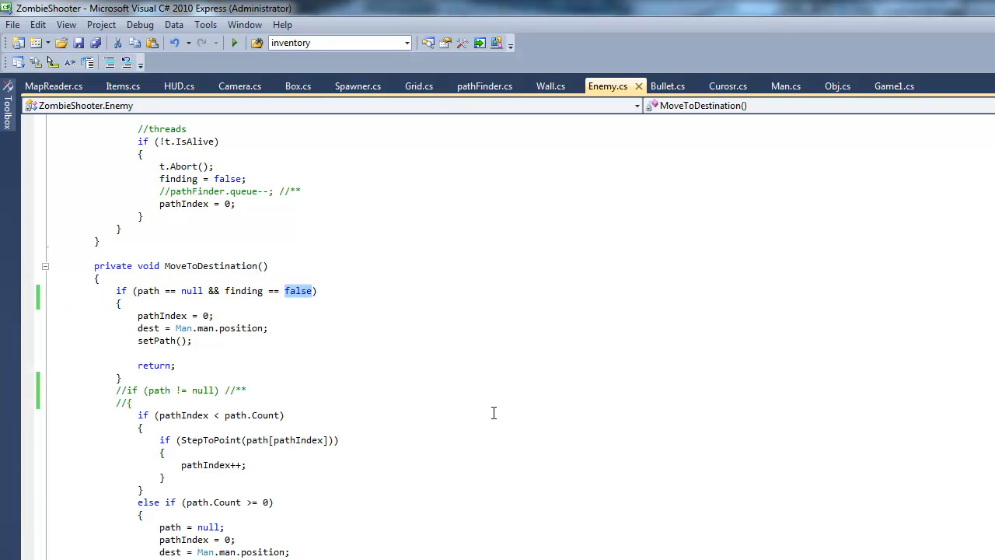
drag(115, 291, 317, 291)
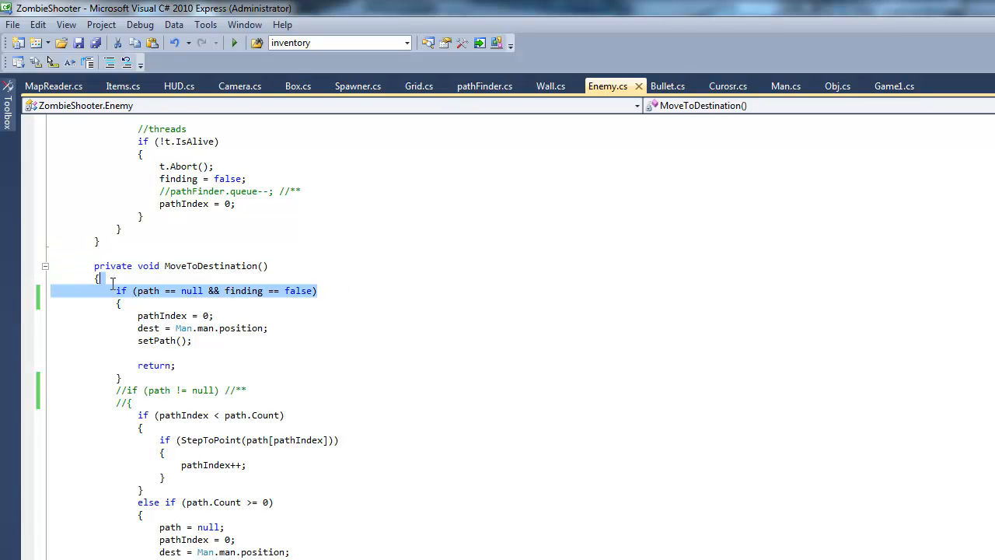
click(317, 290)
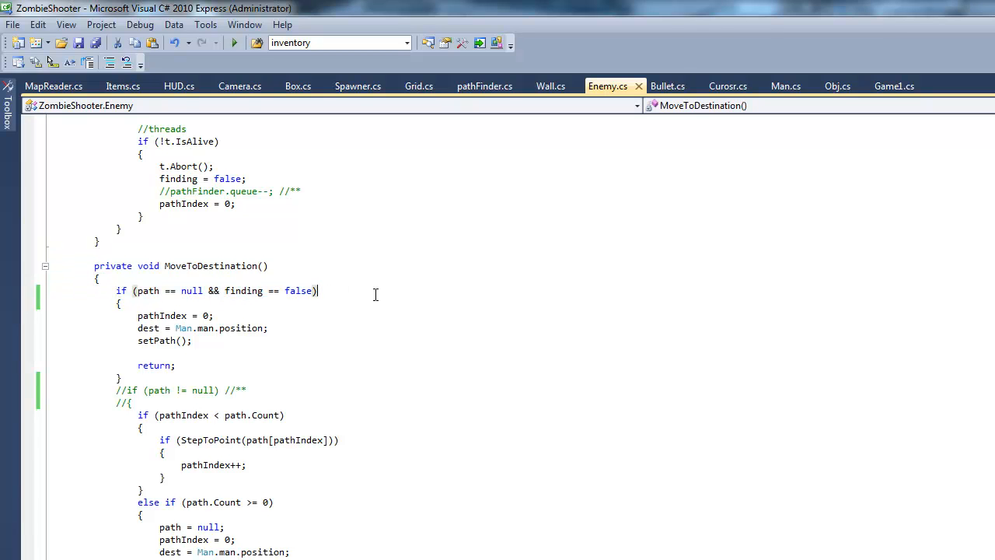
double_click(156, 341)
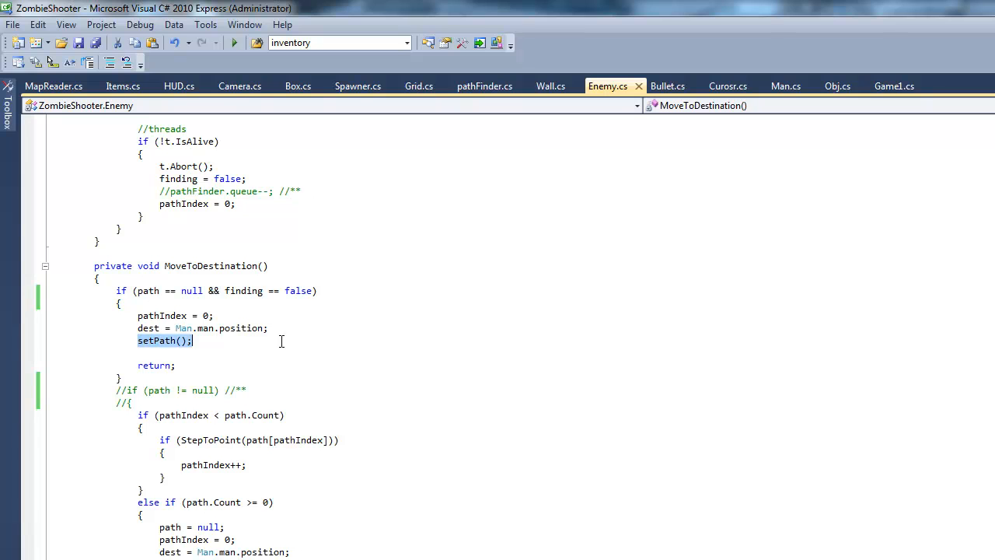
text(//)
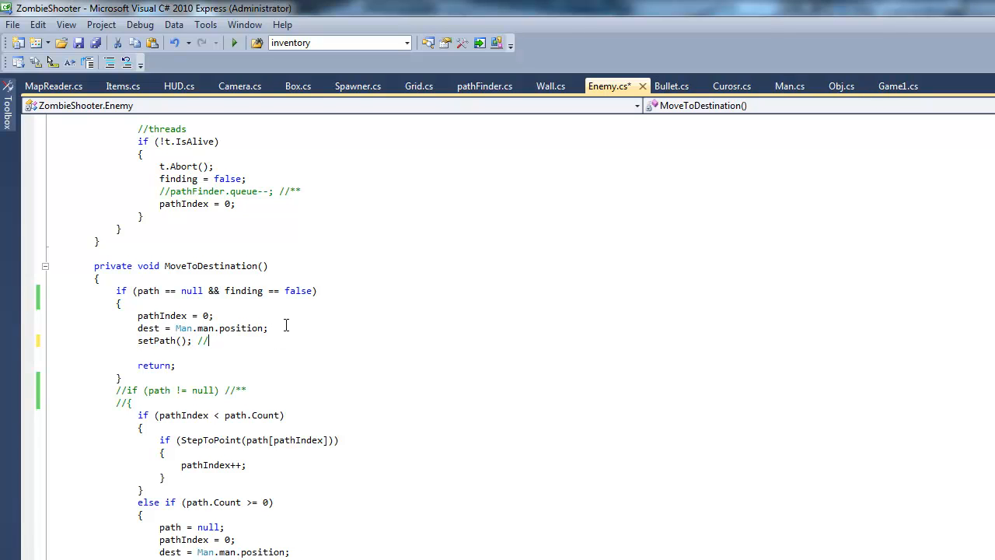
text(finding an)
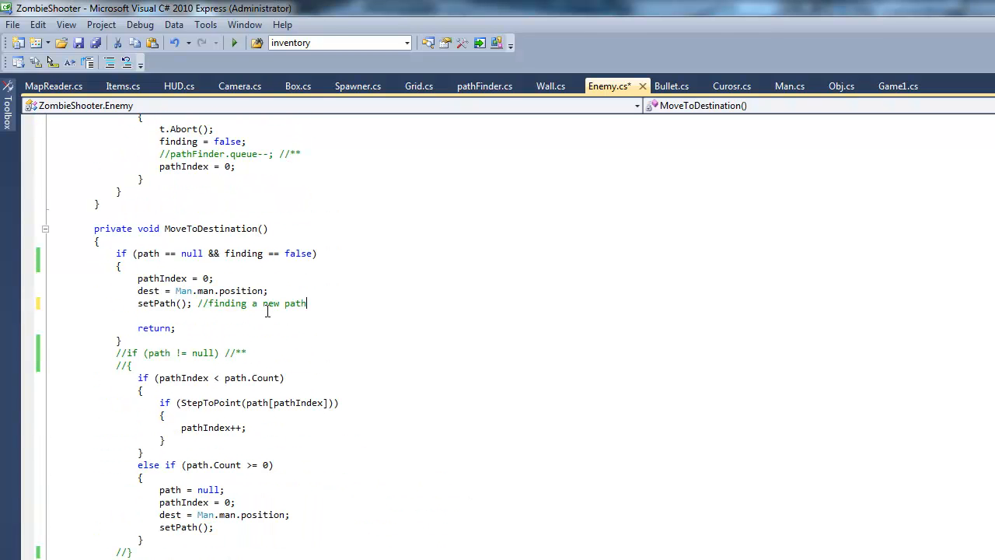
double_click(243, 254)
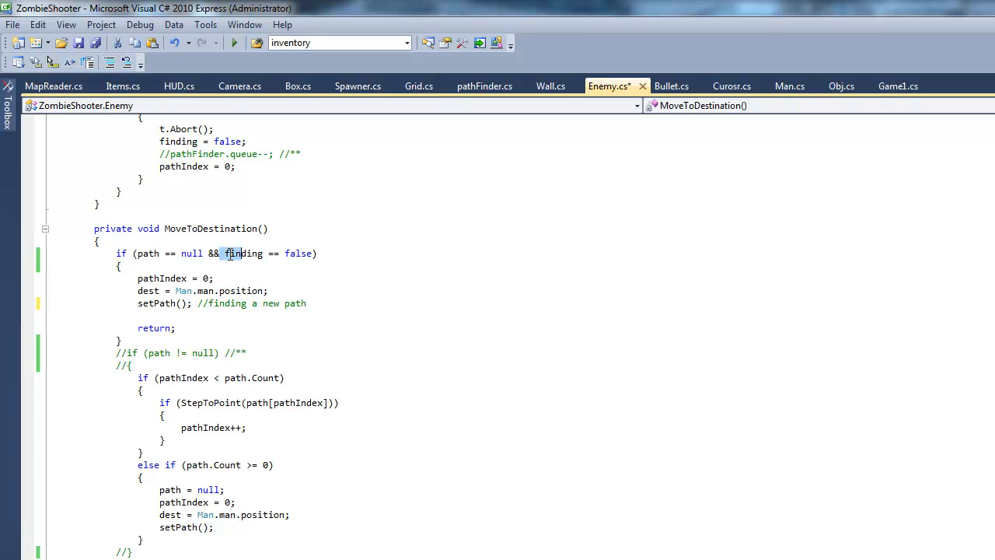
click(320, 303)
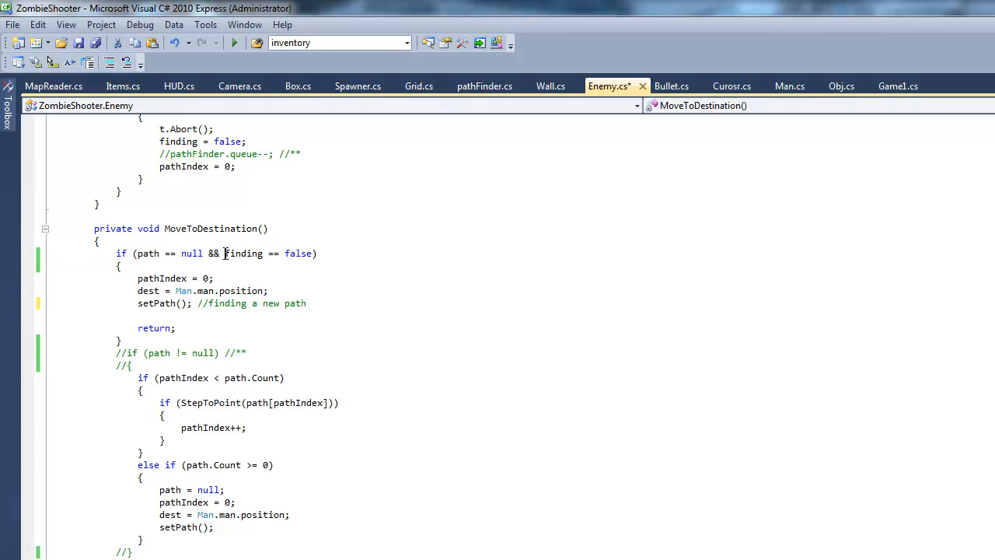
Uncomment the path != null block, save Enemy.cs and bring up ObjectDB.xml in Notepad++.
scroll(down, 3)
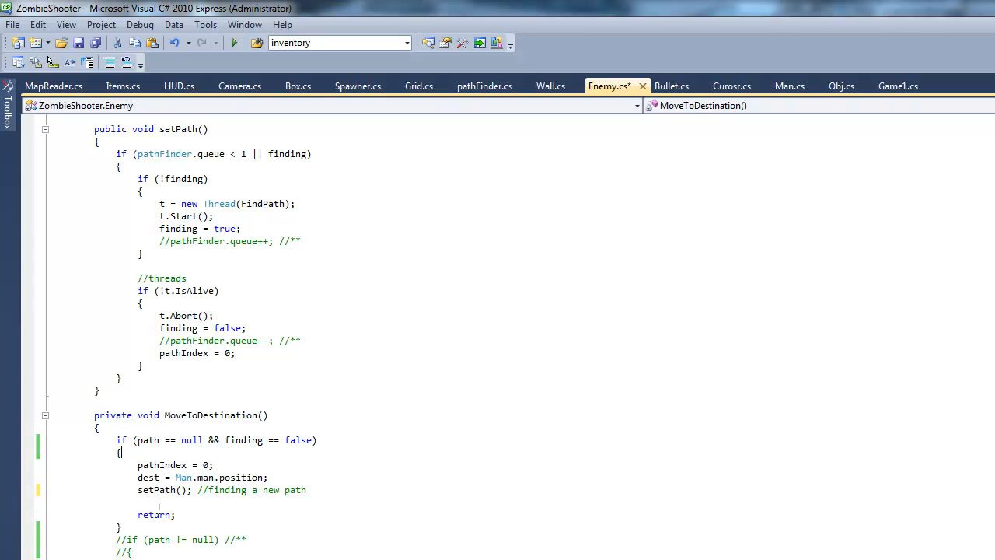
mouse_move(218, 519)
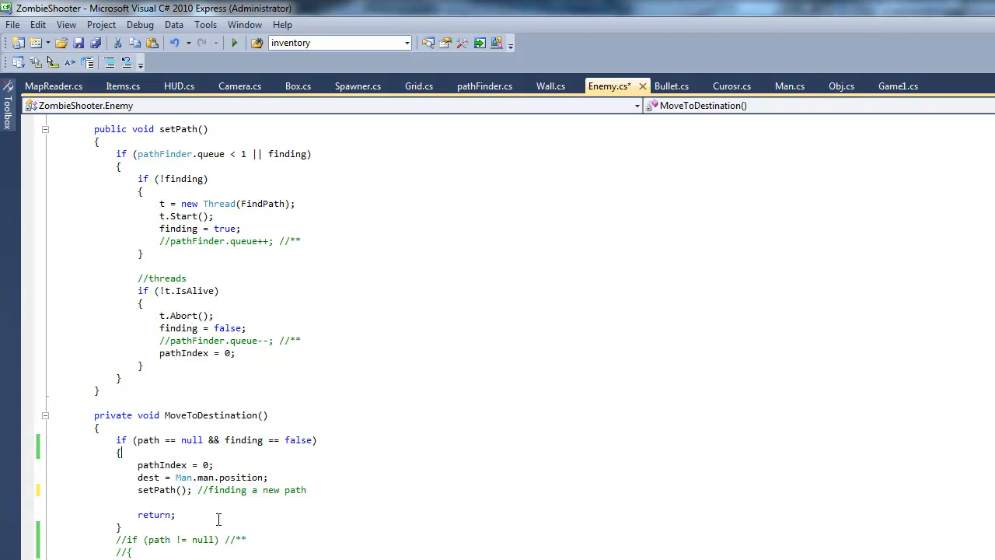
mouse_move(195, 395)
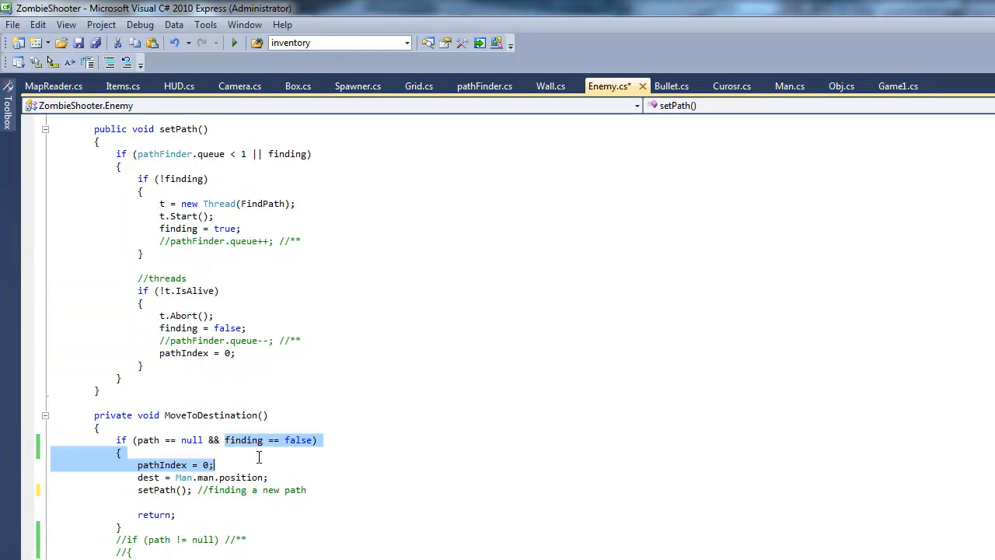
scroll(down, 3)
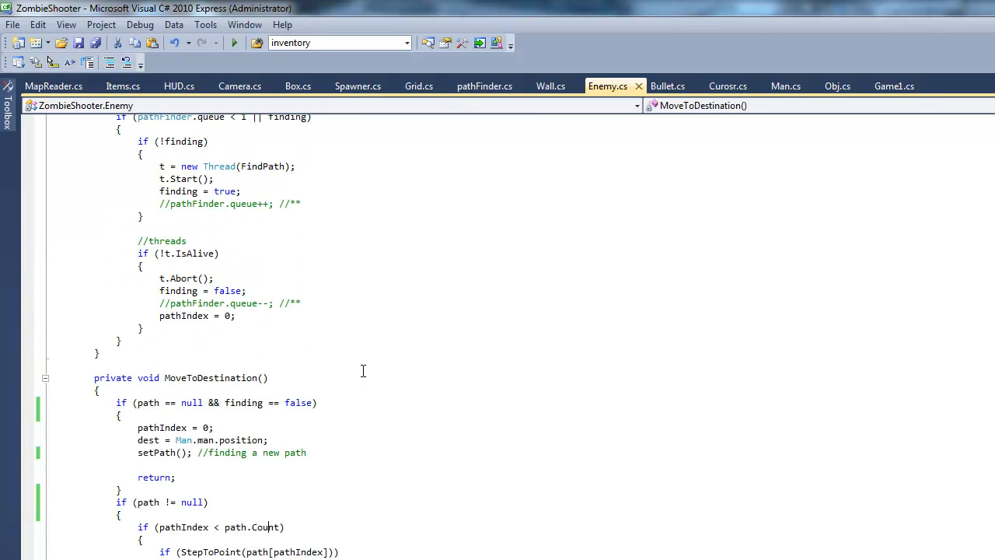
double_click(267, 526)
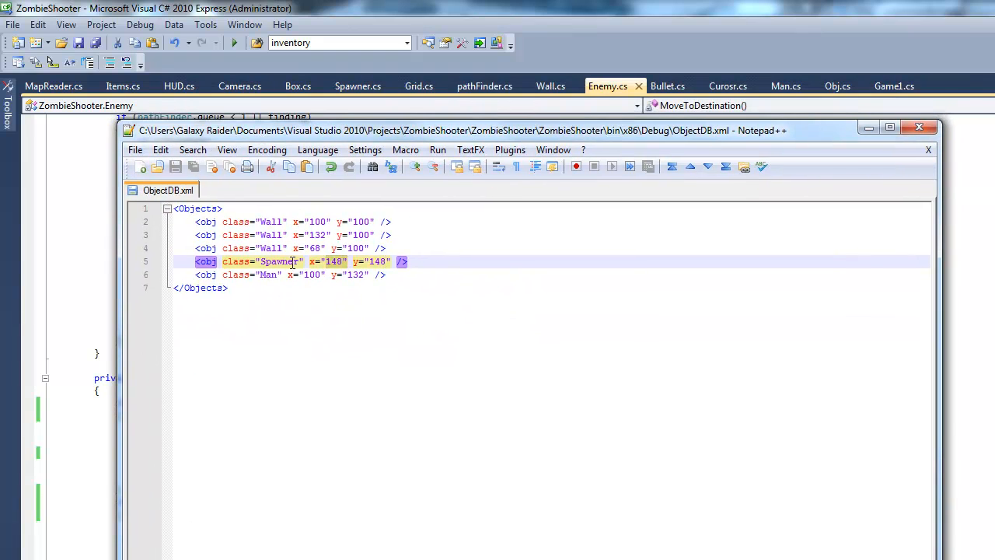
Review the Wall, Spawner and Man entries in ObjectDB.xml without changing them.
click(447, 261)
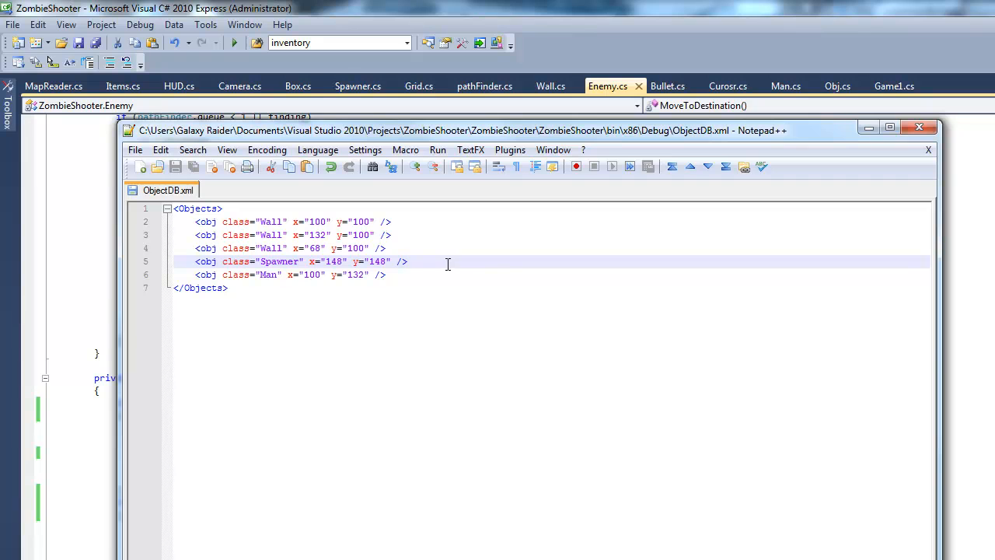
mouse_move(507, 276)
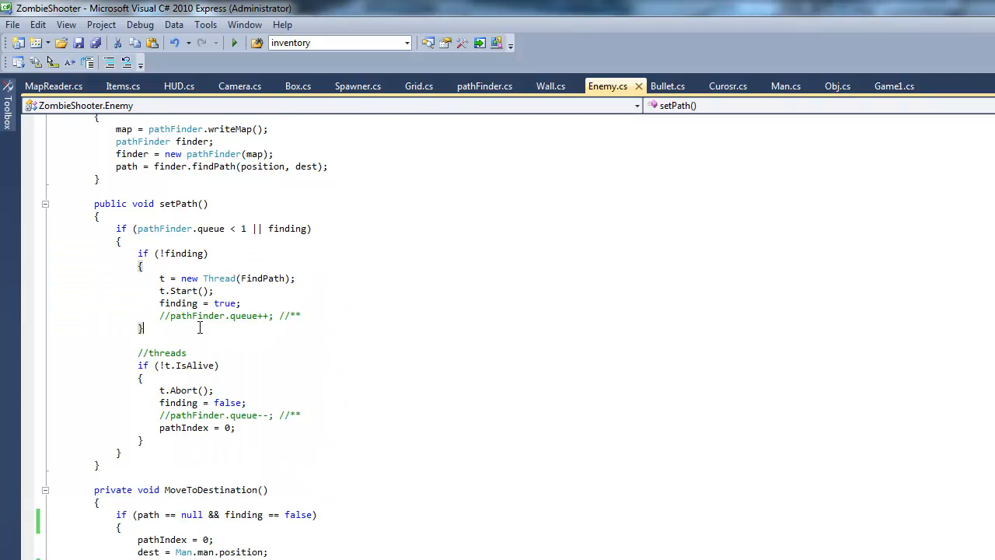
drag(138, 253, 143, 328)
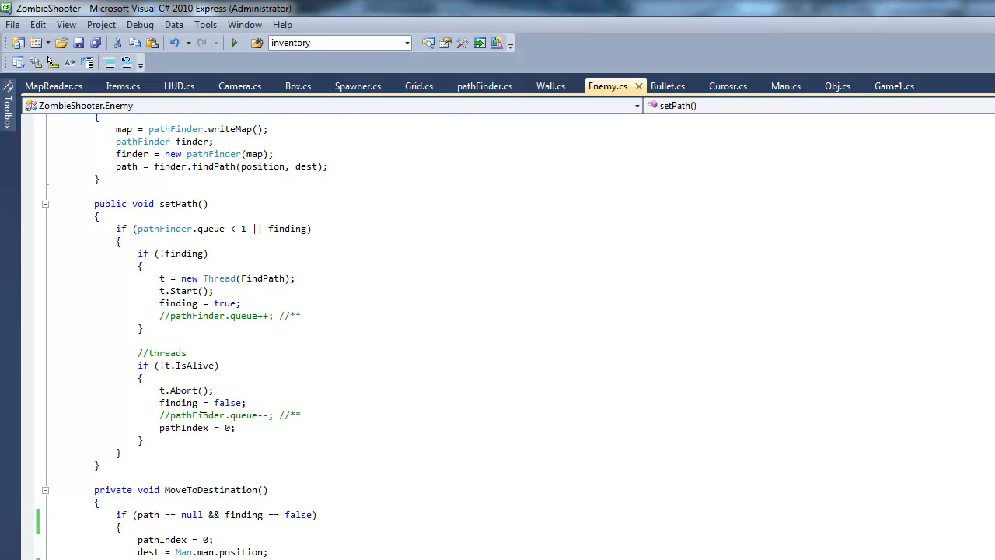
mouse_move(311, 401)
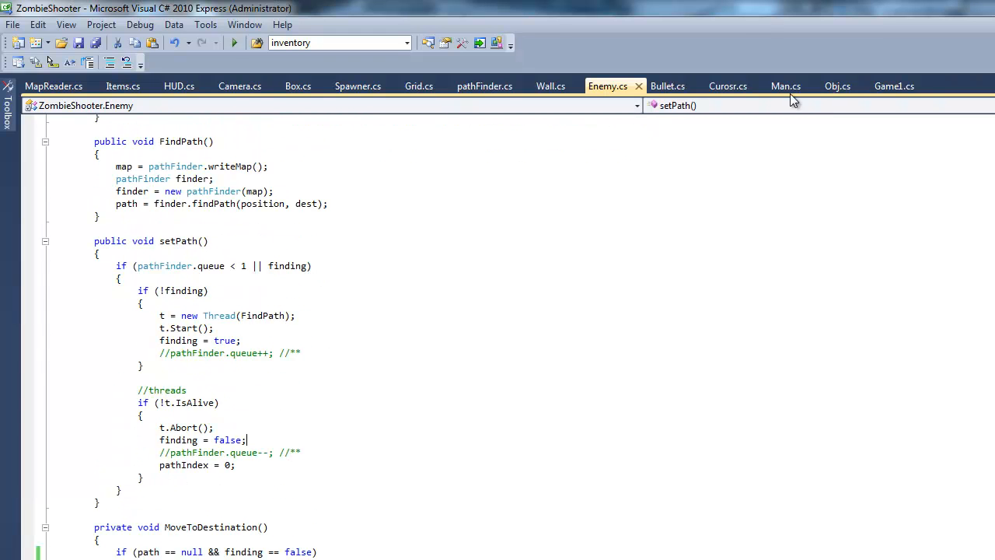
click(894, 86)
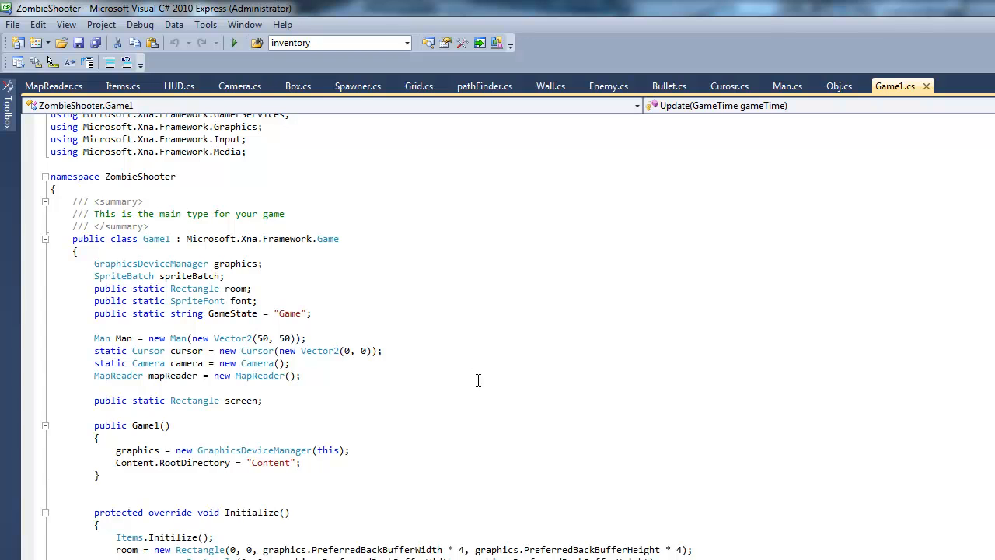
scroll(down, 3)
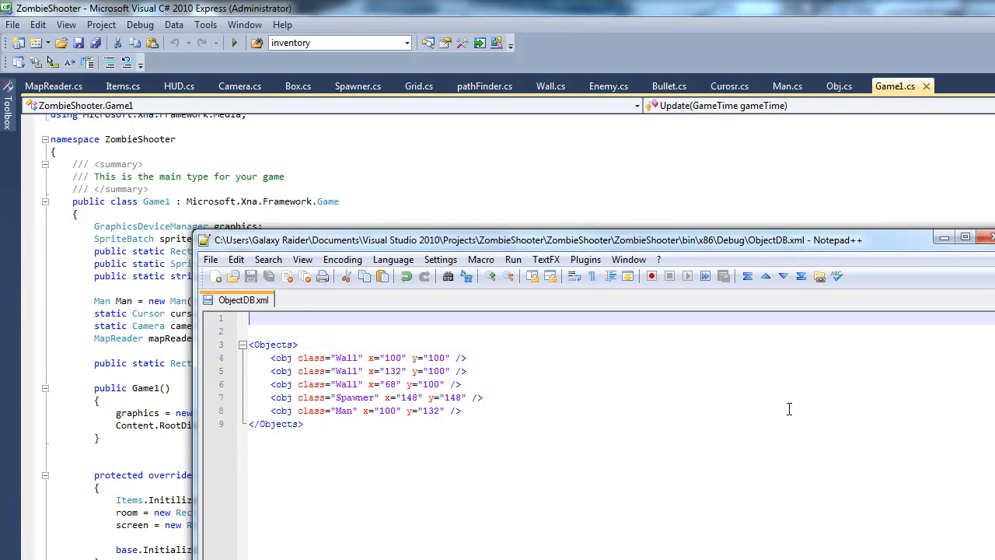
Add a <Map> element above <Objects> and begin a <Size x="" entry, computing 50×32 in Calculator.
text(<Map>)
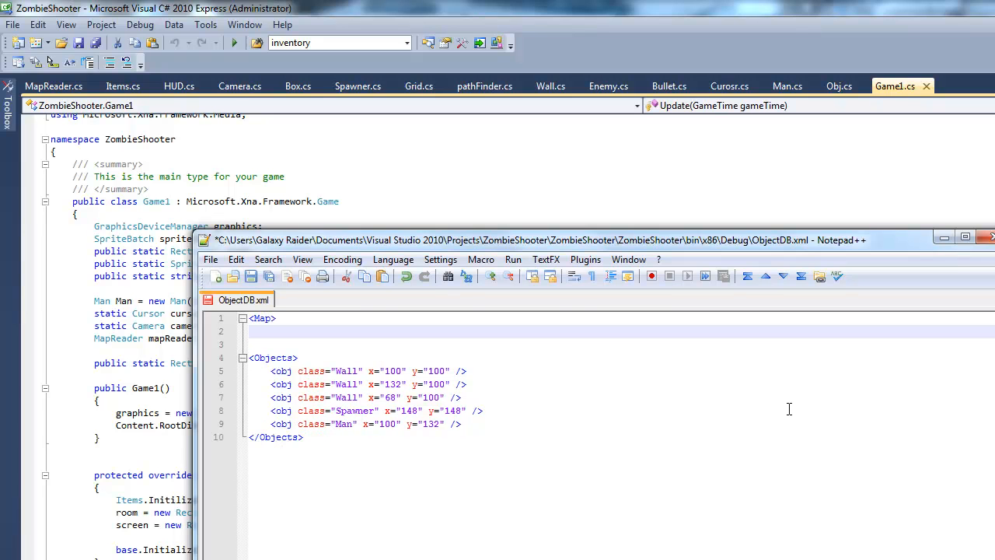
text(</)
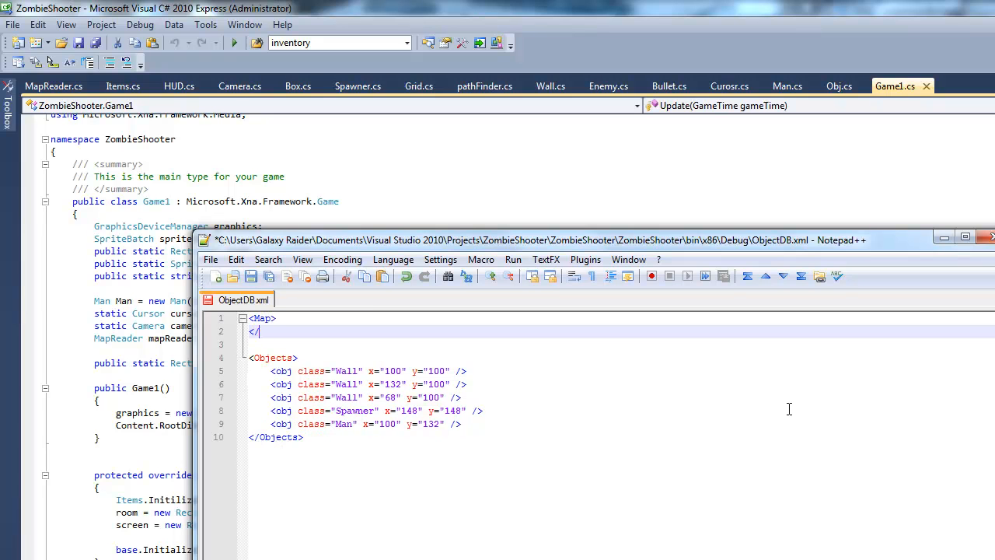
key(enter)
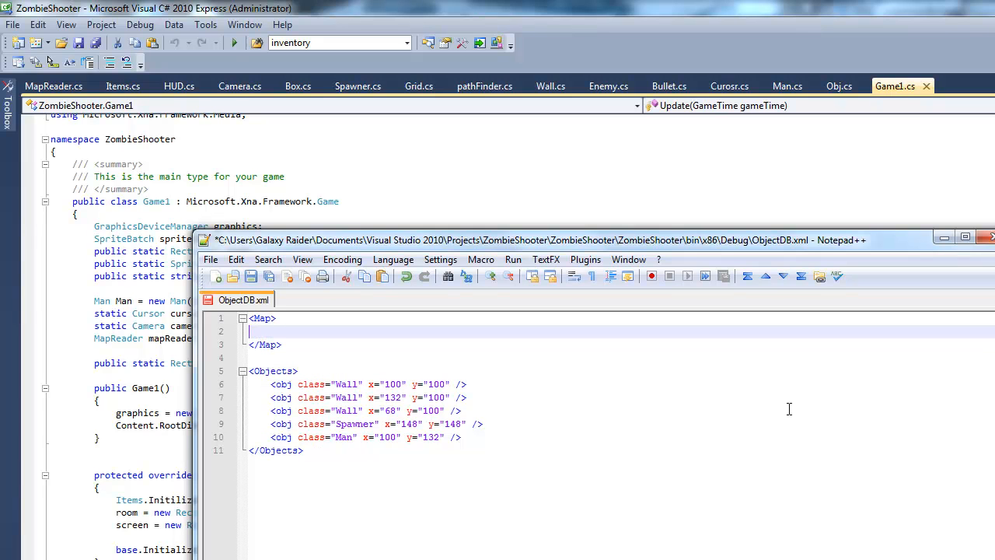
text(<)
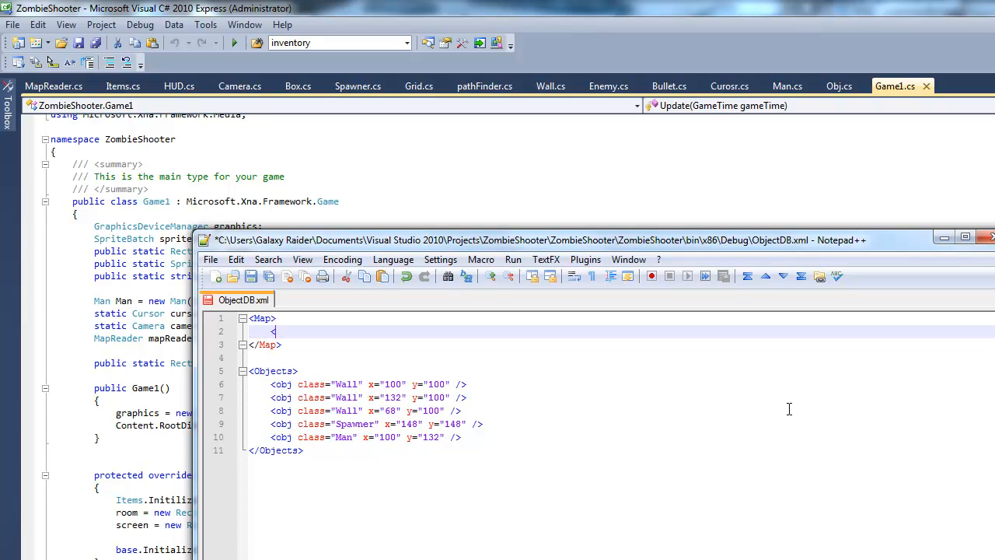
text(Size)
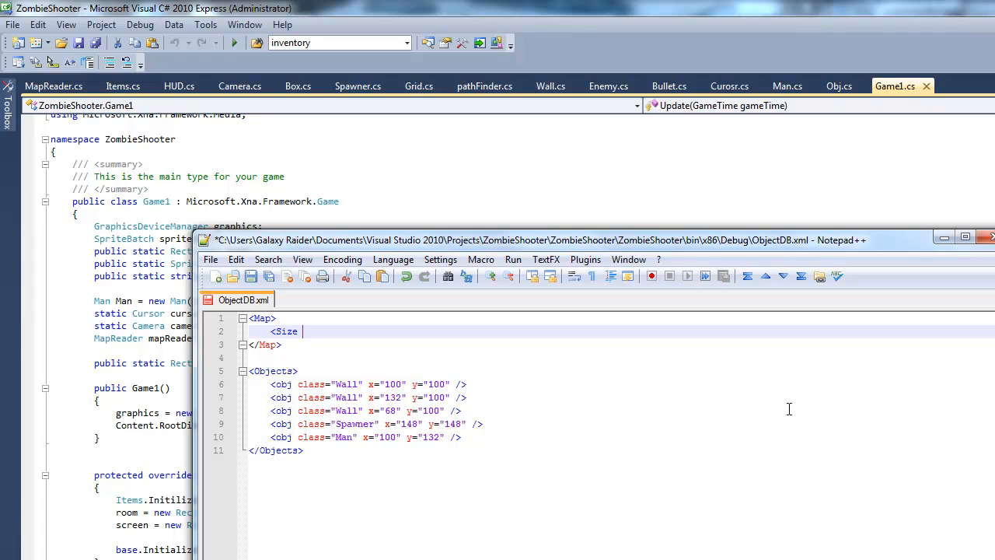
text(x="")
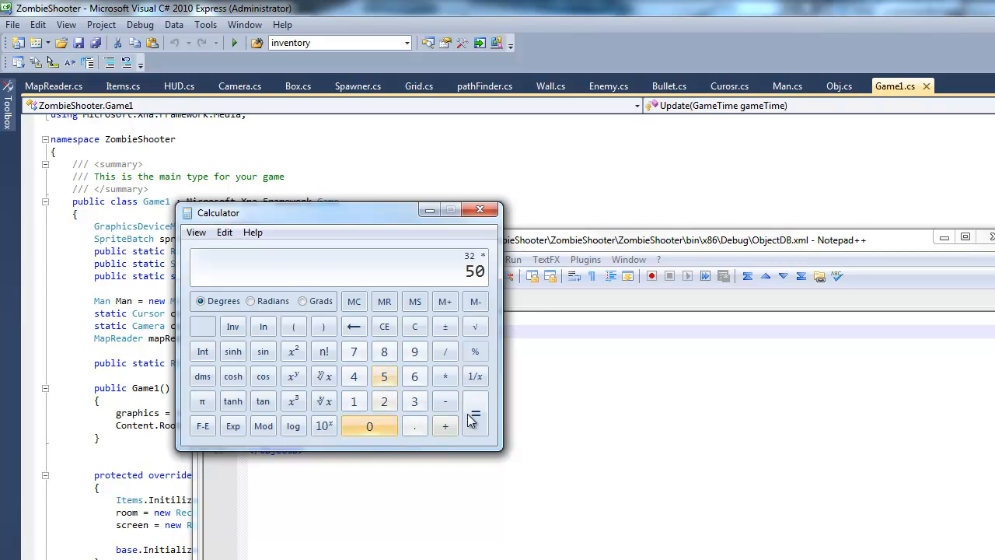
click(475, 413)
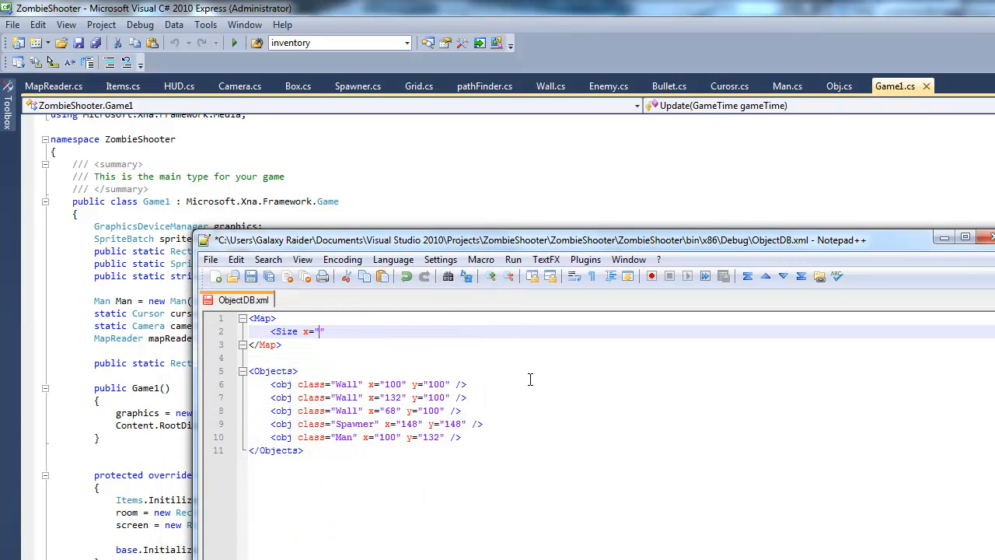
Give the Size entry width="1600" height="1600" attributes in place of x and y.
text(1600" y)
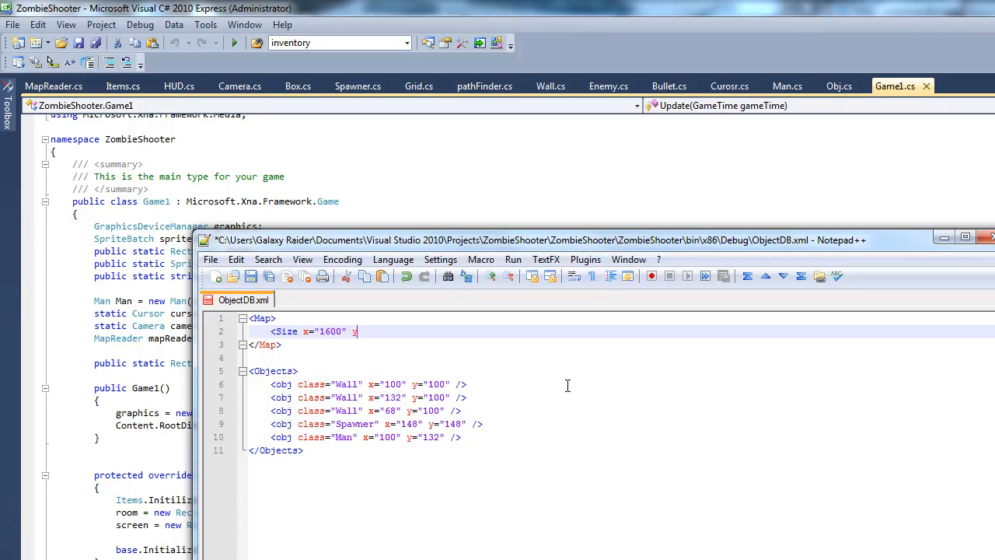
key(BackSpace)
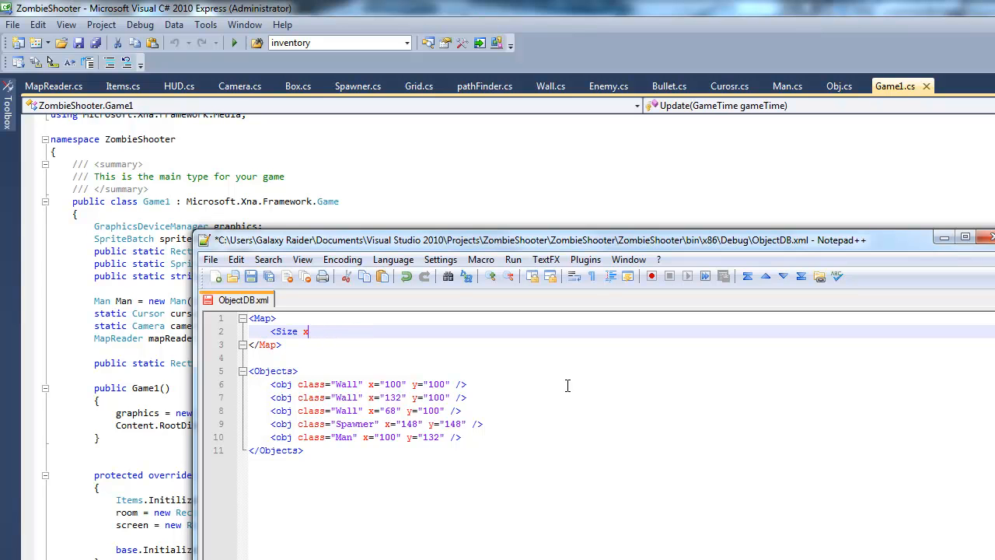
text(width="16)
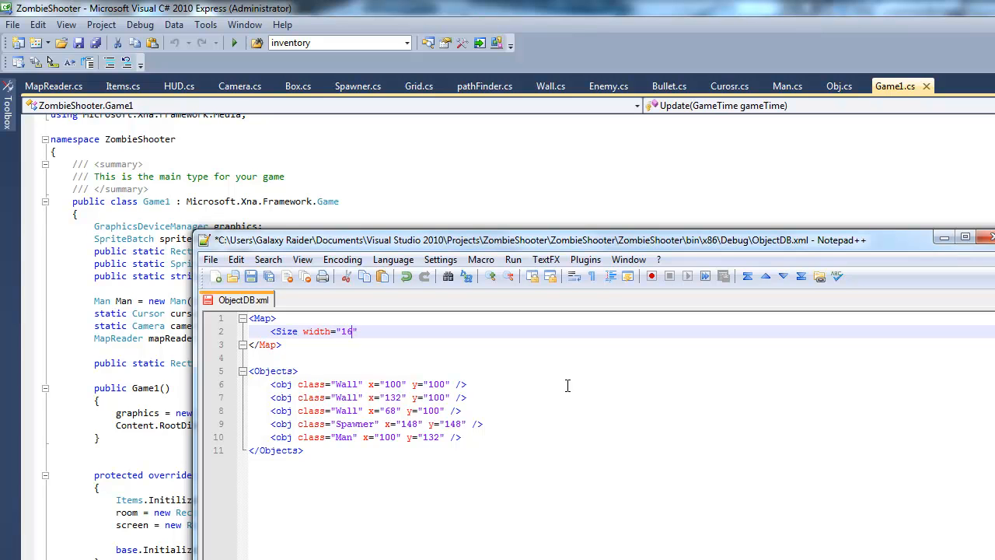
text(00" height="1")
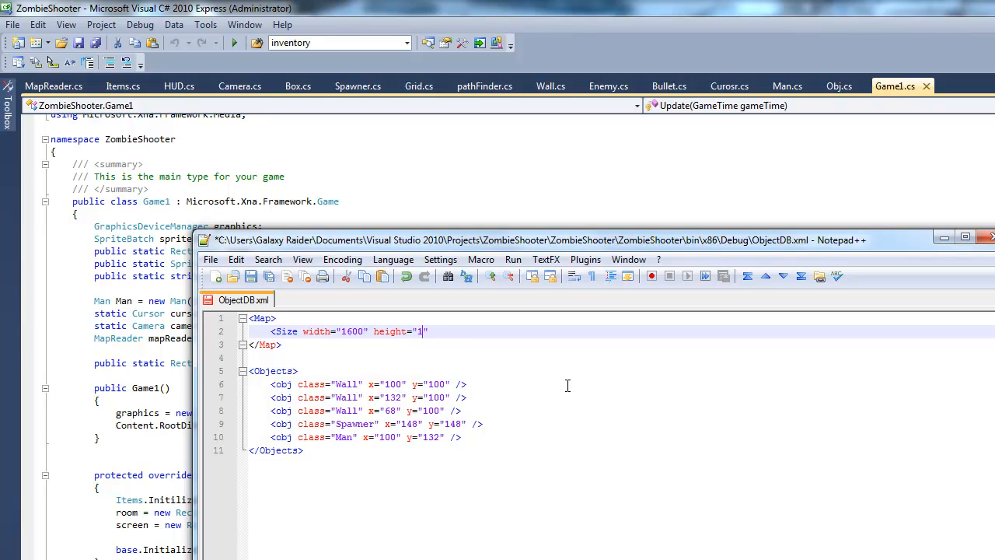
text(600)
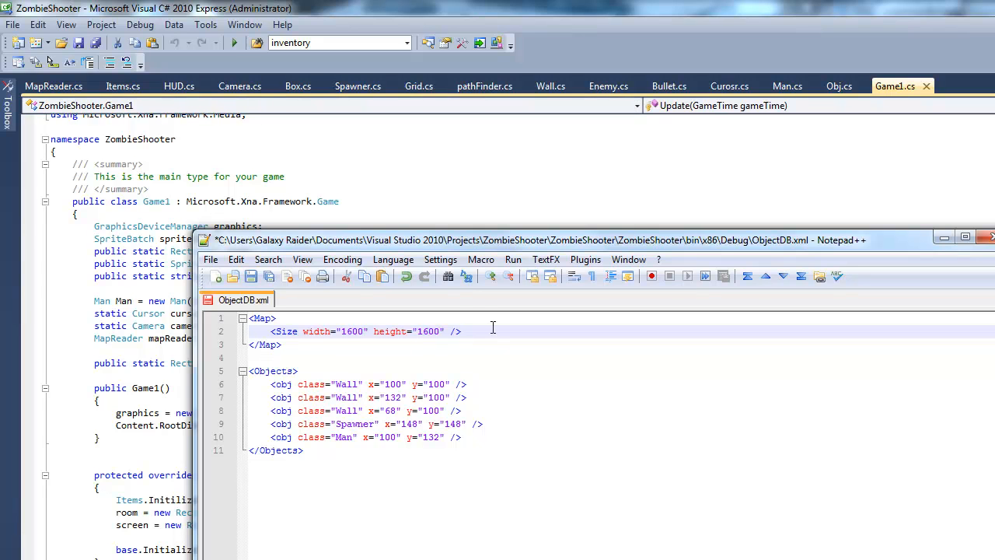
Lowercase the tag to 'size', check the Map tags match and save ObjectDB.xml.
triple_click(354, 331)
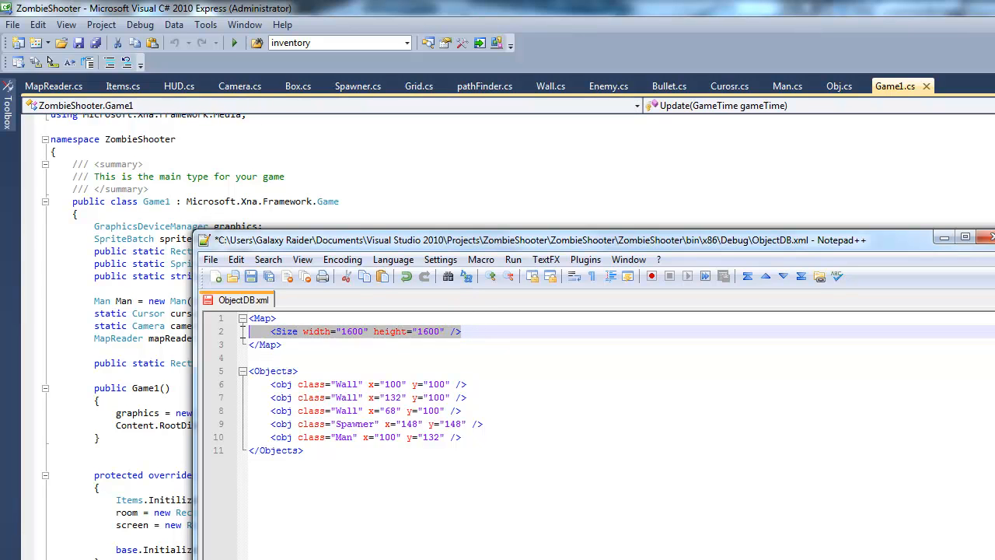
double_click(285, 332)
text(s)
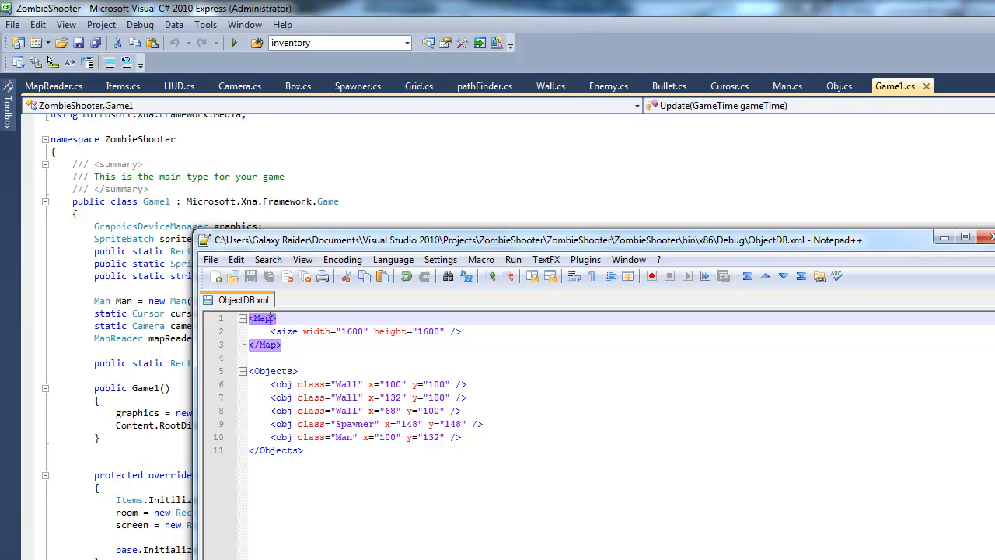
click(291, 340)
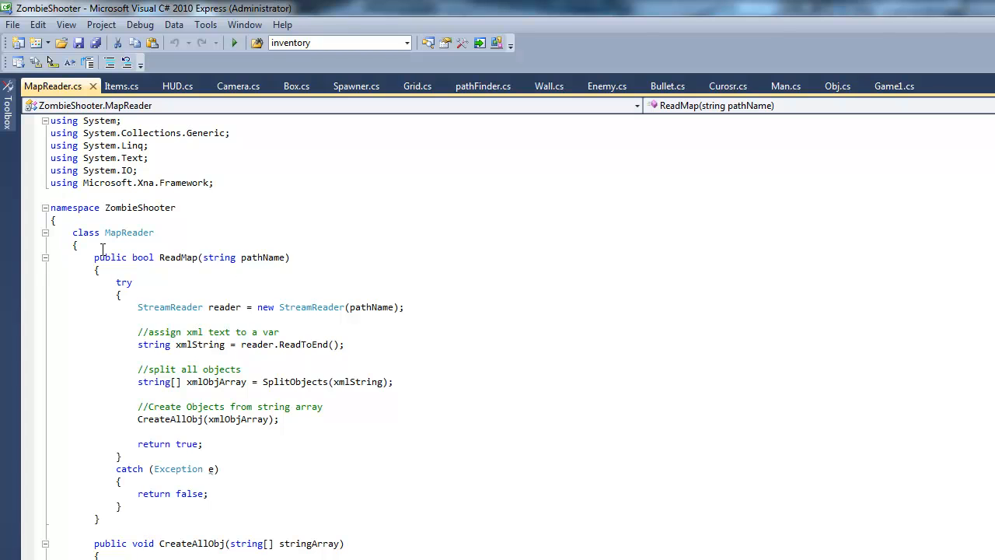
Review ReadMap in MapReader.cs and scroll down to the SplitObjects definition it calls.
drag(94, 257, 116, 506)
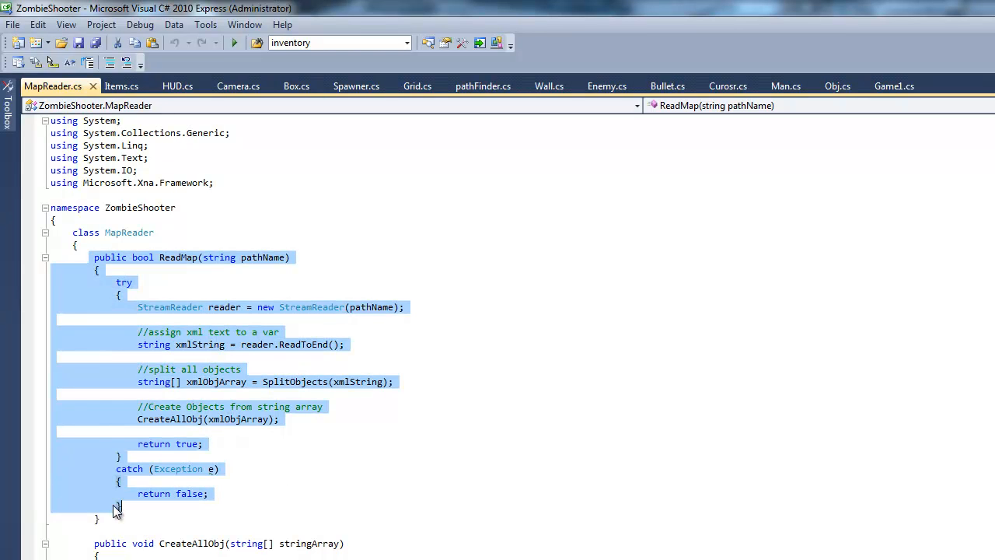
click(306, 420)
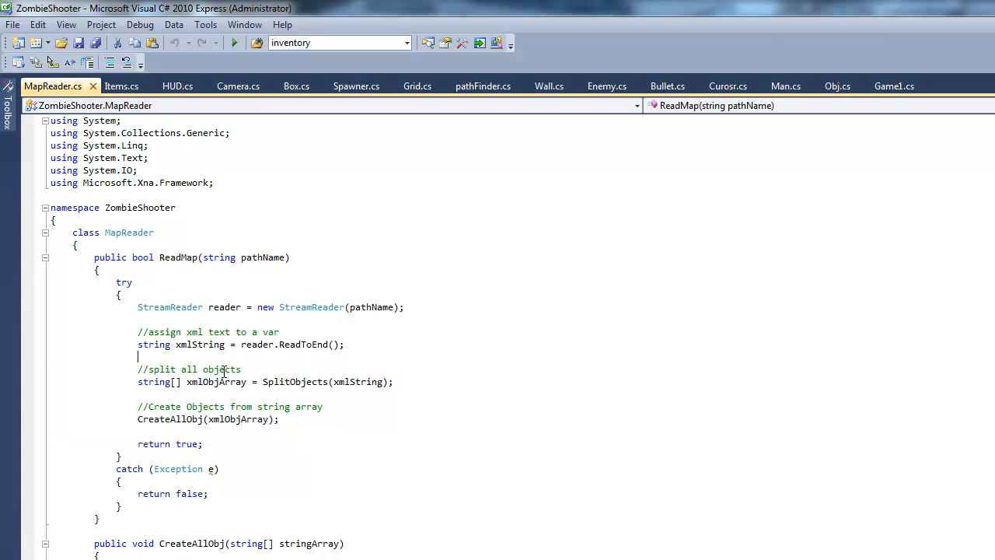
drag(138, 368, 394, 382)
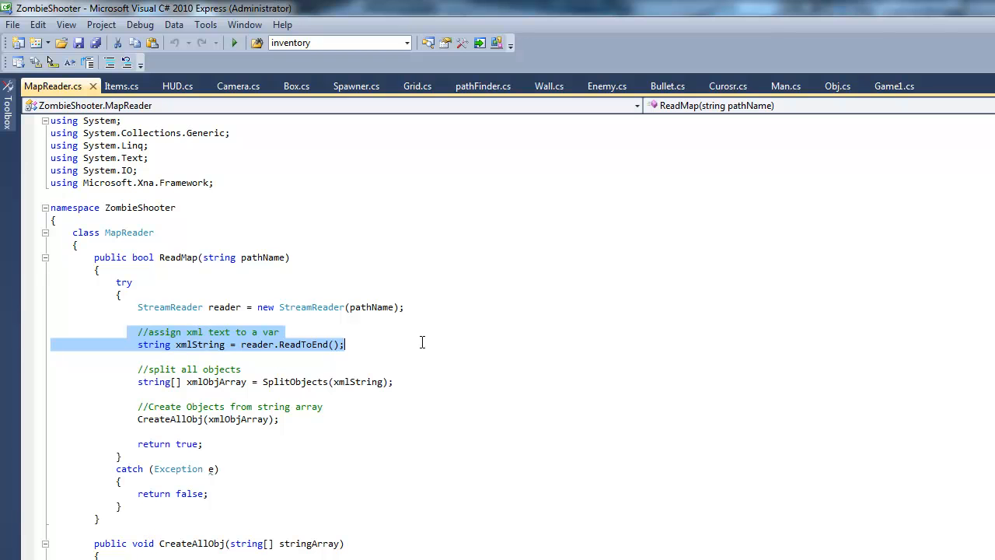
click(153, 345)
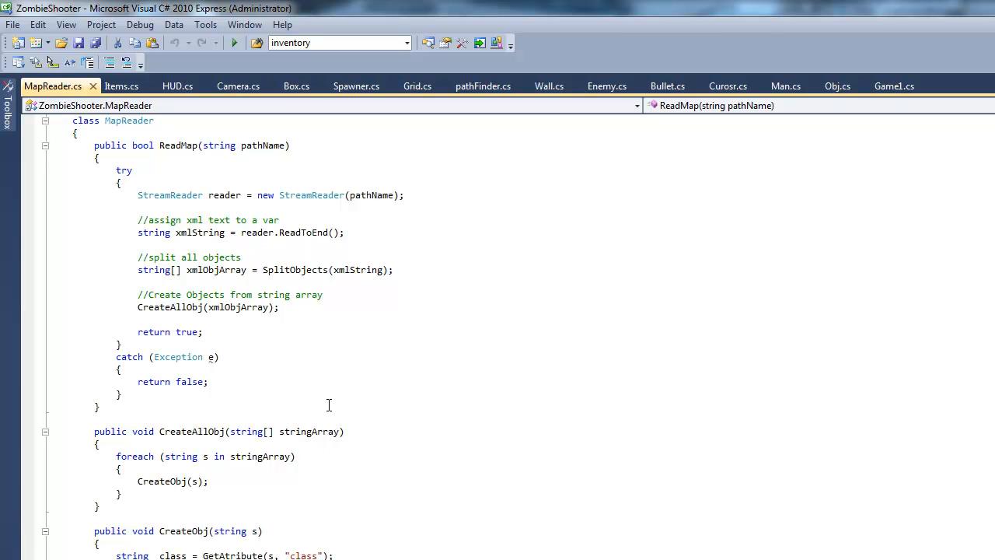
scroll(down, 3)
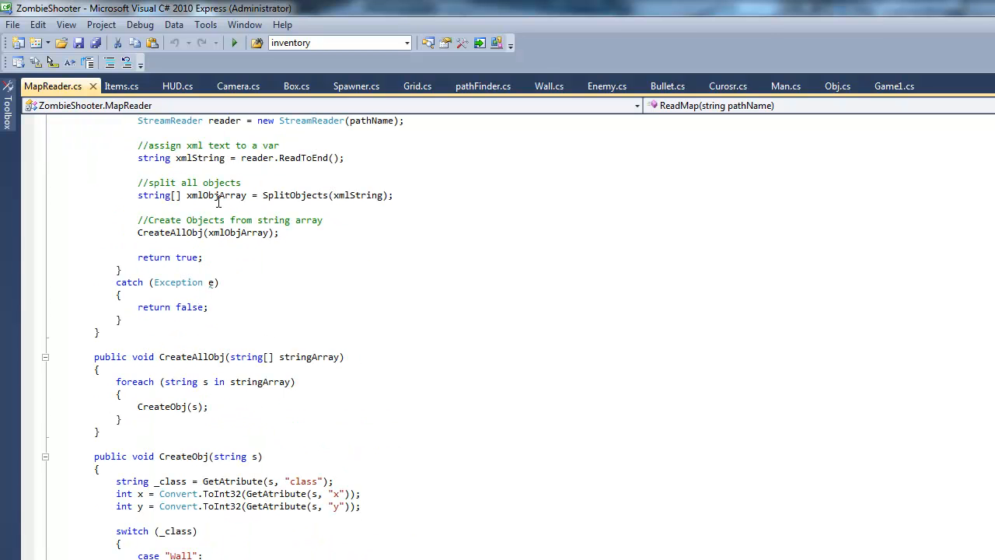
double_click(295, 195)
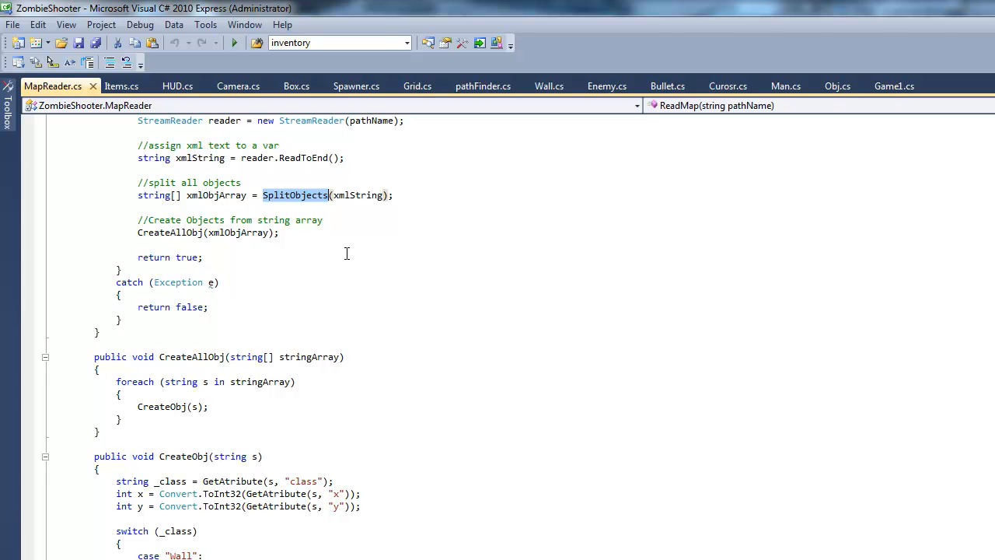
scroll(down, 3)
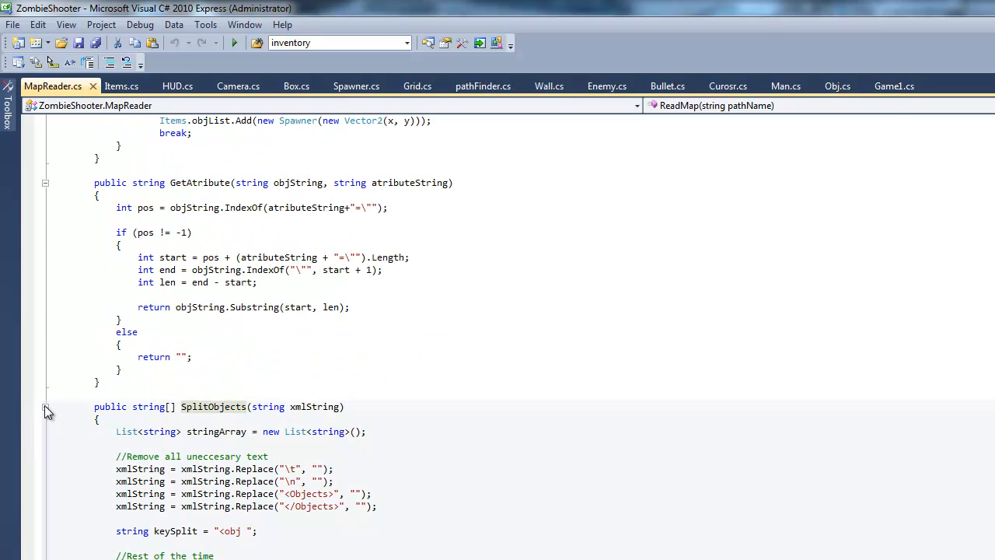
Rewrite SplitObjects' first line as xmlString.Substring(xmlString.IndexOf("<Objects>") + 1.
scroll(down, 3)
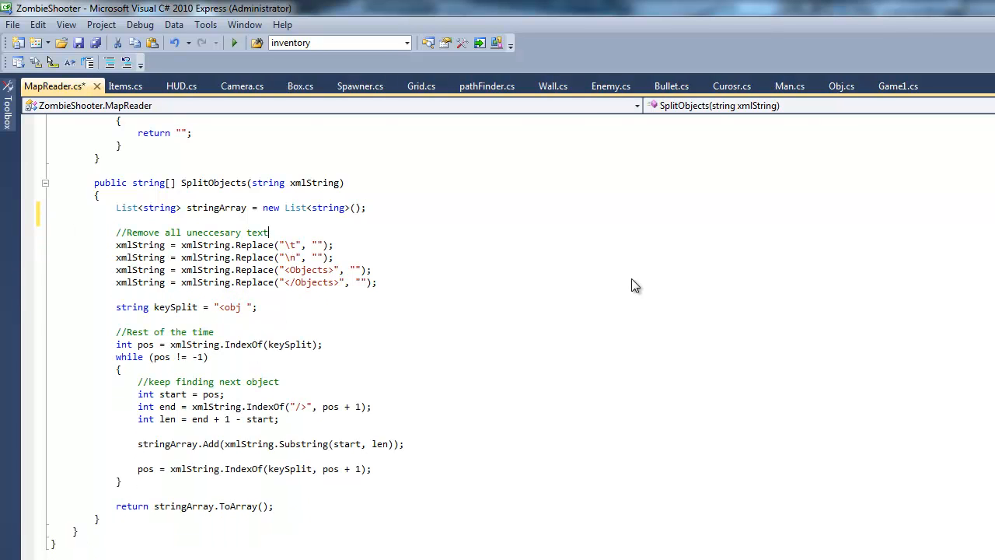
text(xmlString =)
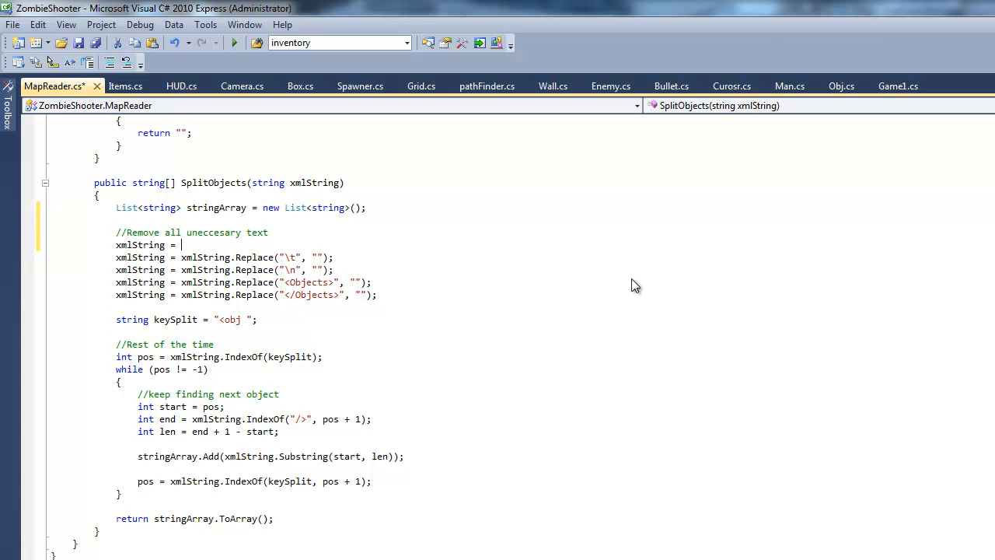
text(.)
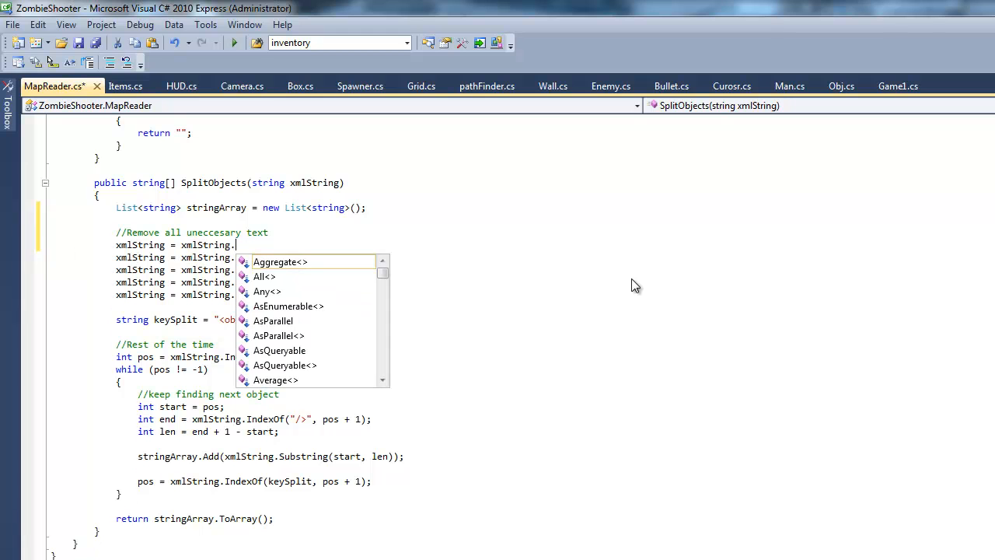
text(Substring()
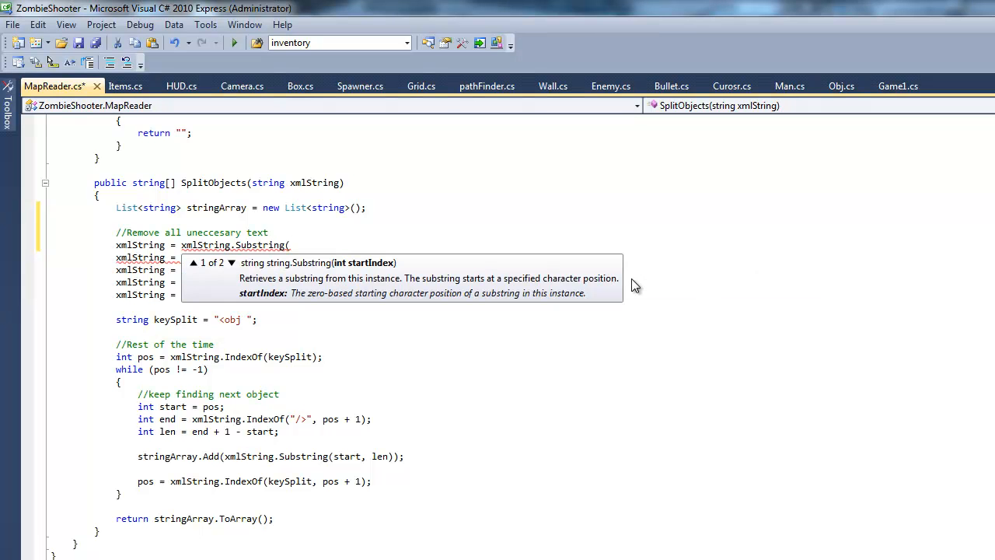
text(In)
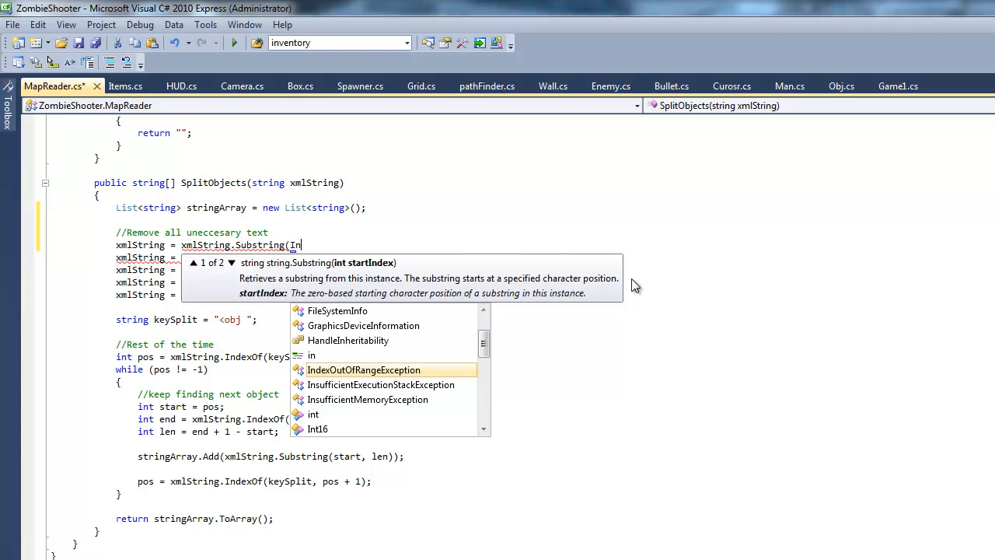
text(d)
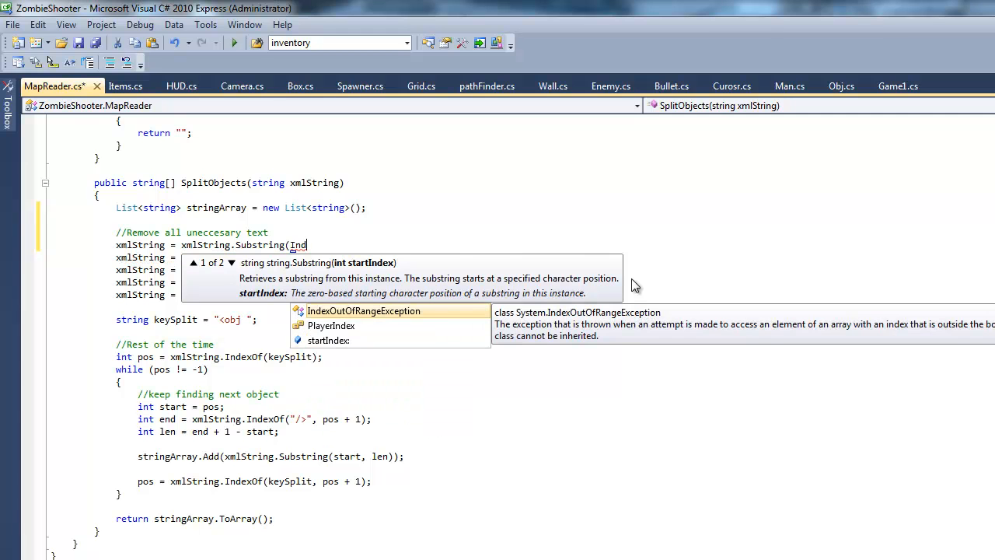
key(backspace)
text(xmlString)
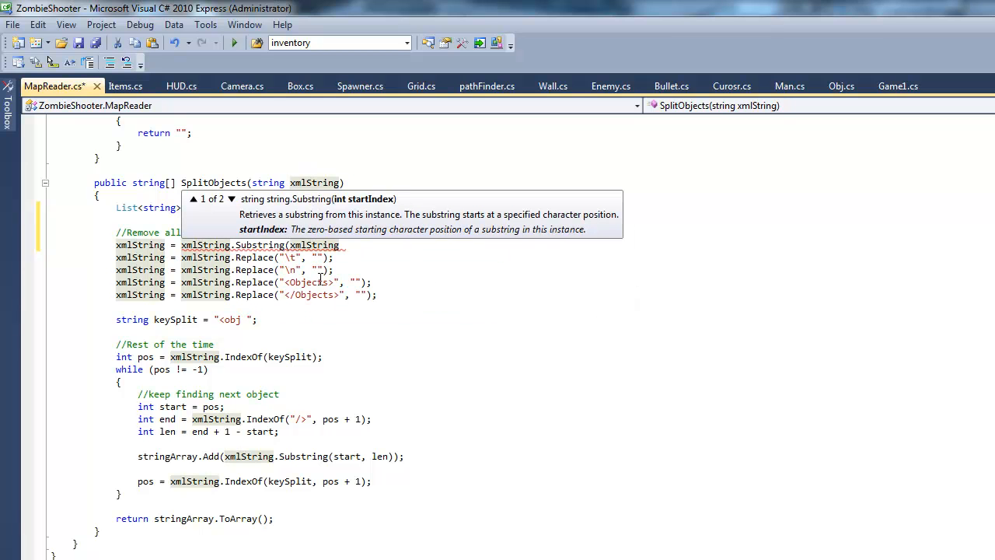
text(.ind)
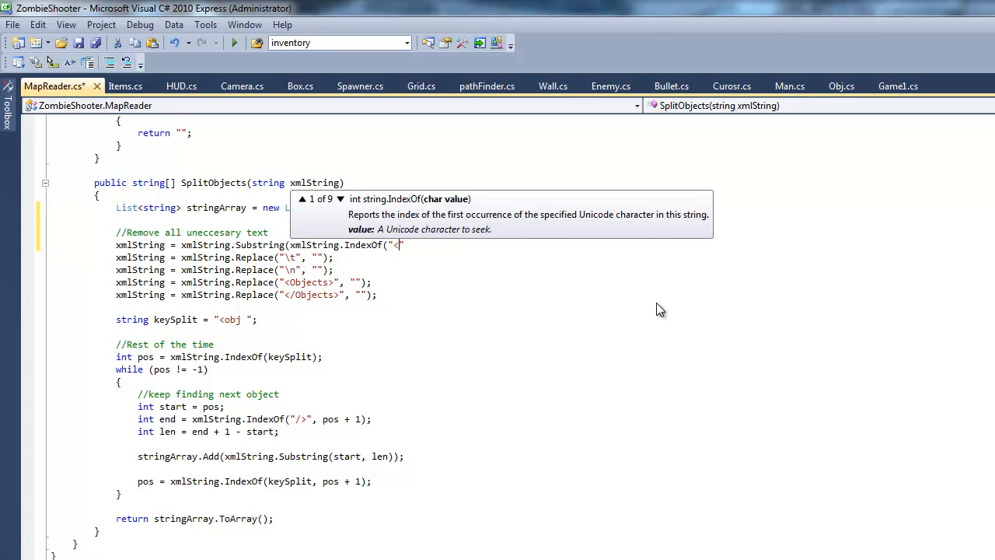
text(Objects)
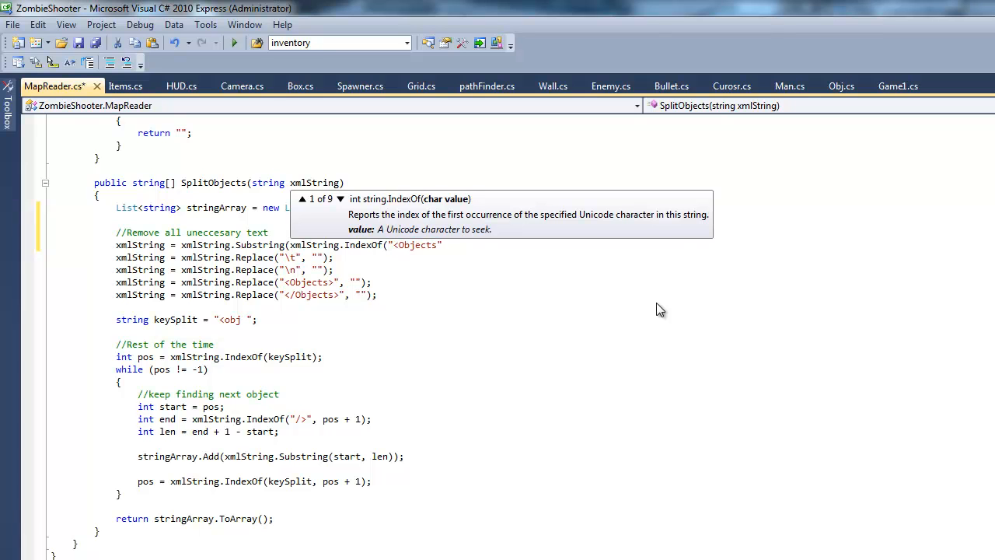
text(>)
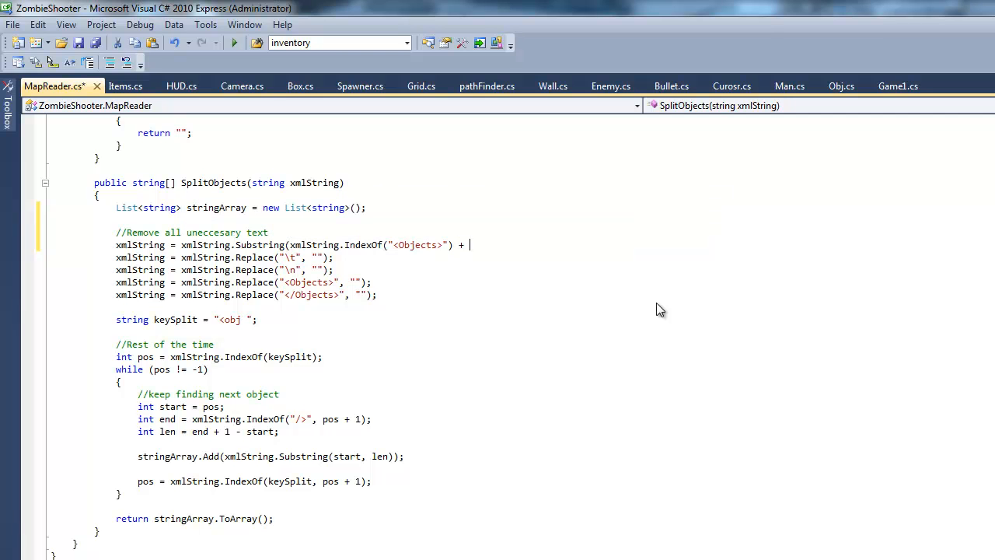
text(1)
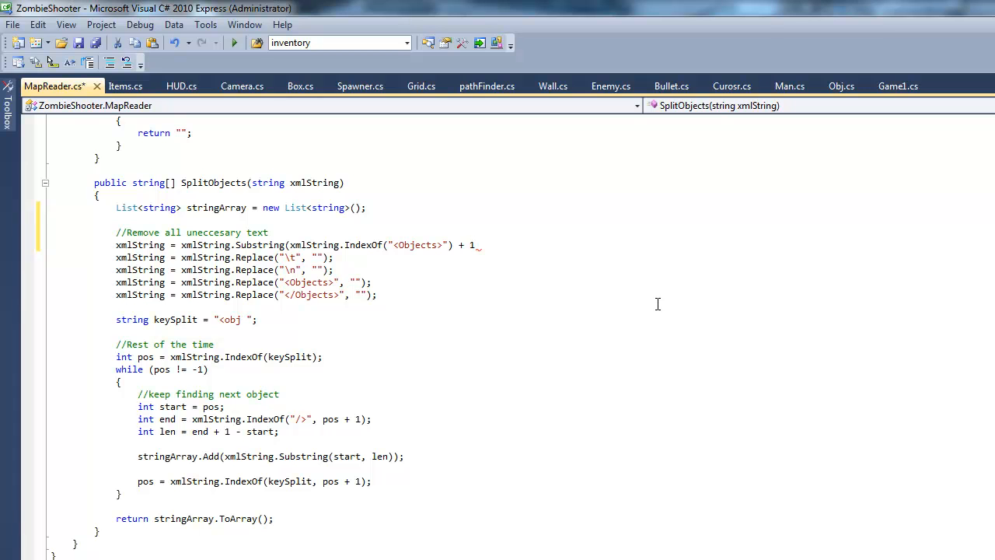
mouse_move(438, 328)
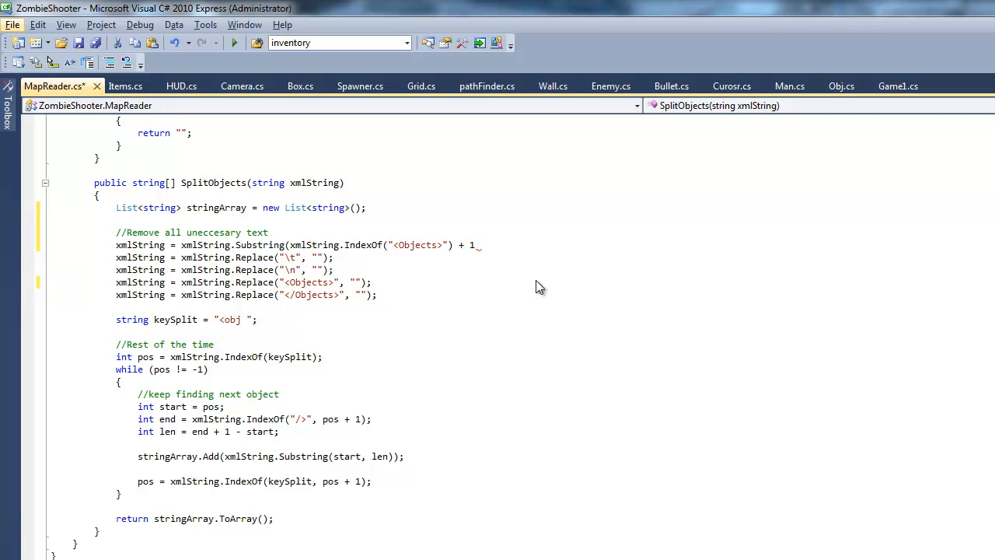
Add the length argument reaching IndexOf("</Objects>") + 1 minus the start, close with ');' and save.
triple_click(233, 283)
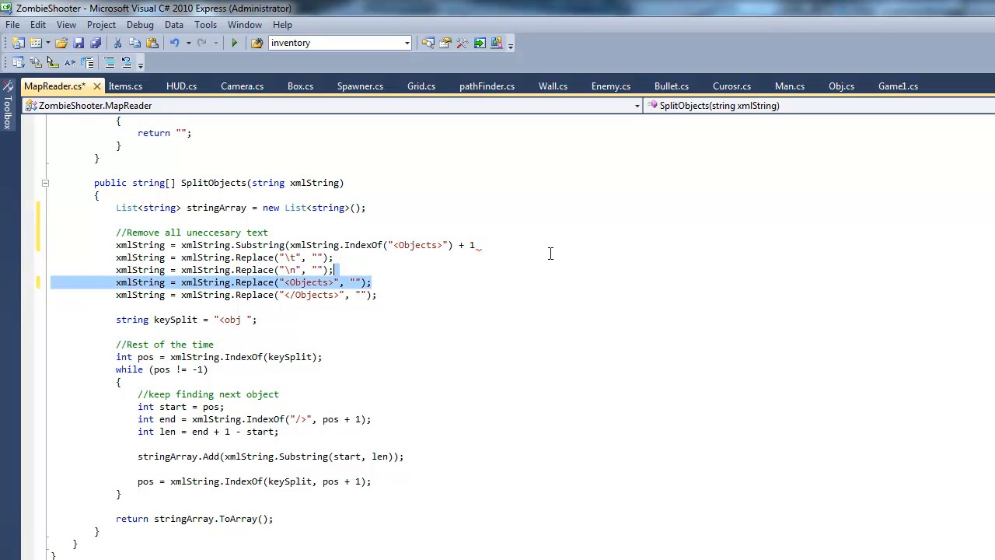
text(,)
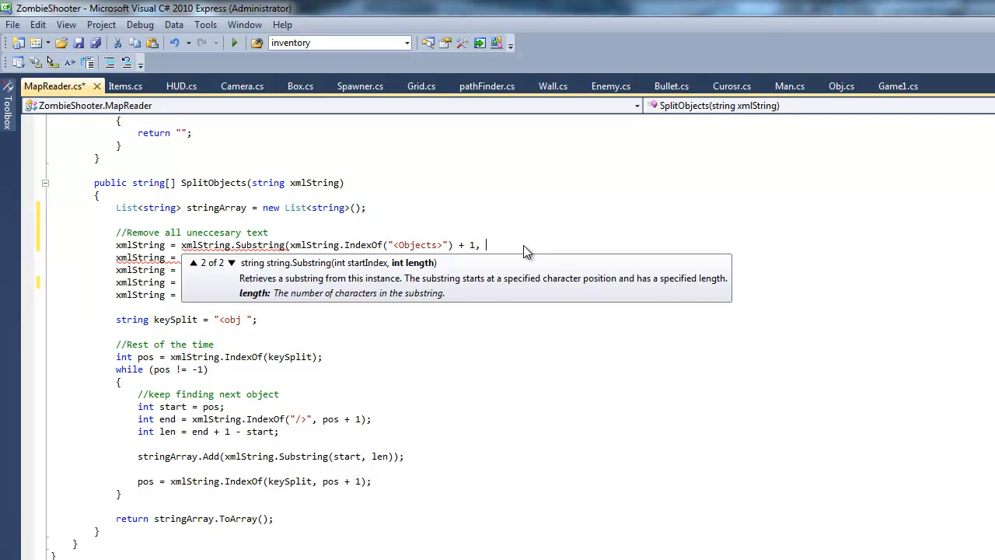
text(xmlString.IndexOf()
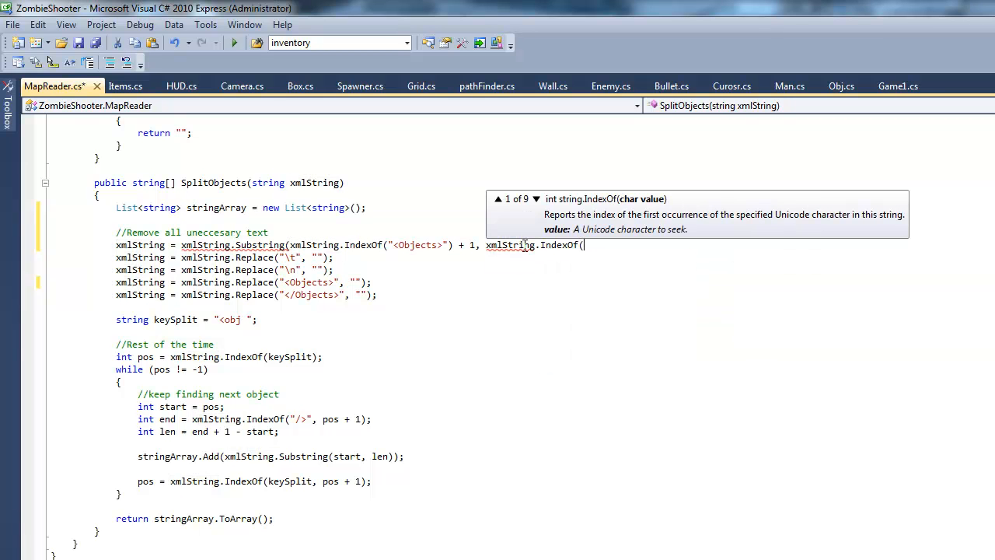
text("<)
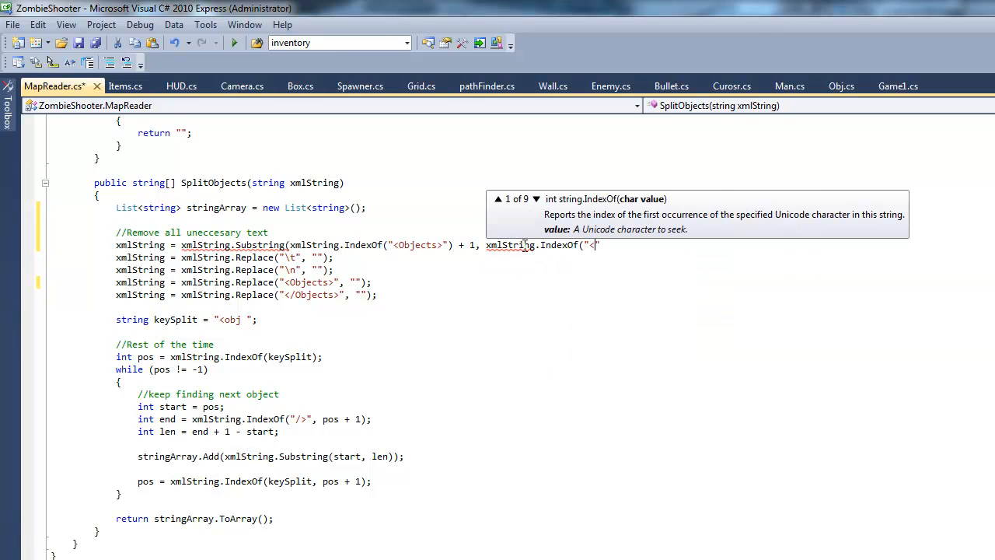
text(Objects/)
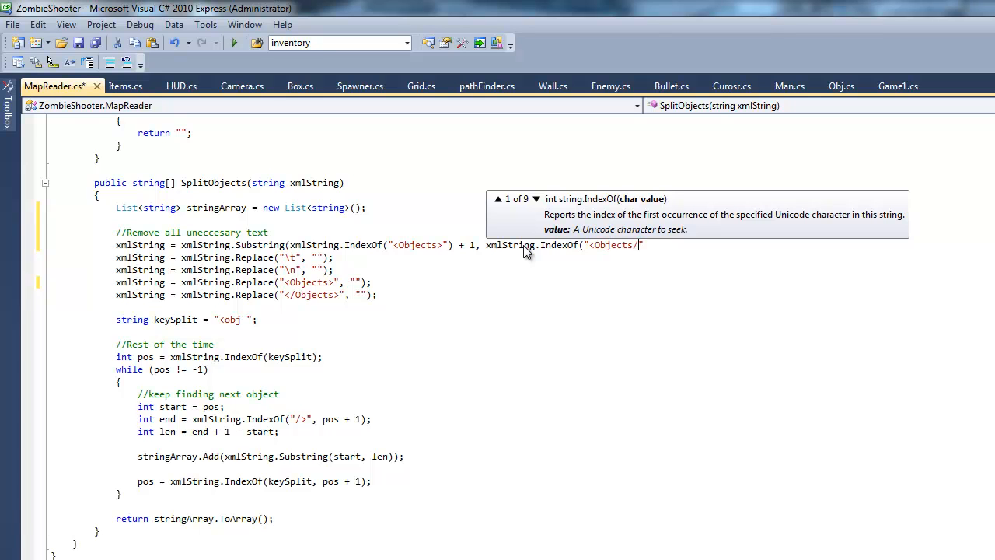
key(Backspace)
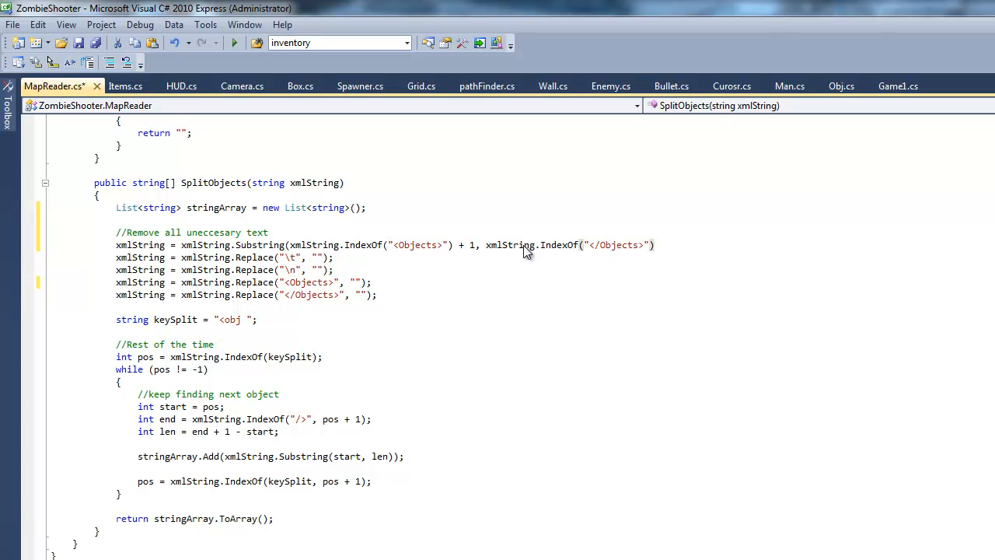
text(+1)
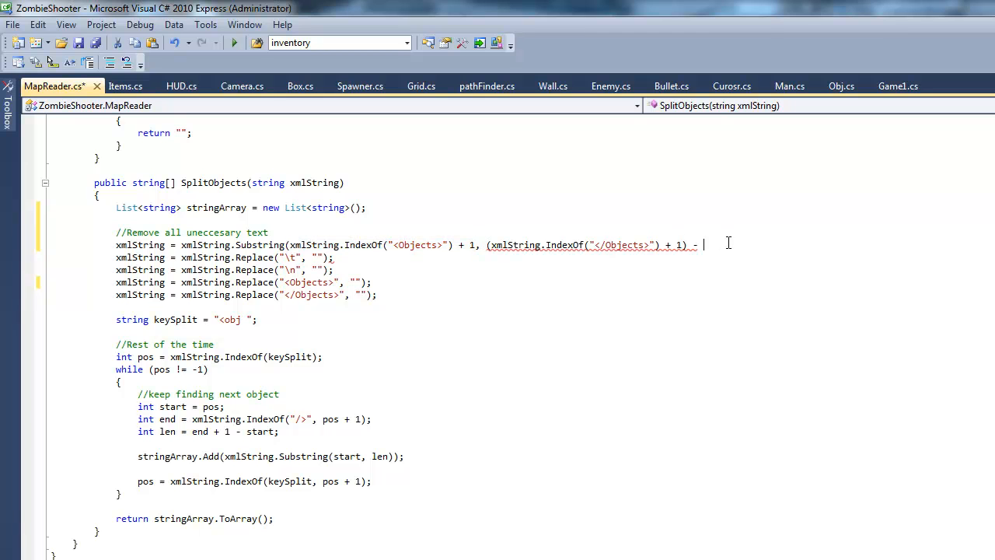
text(xmlString.IndexOf("<Objects>") + 1)
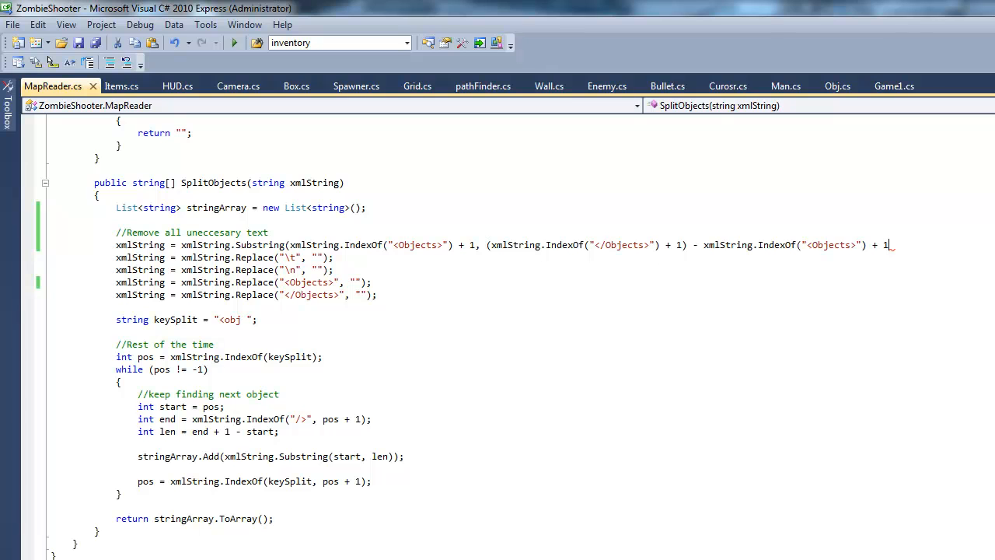
text();)
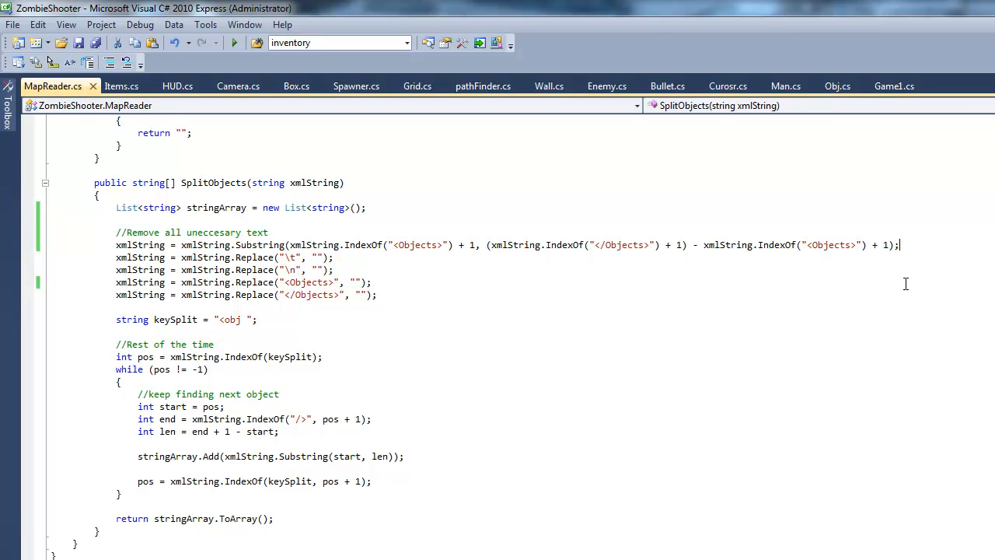
mouse_move(885, 272)
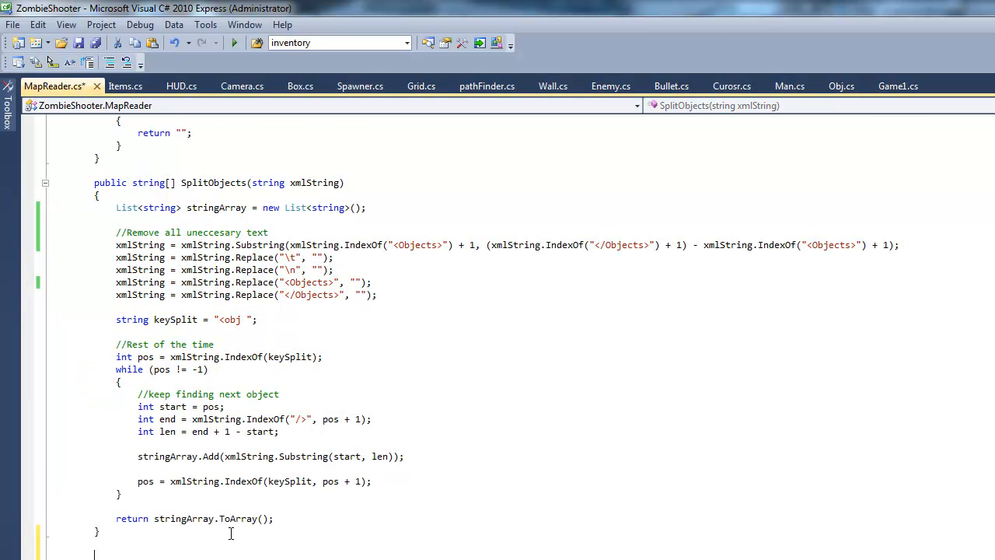
Rename the copied method to SetMap, make it void and comment out its stringArray declaration.
scroll(down, 3)
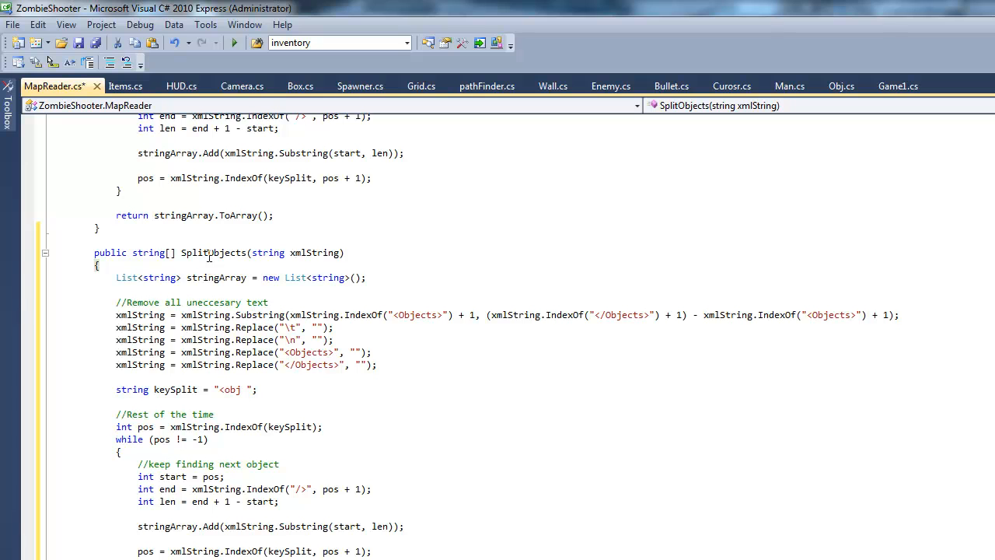
double_click(212, 252)
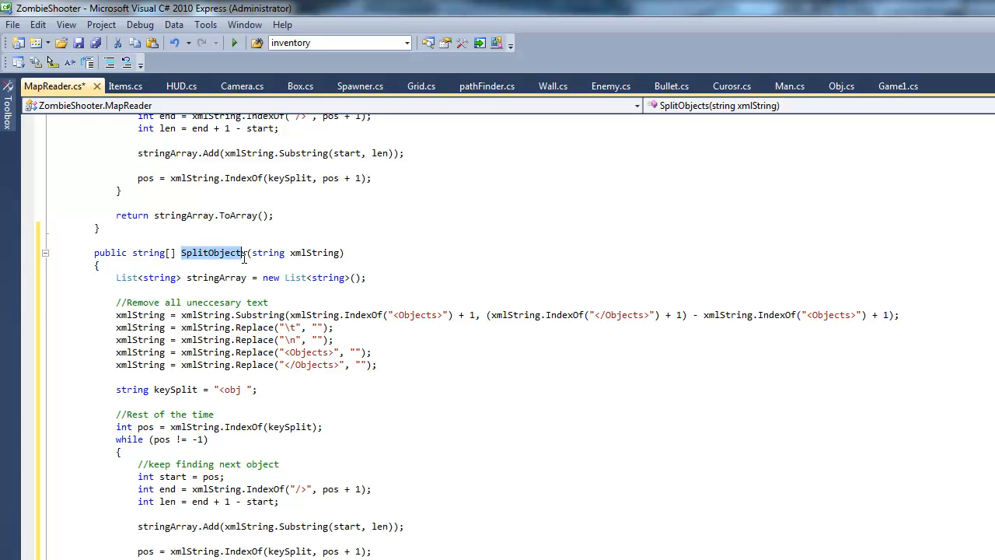
text(SetMa)
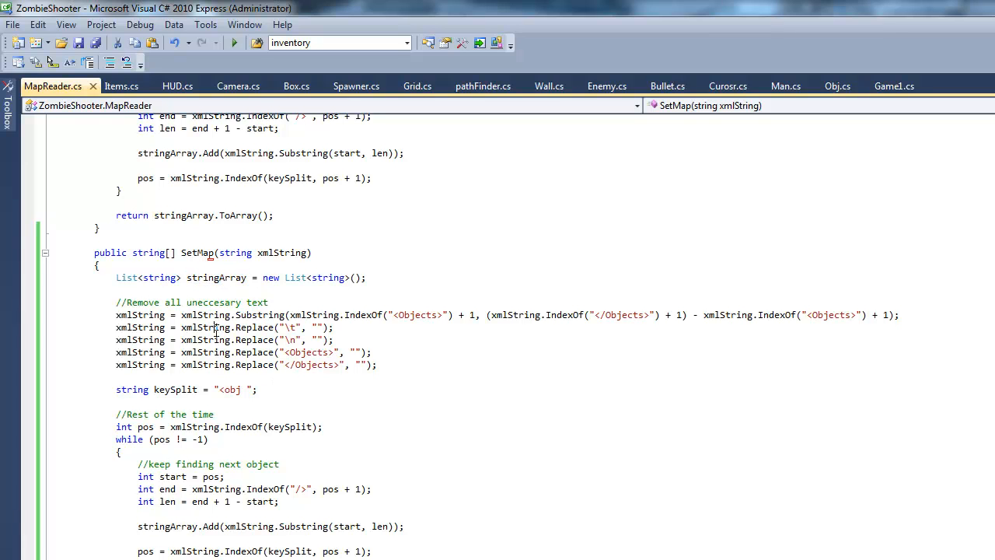
mouse_move(210, 277)
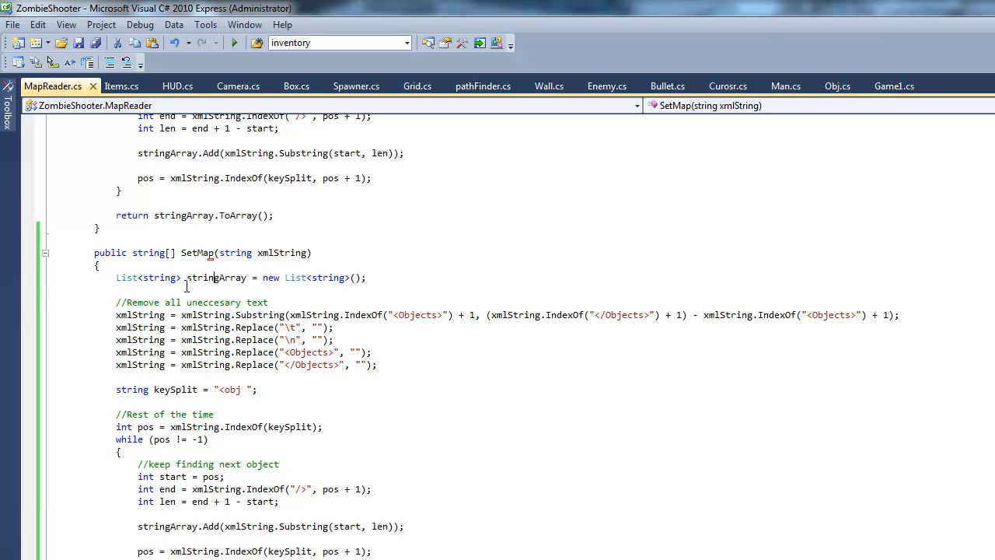
double_click(215, 277)
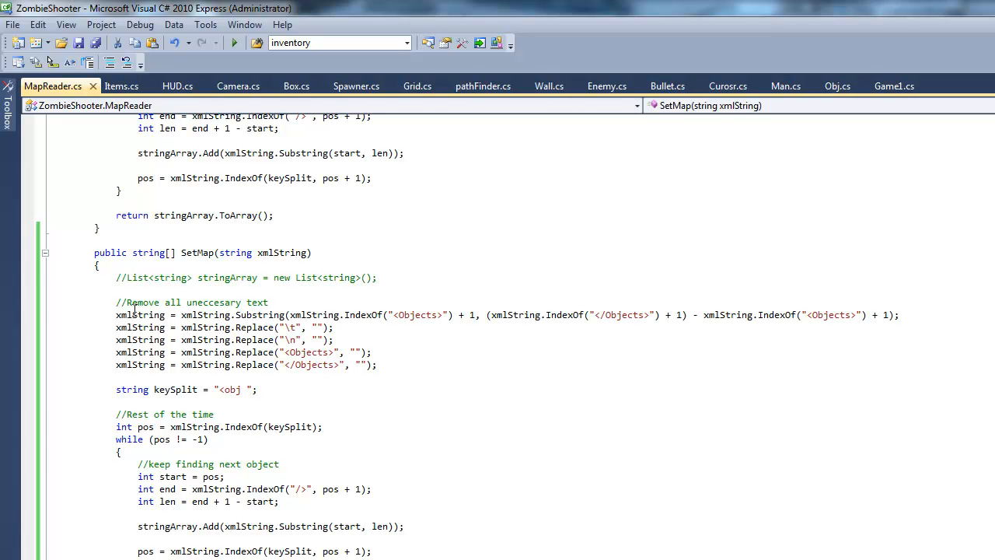
double_click(148, 253)
text(void)
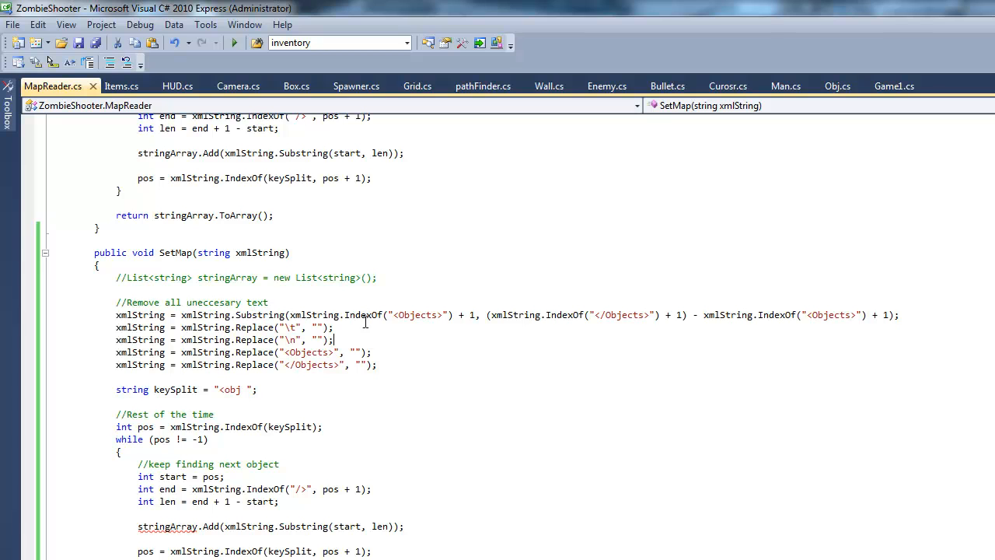
mouse_move(400, 315)
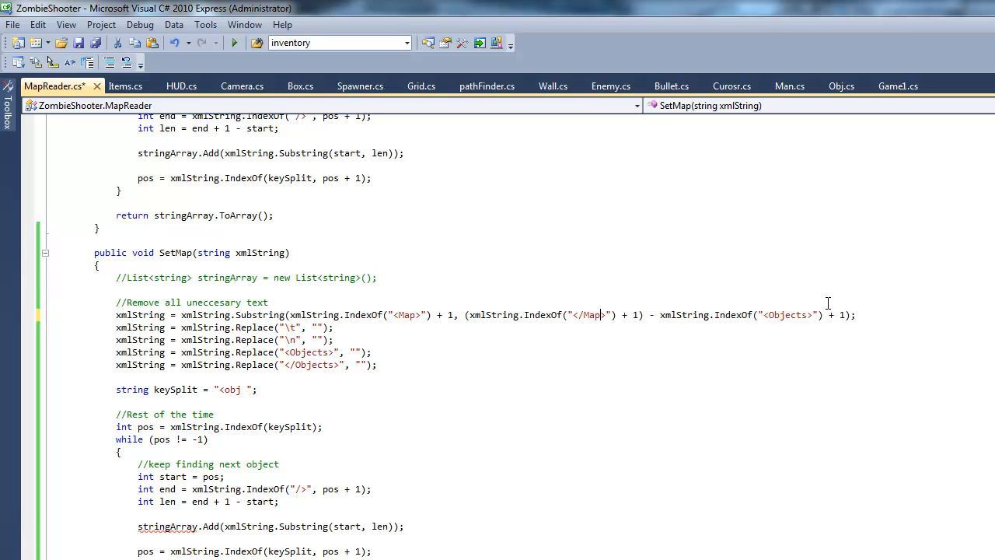
Change the cleanup lines' <Objects> and </Objects> tags to <Map> and </Map>.
double_click(786, 315)
text(Map)
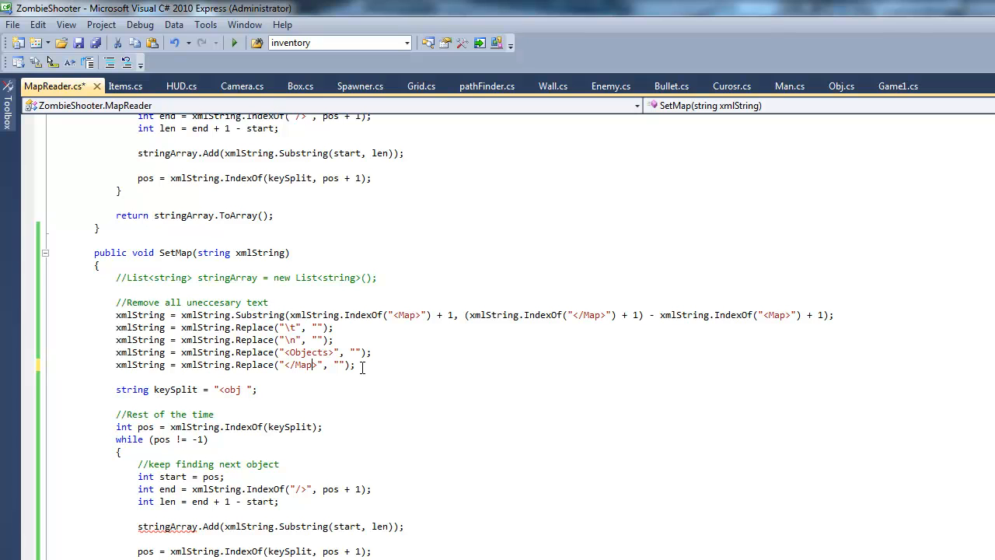
double_click(309, 352)
text(Map)
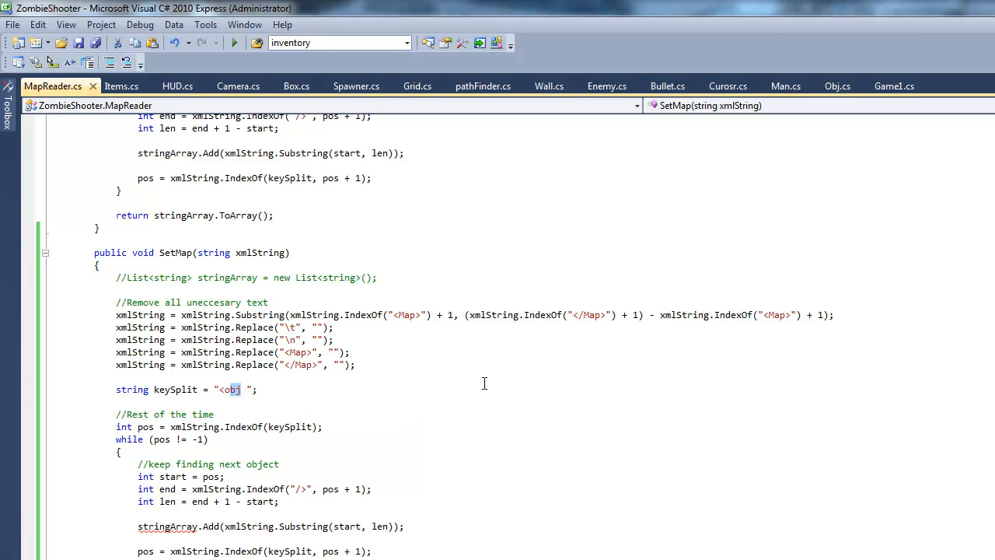
Set keySplit to "<size ", drop the object loop and keep int pos = xmlString.IndexOf(keySplit);.
text(size)
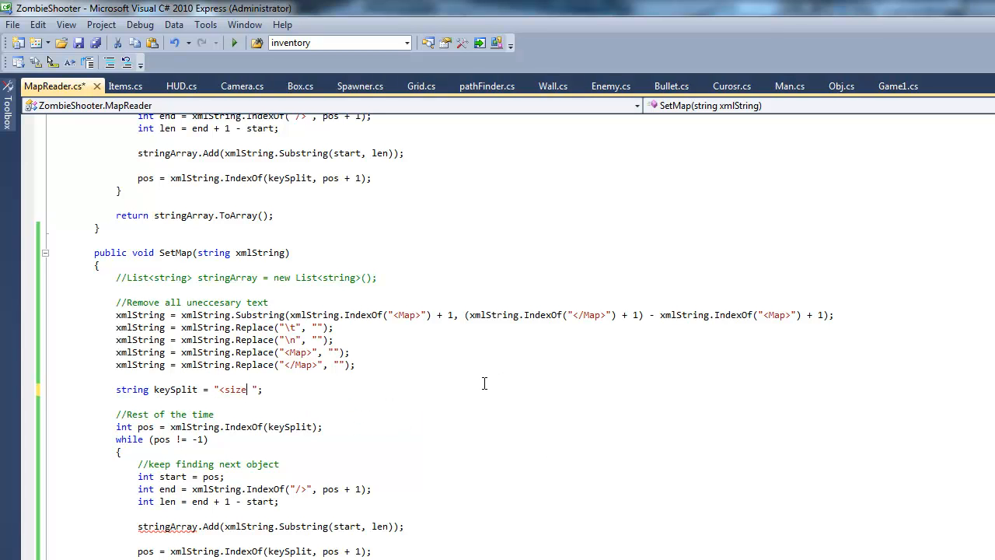
scroll(down, 3)
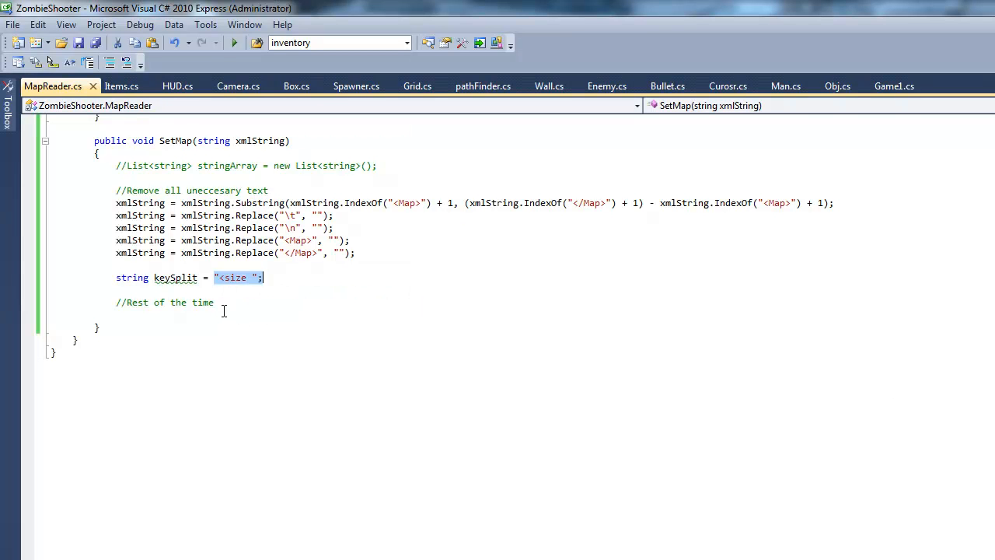
text(i)
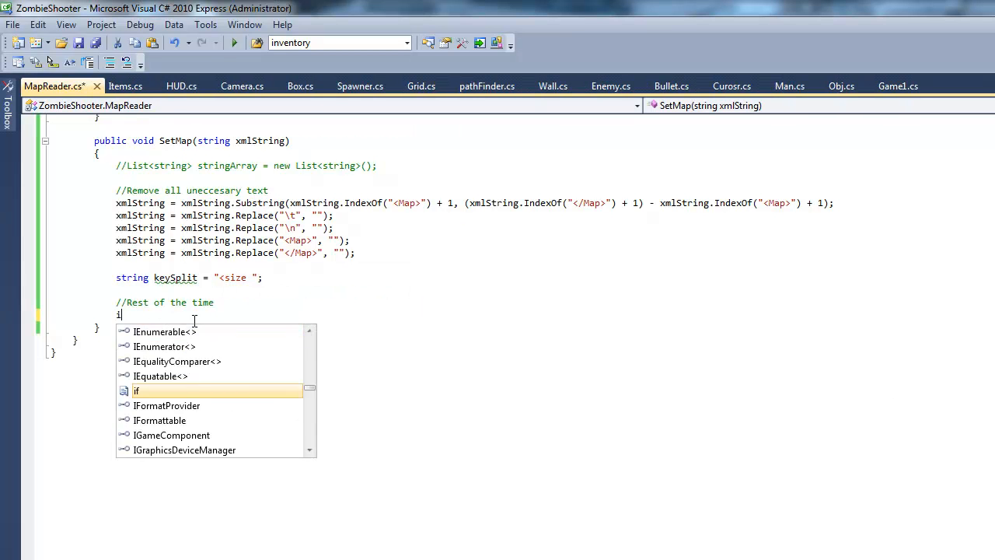
text(nt pos =)
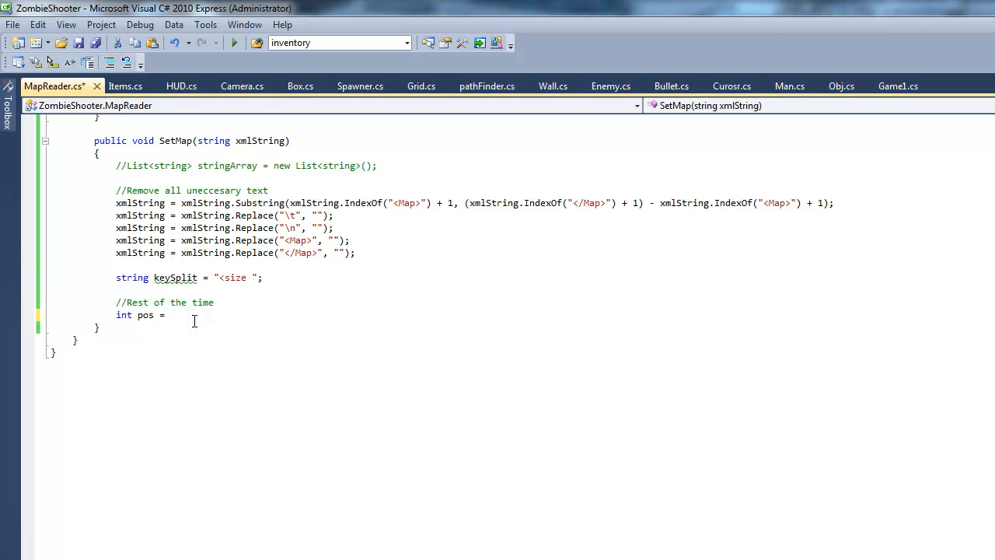
text(xmlString)
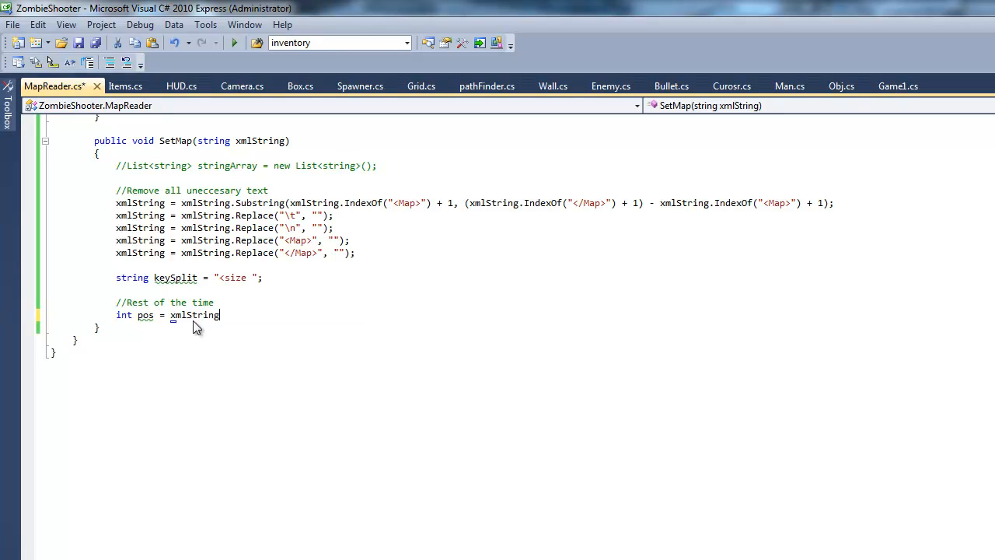
text(.ind)
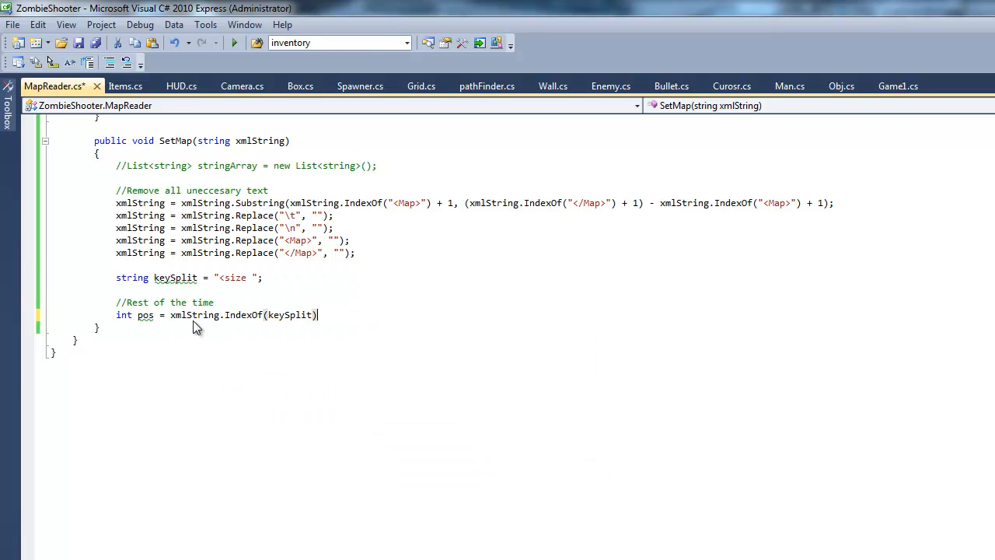
text(;)
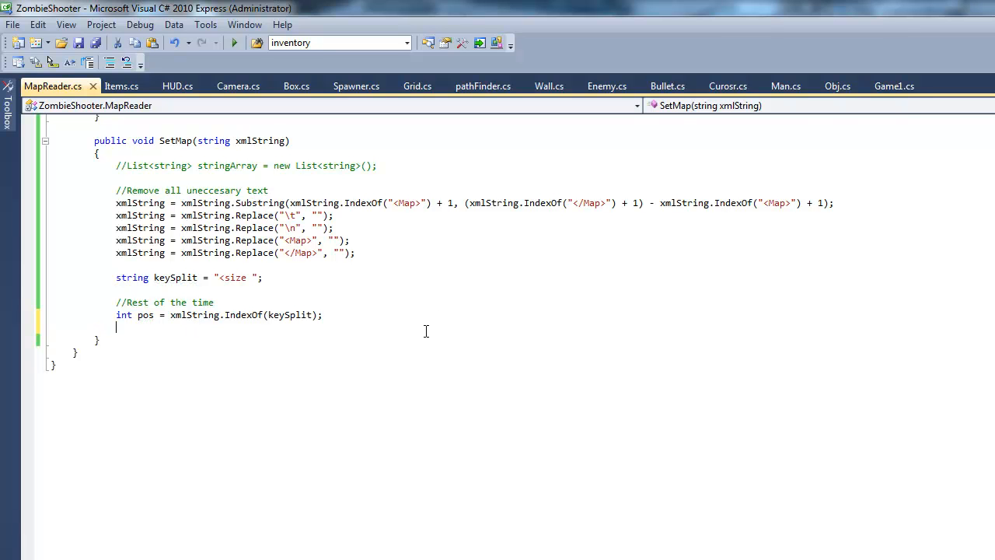
mouse_move(427, 337)
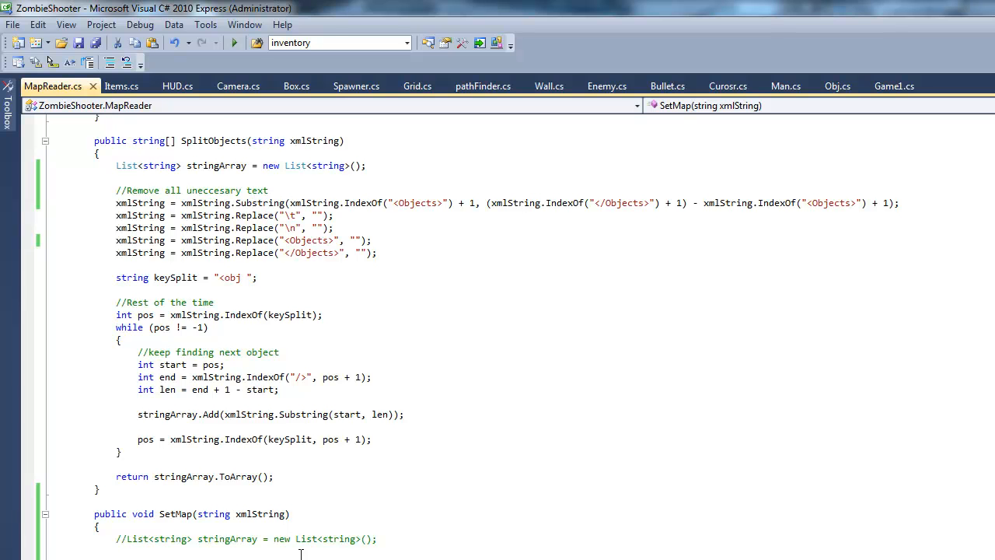
Scroll through MapReader.cs to review the GetAtribute helper method.
scroll(down, 3)
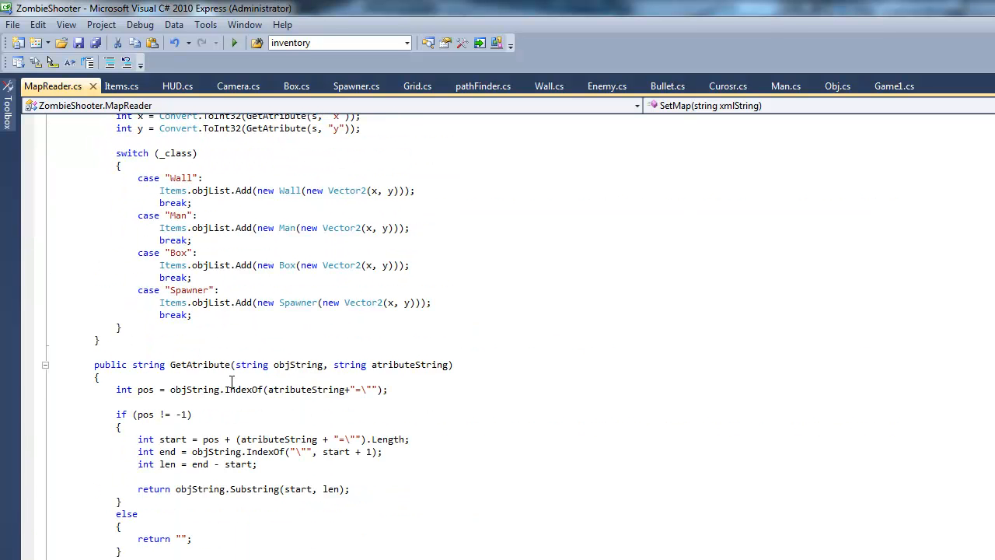
scroll(down, 3)
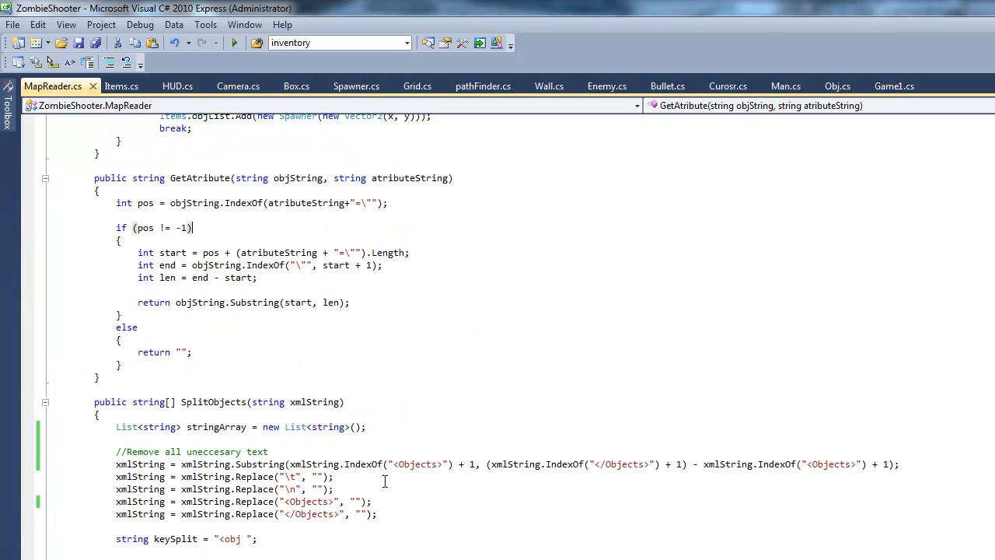
scroll(down, 3)
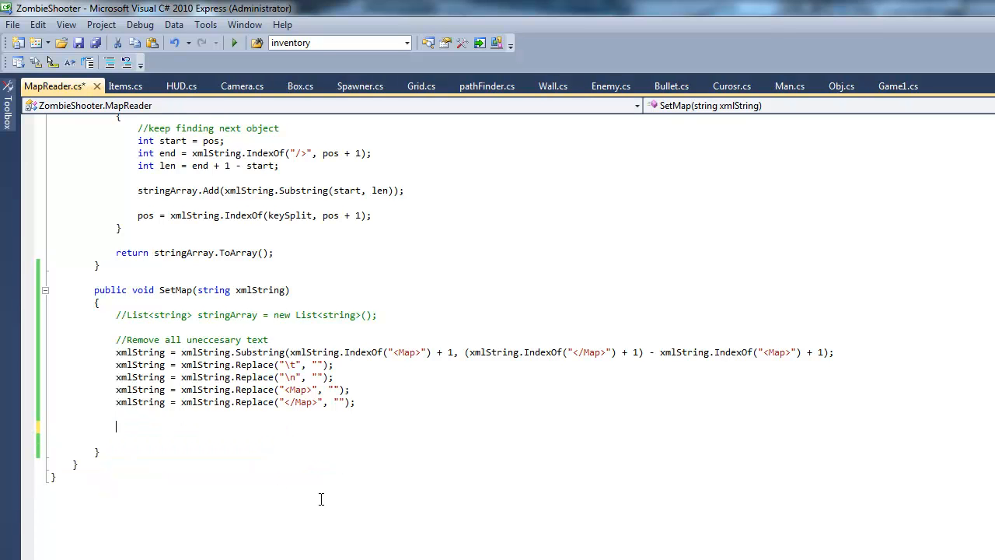
Add int width and height lines using Convert.ToInt32(GetAtribute(xmlString, "width"/"height")) in SetMap.
text(Ge)
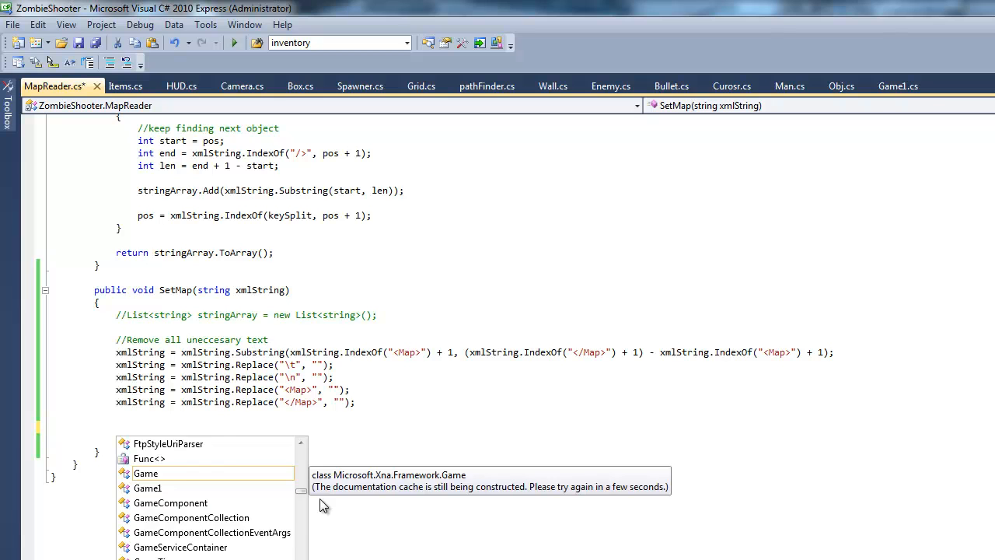
text(st)
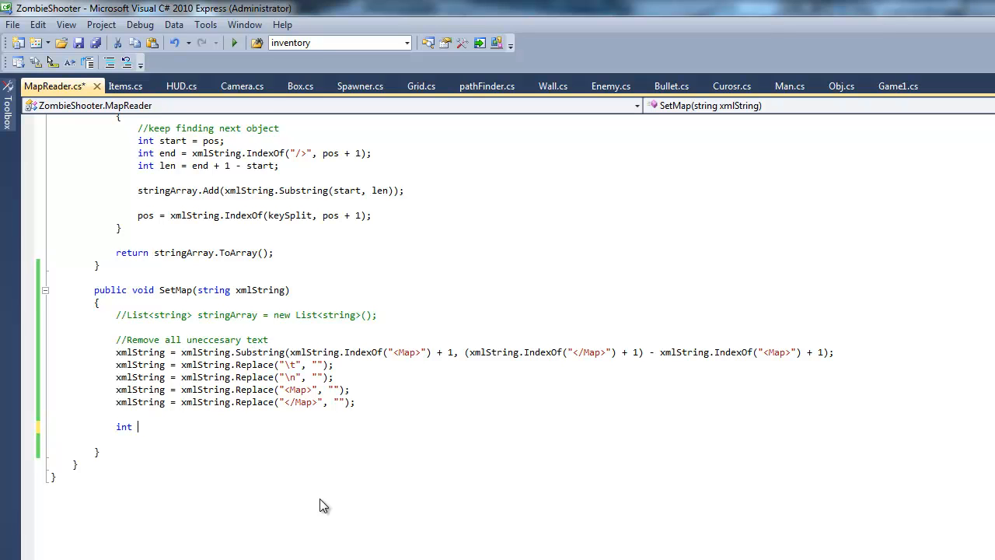
text(wild)
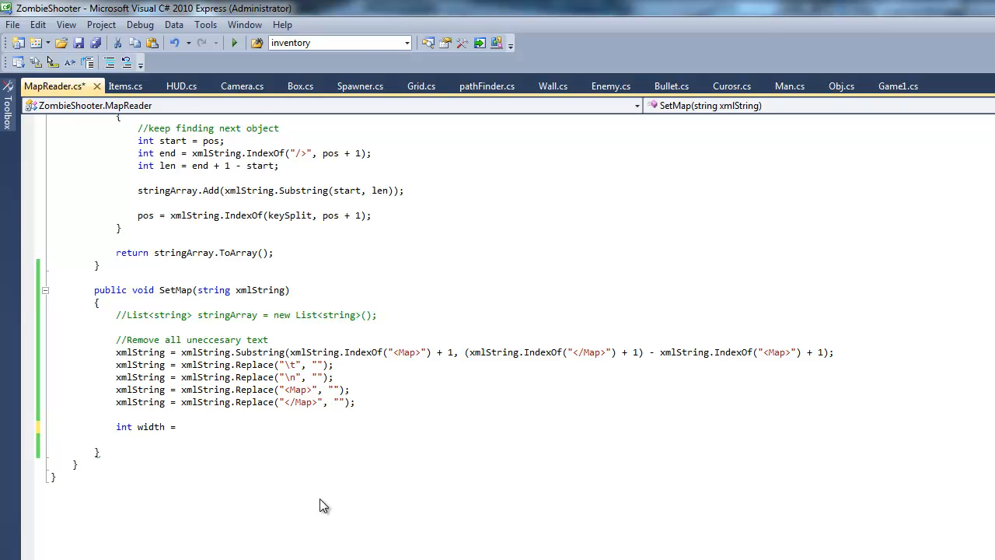
text(GetAtribute()
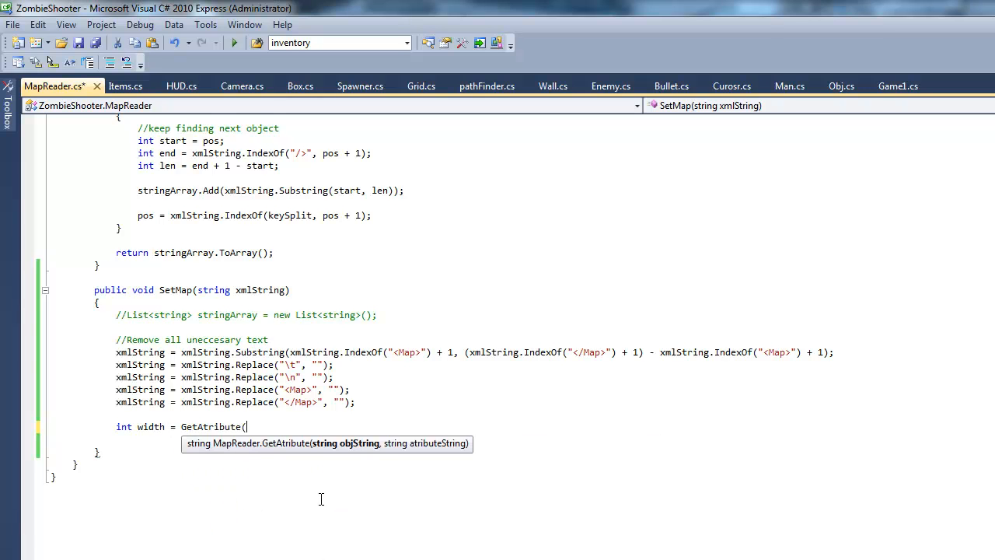
text(xmlString.I)
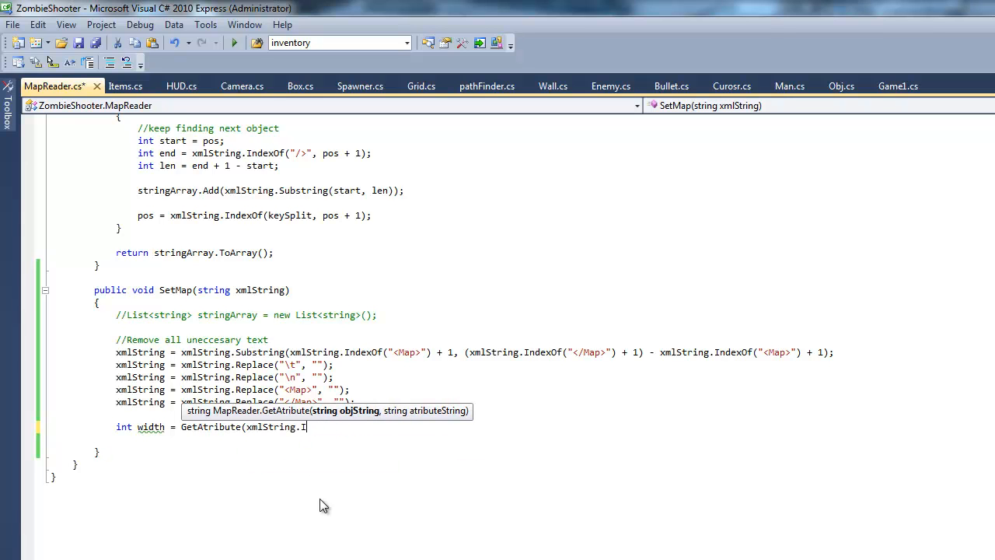
text(, ")
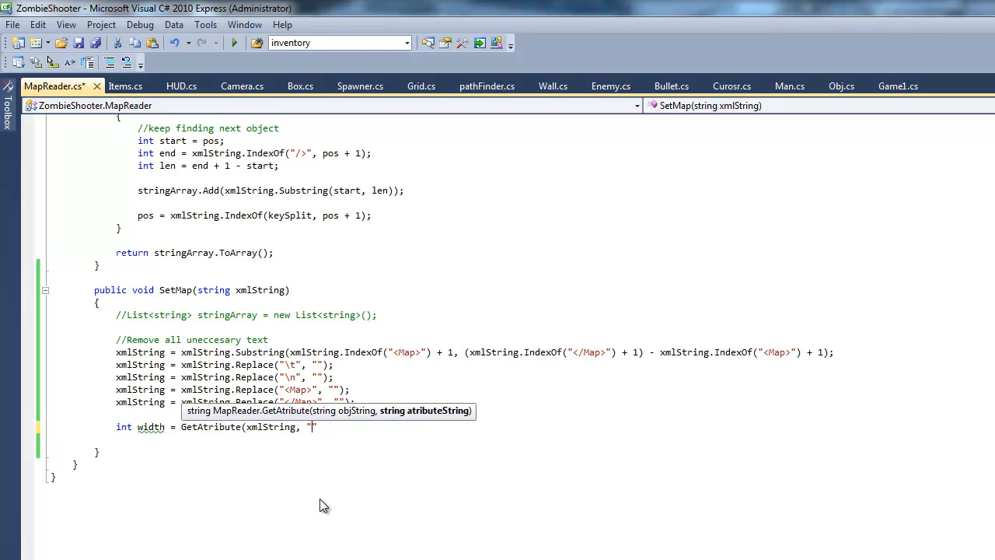
text(widht)
text(int height =)
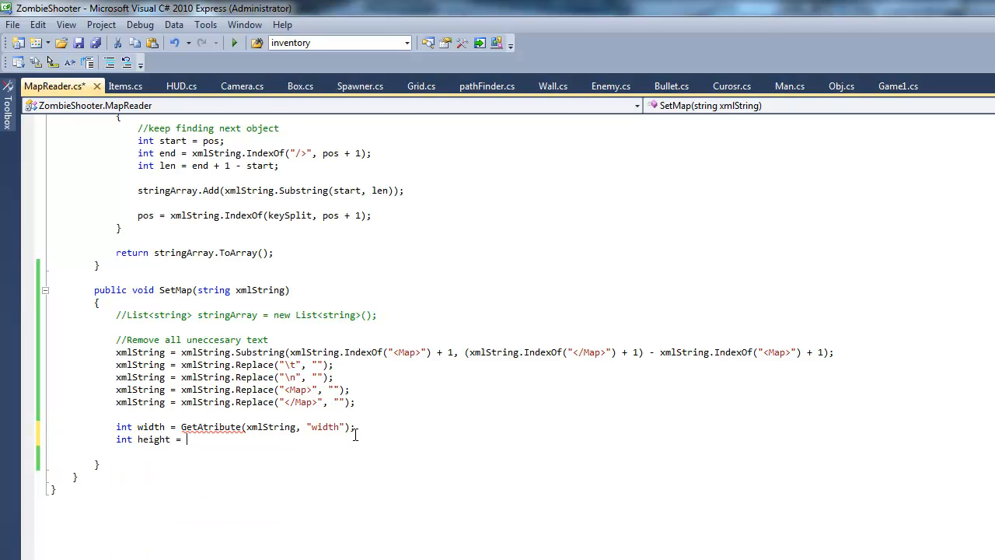
text(GetAtribute(xmlString,)
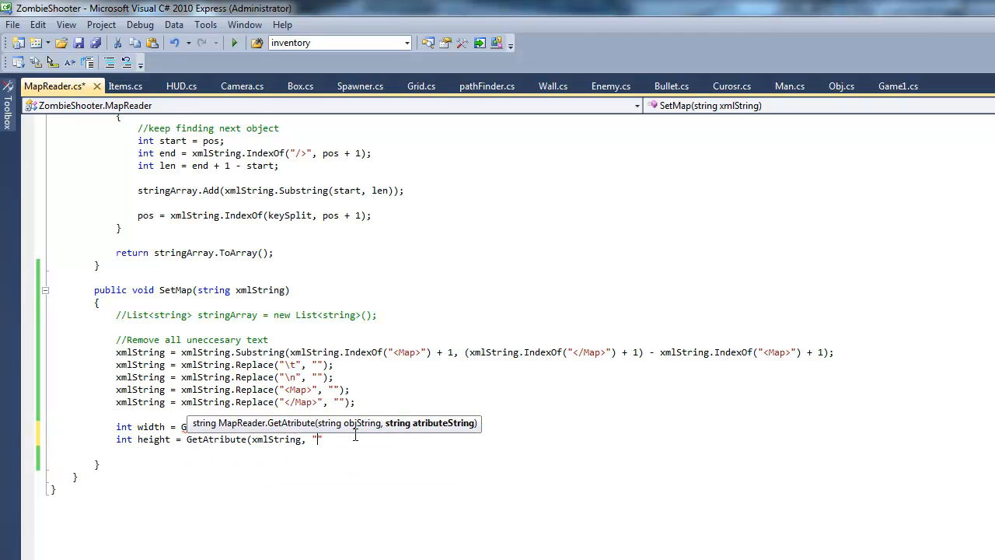
text(height))
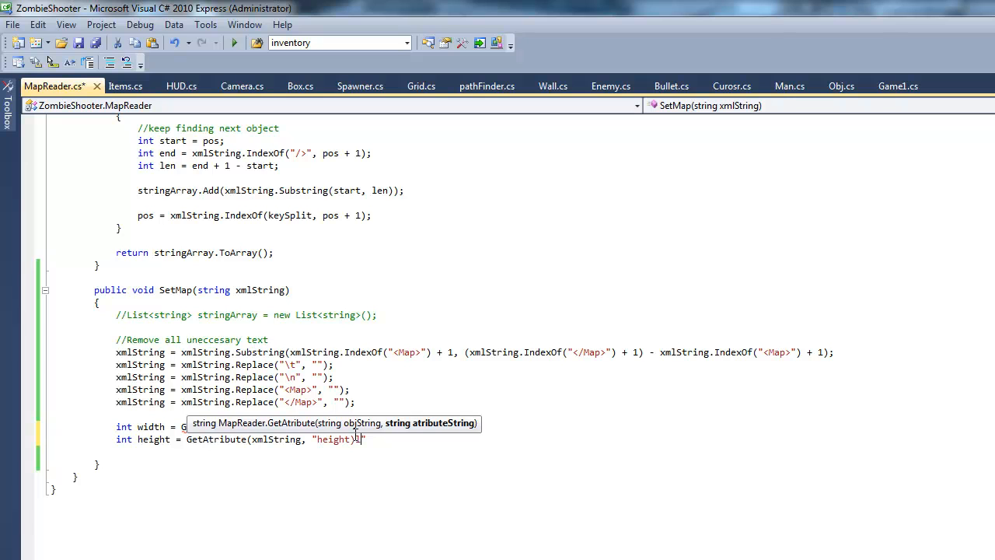
text(etAtribute(xmlString, "width");)
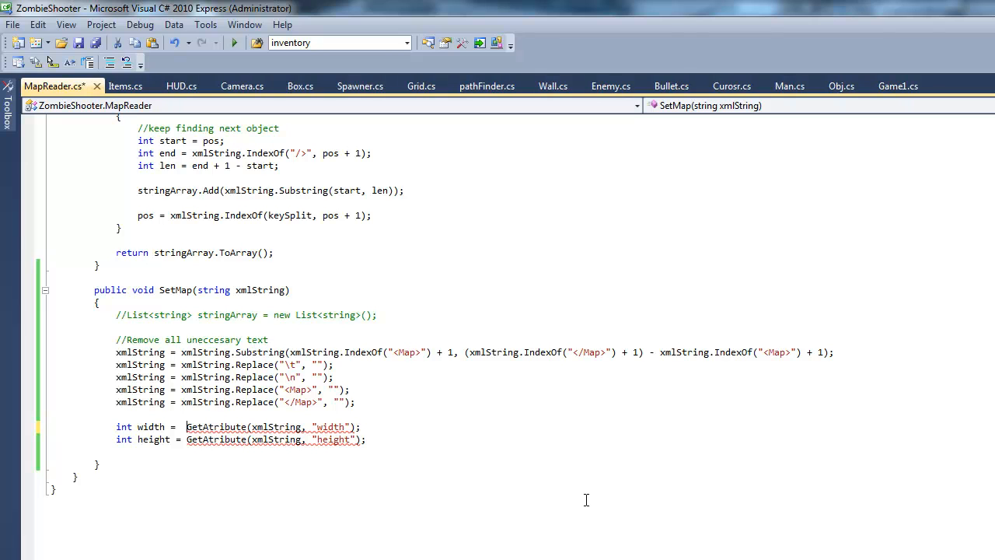
text(Co)
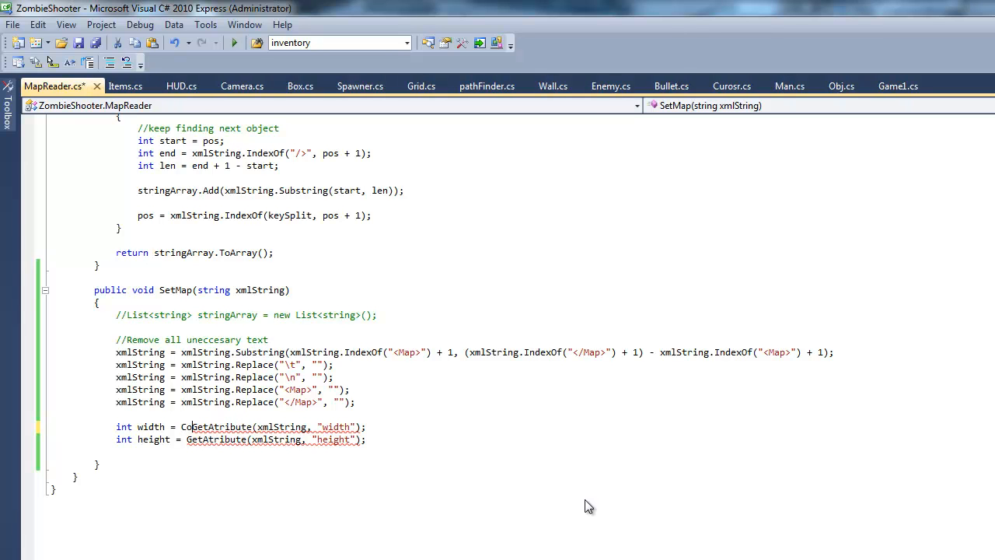
text(Convert.ToInt32()
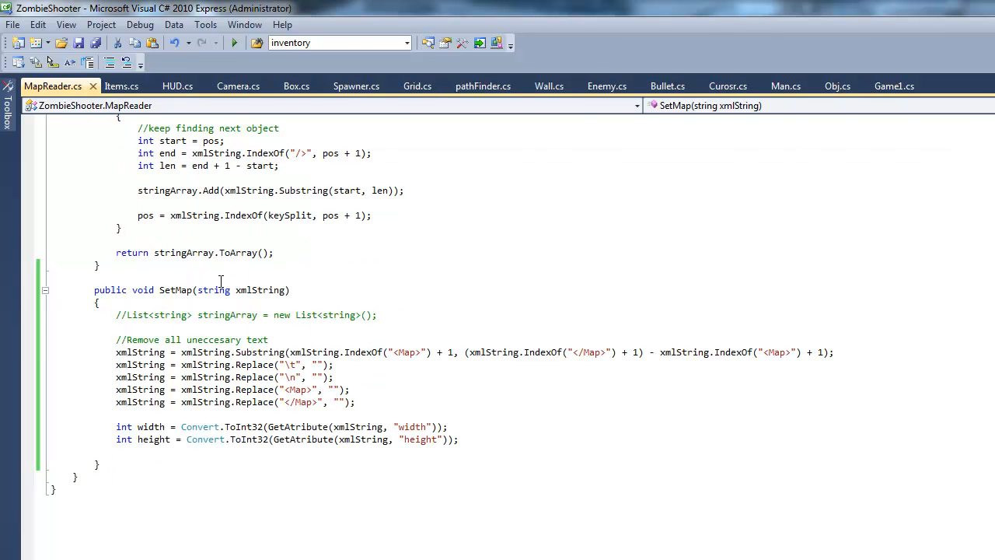
mouse_move(894, 86)
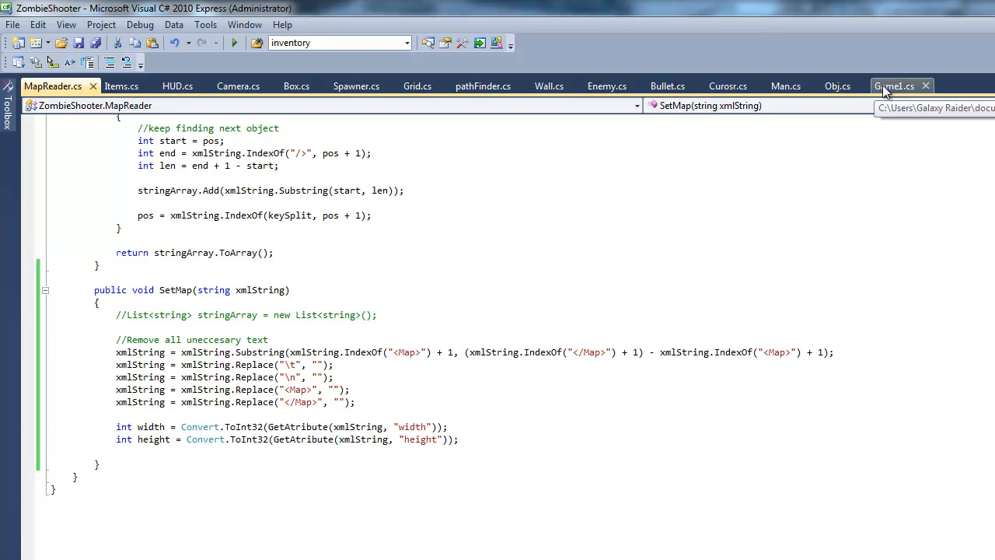
Switch to Game1.cs and locate the room = new Rectangle line in Initialize.
click(894, 85)
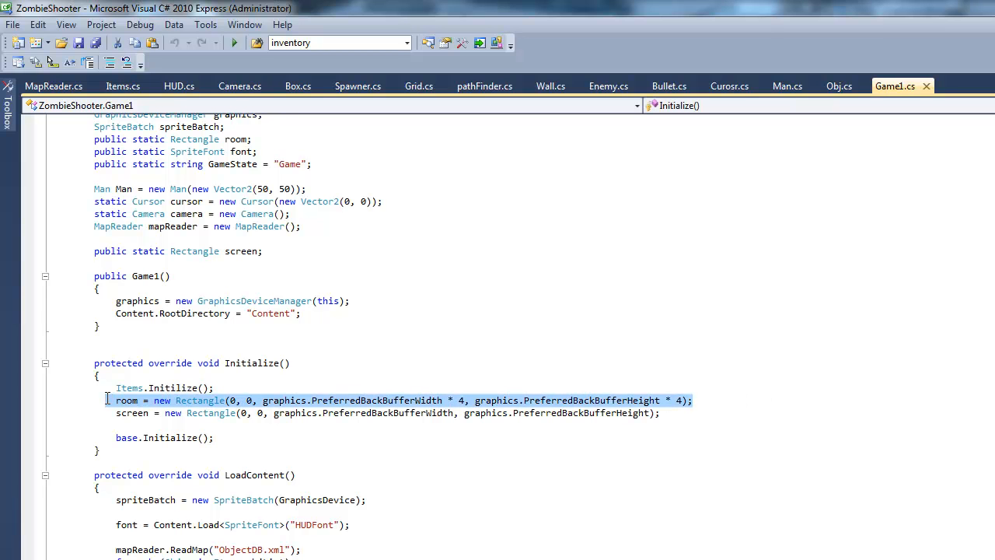
scroll(down, 3)
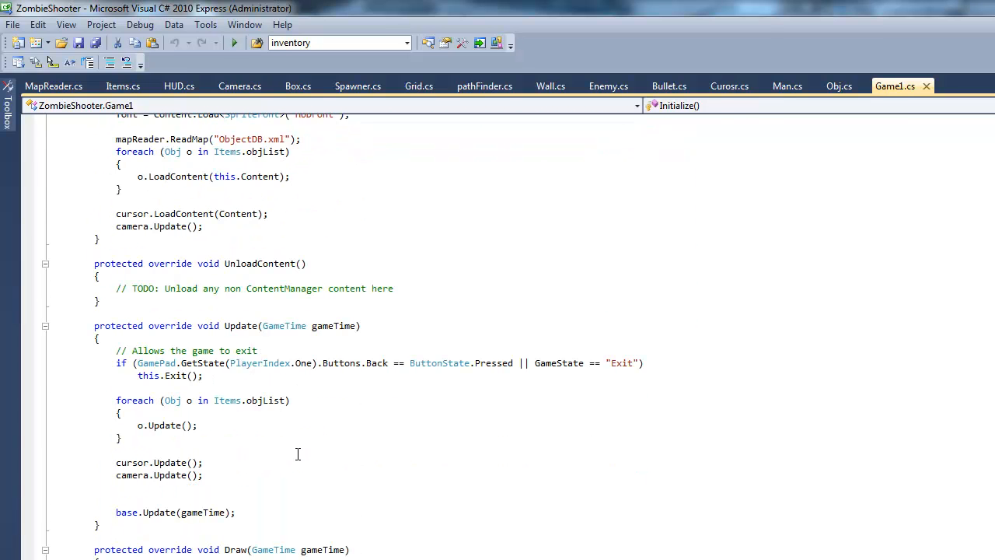
Add Game1.room.Width = width; and Game1.room.Height = height; at the end of SetMap.
click(53, 86)
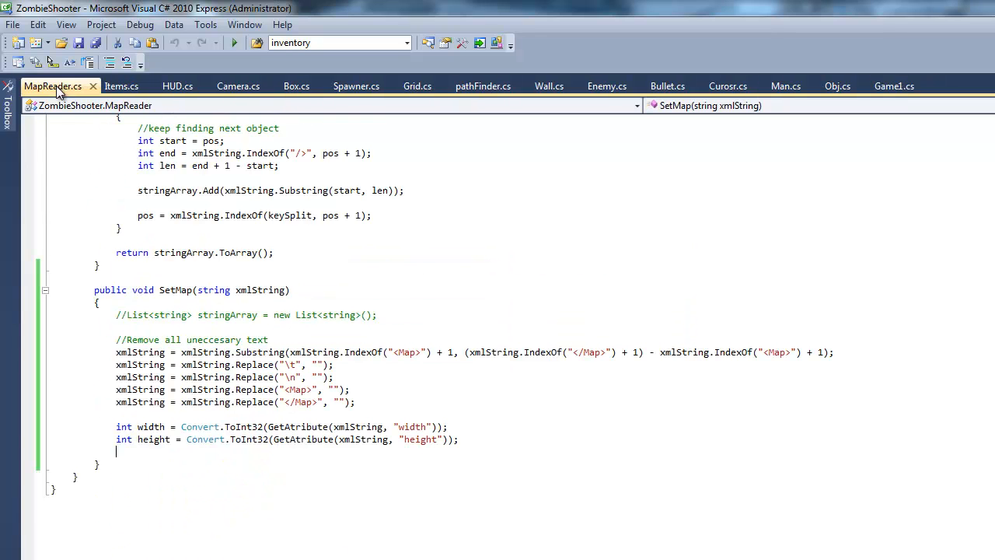
text(Game1.)
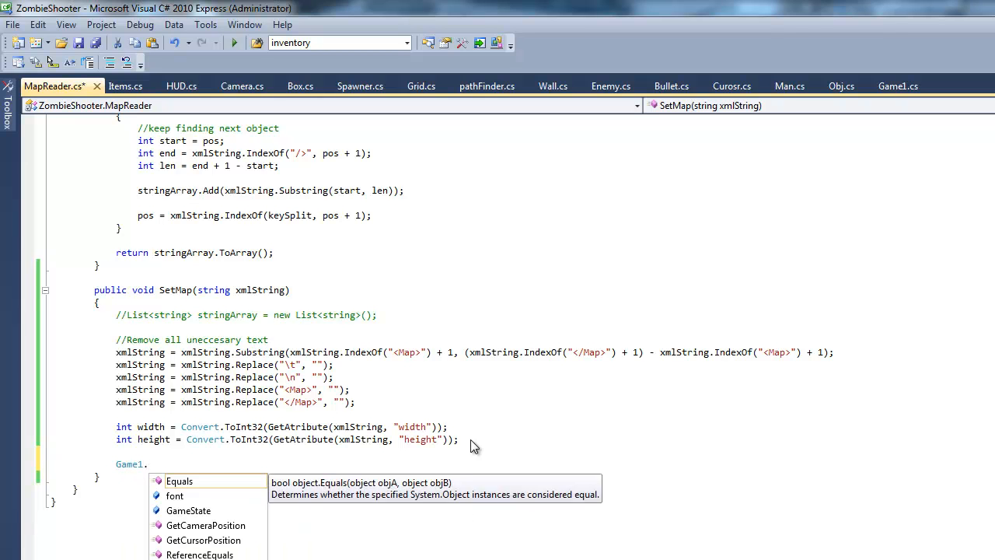
text(room.)
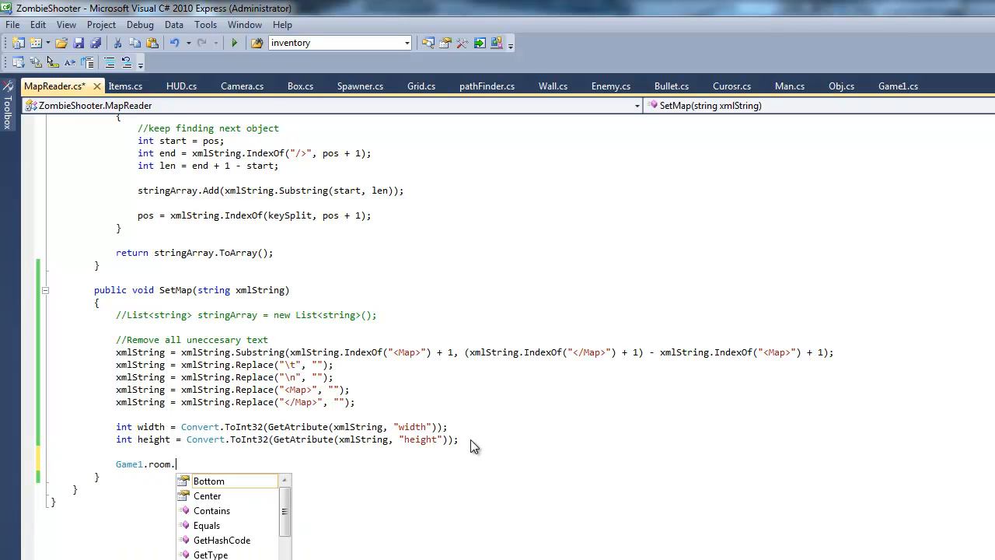
text(wid)
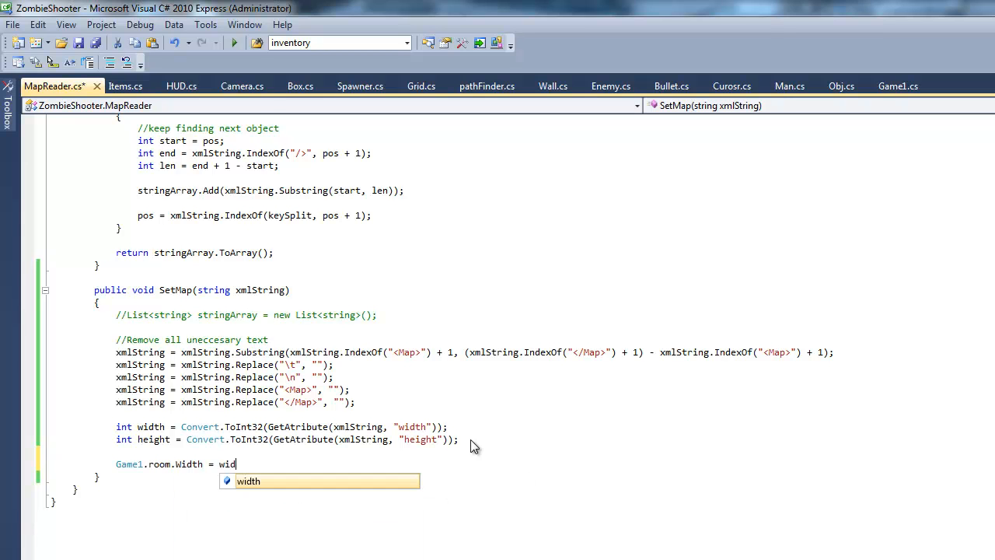
text(width;)
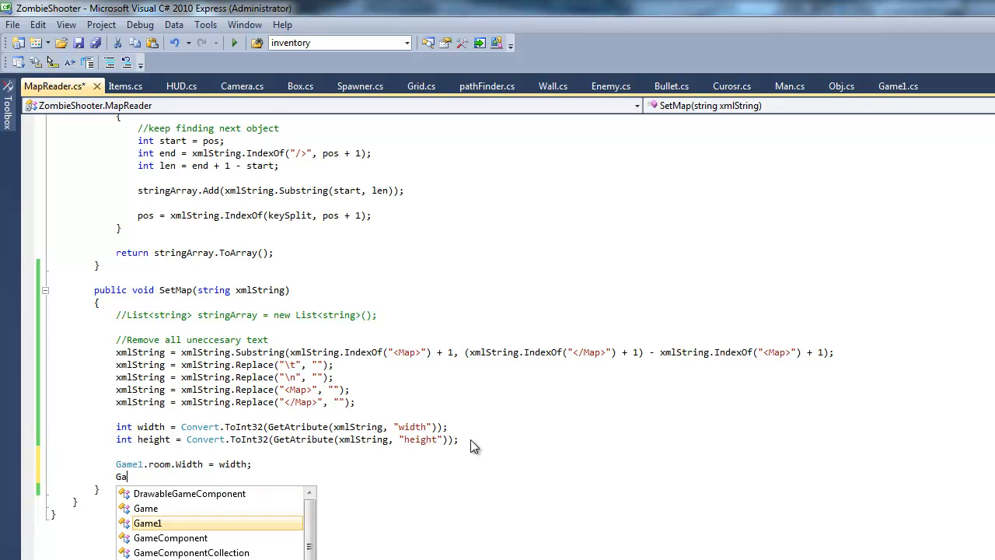
text(Game1.room)
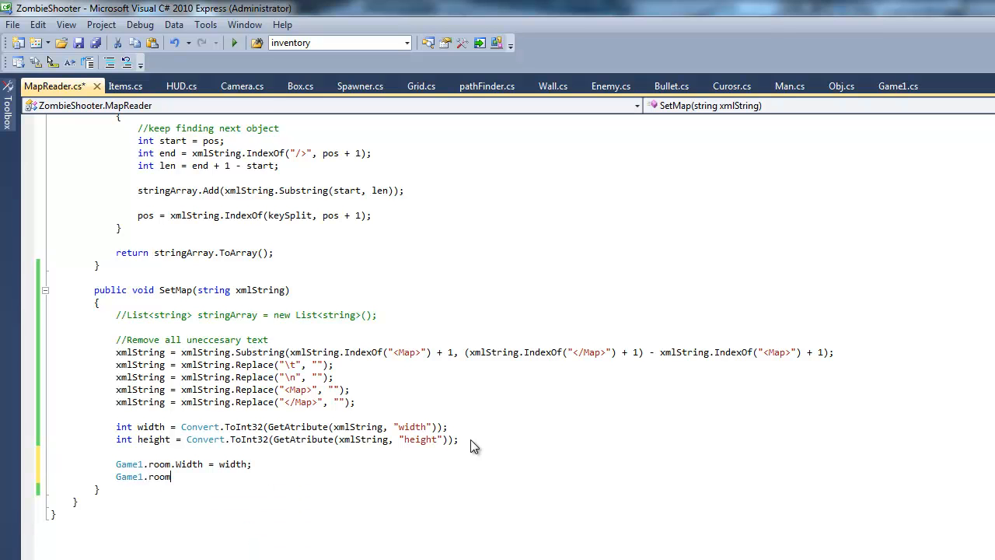
text(.Height =)
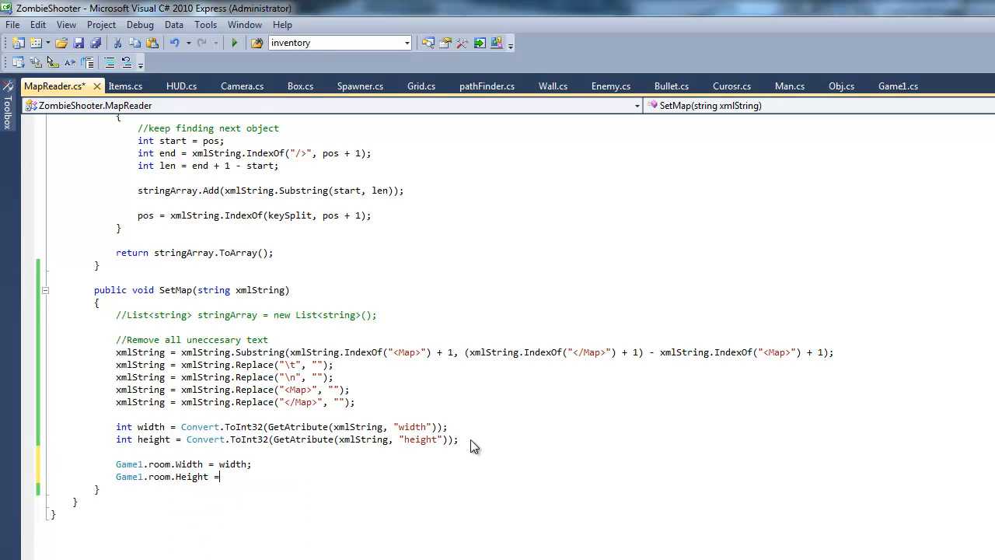
text(height;)
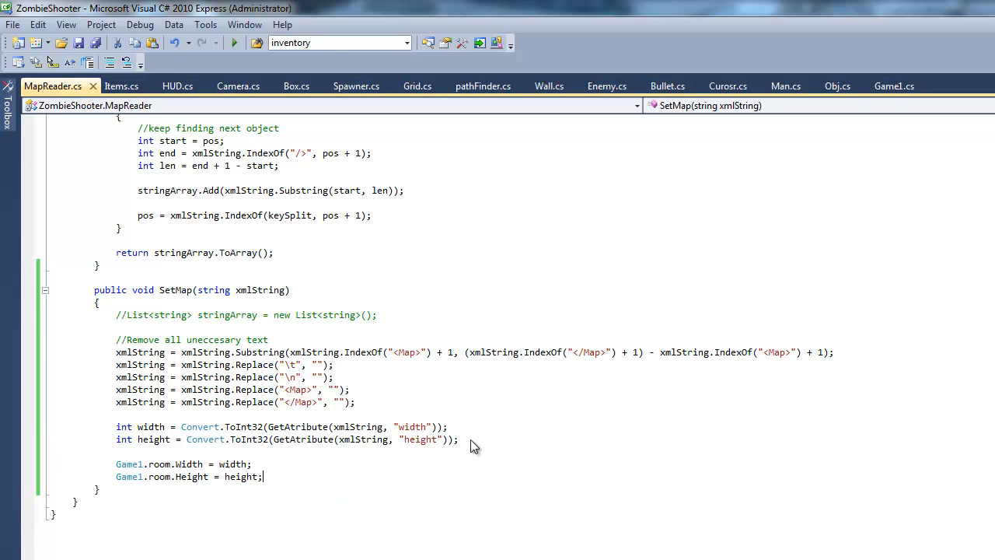
click(253, 464)
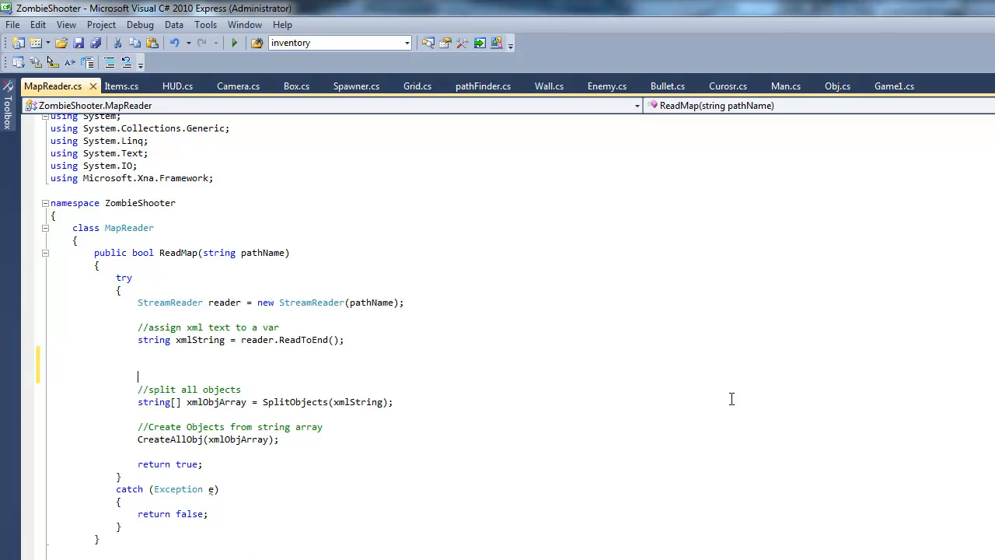
Add '//Set map widht and height' and SetMap(xmlString); after ReadToEnd, then start debugging.
text(//Set map widht and)
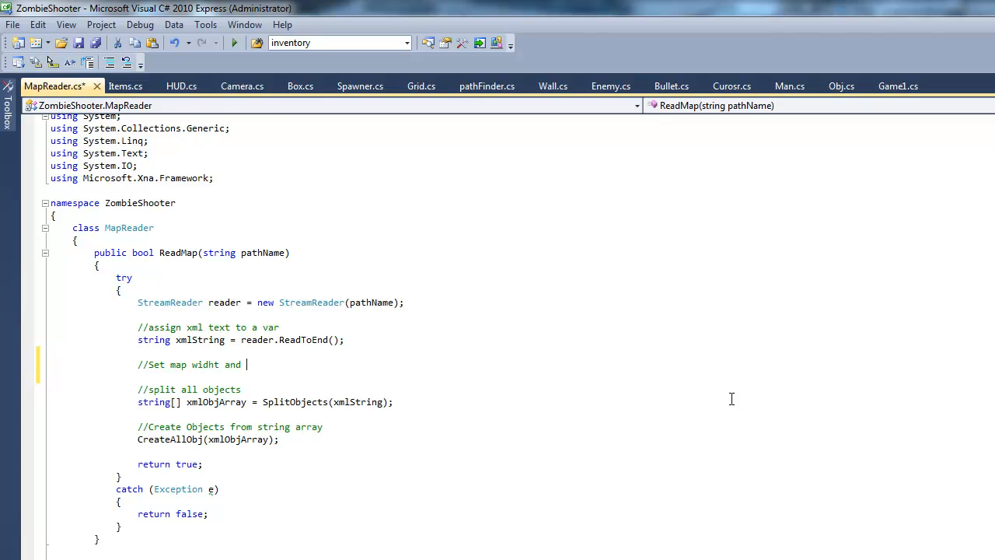
text(height)
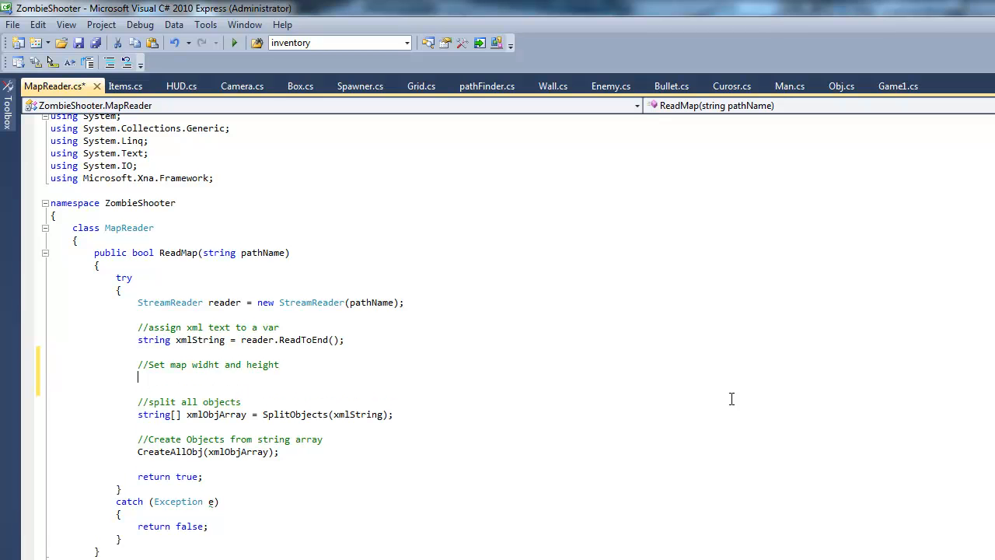
text(Set)
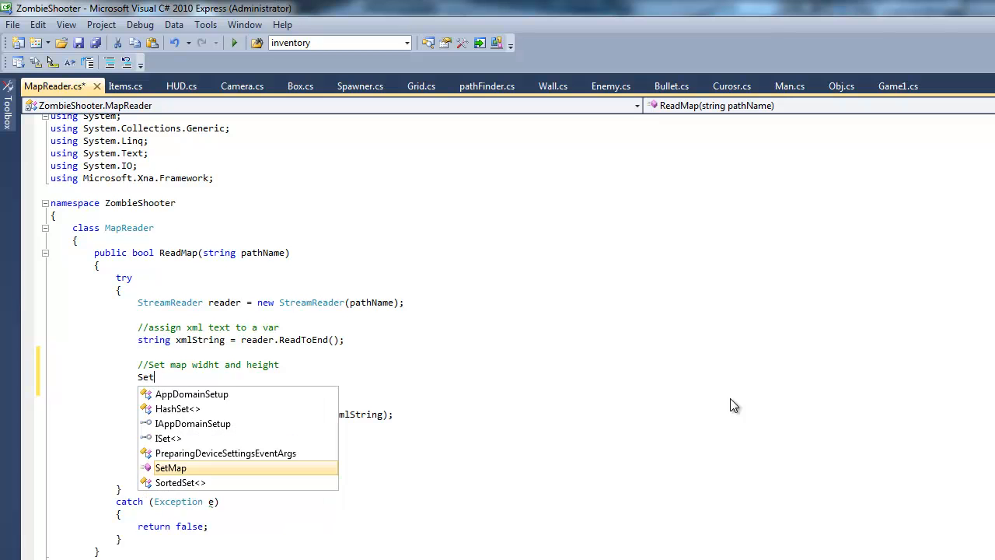
text(Map(c)
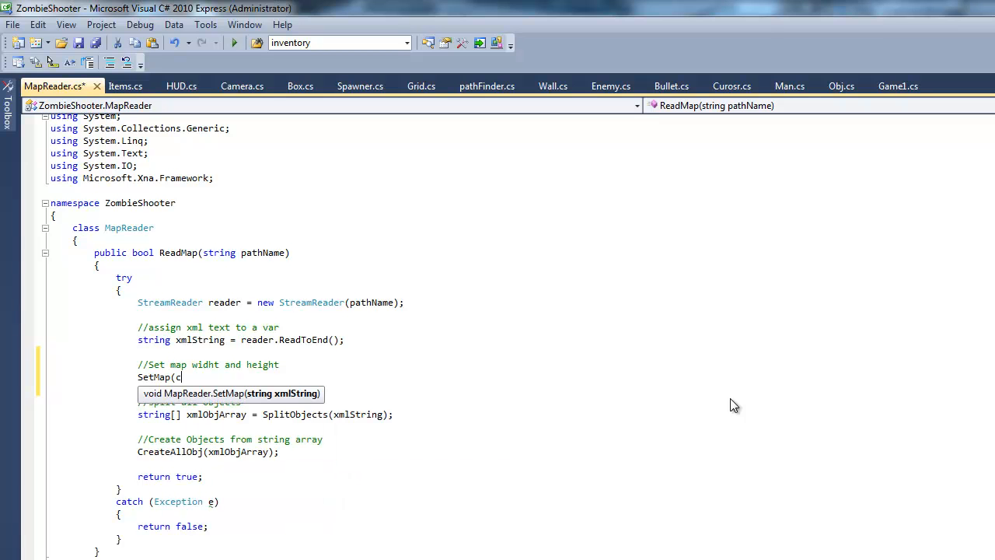
text(xmla)
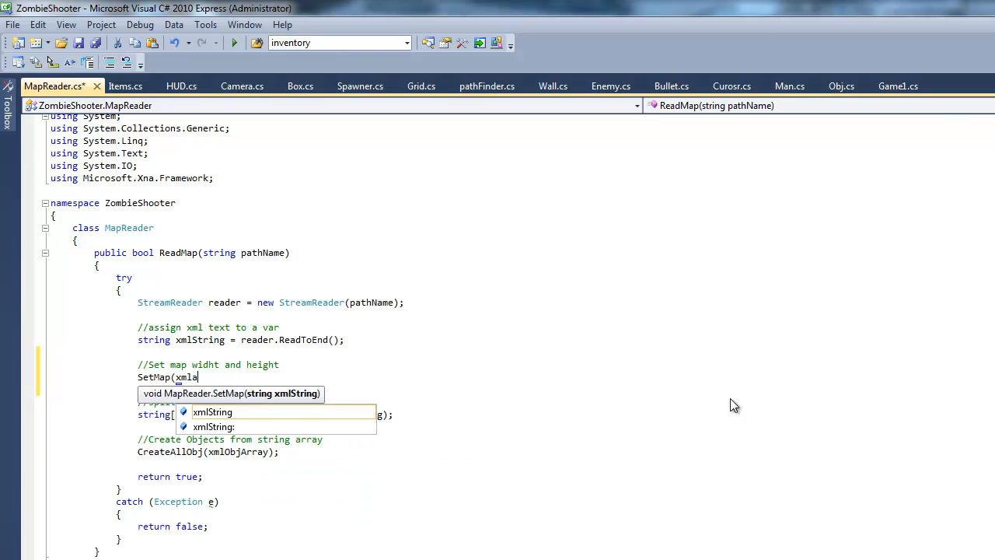
text(String);)
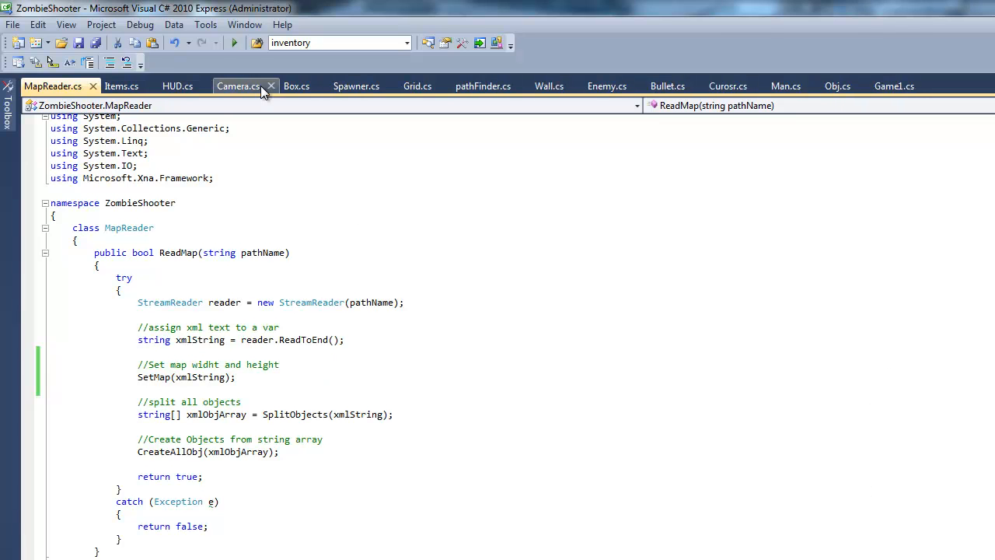
click(234, 43)
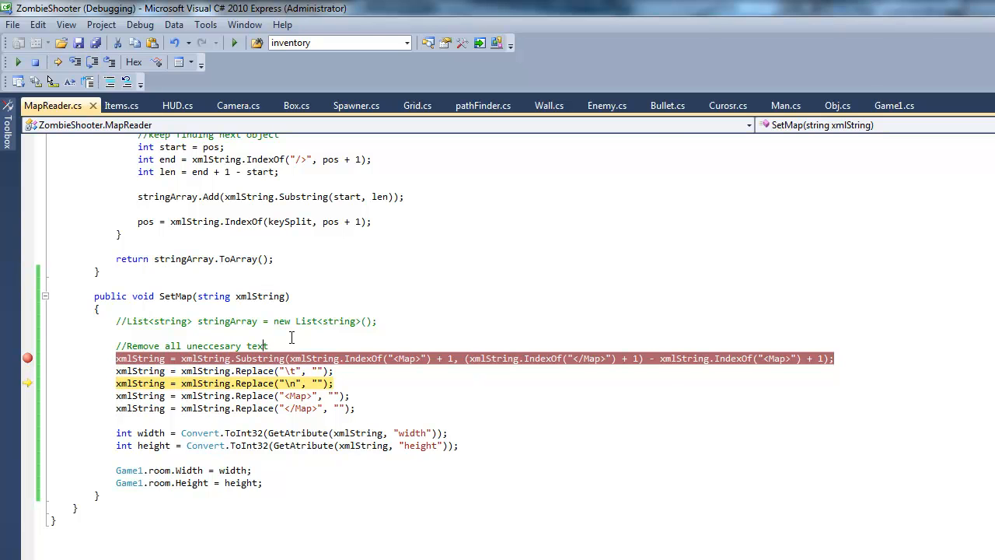
mouse_move(93, 62)
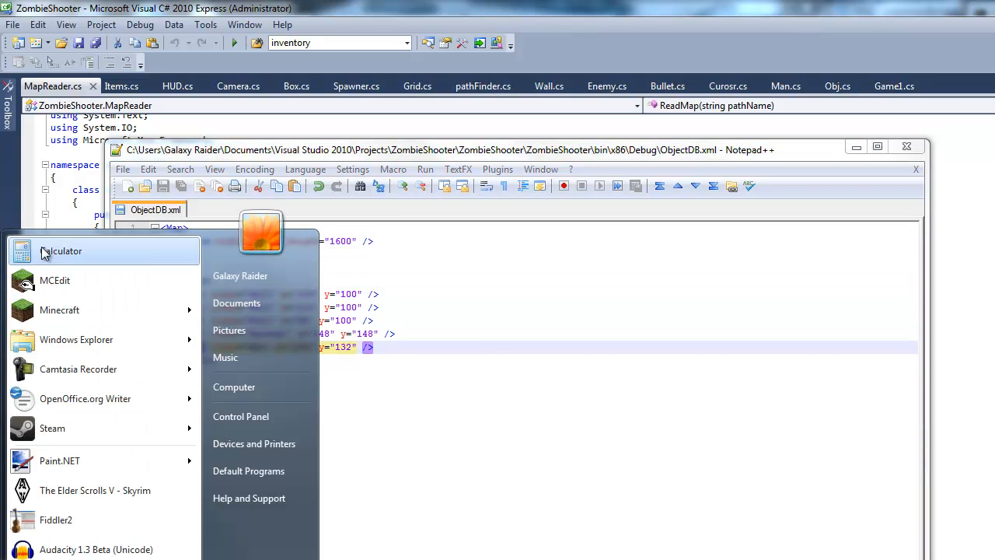
Set the Man to 800,800 and the Spawner to 600,600, save, and launch the game.
click(61, 250)
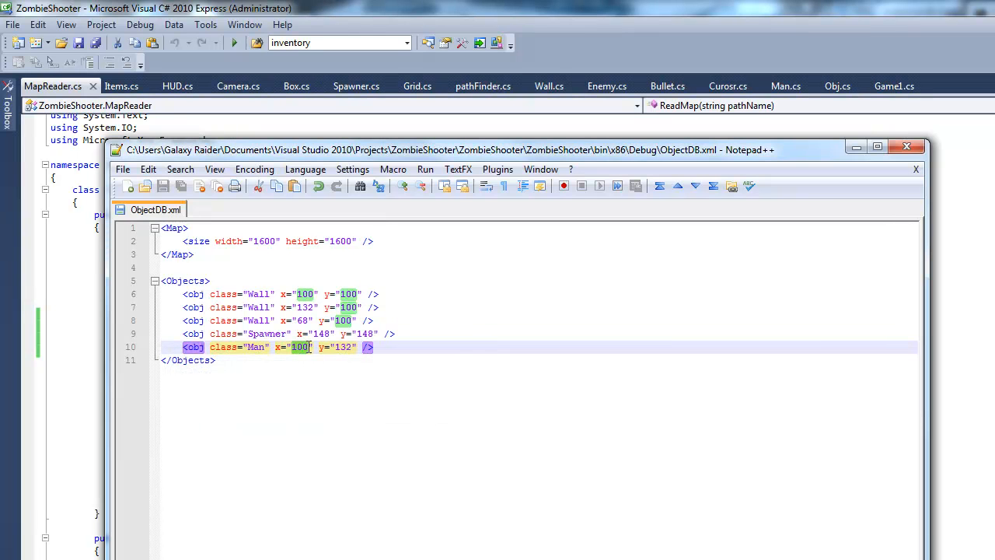
text(800)
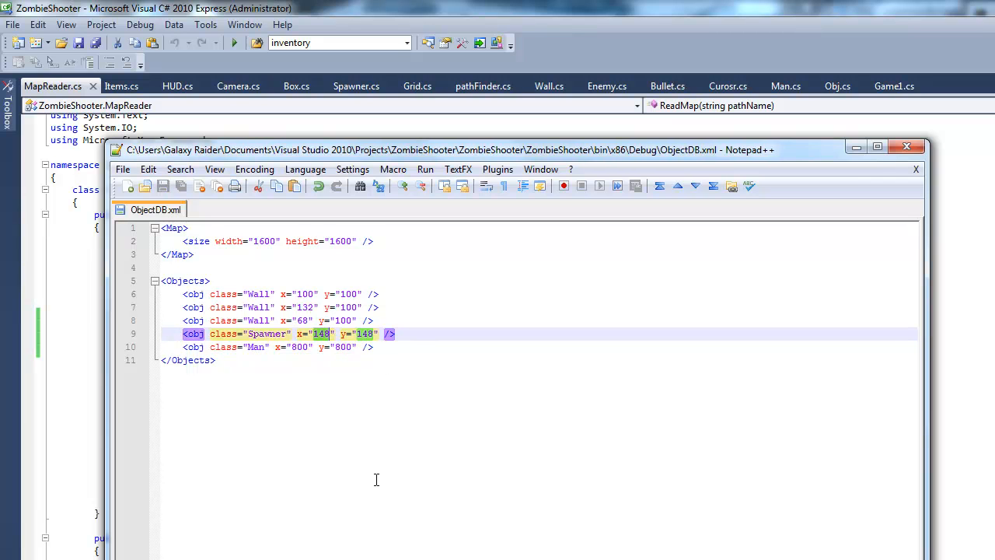
mouse_move(380, 499)
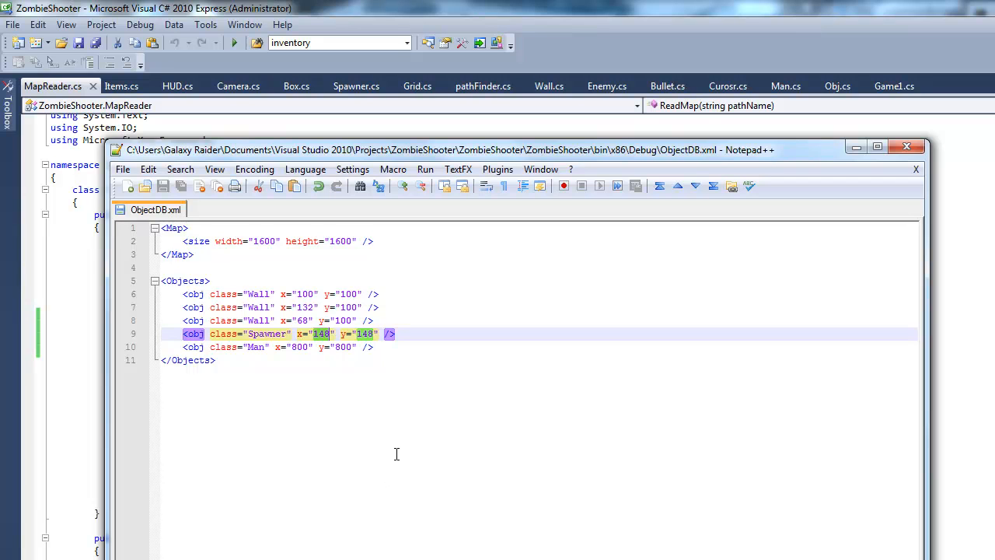
text(600)
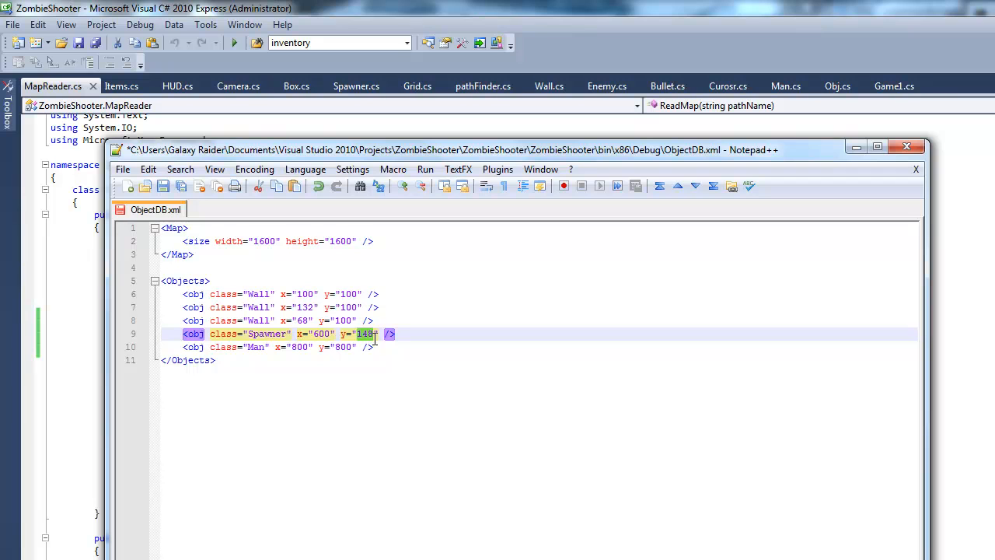
text(600)
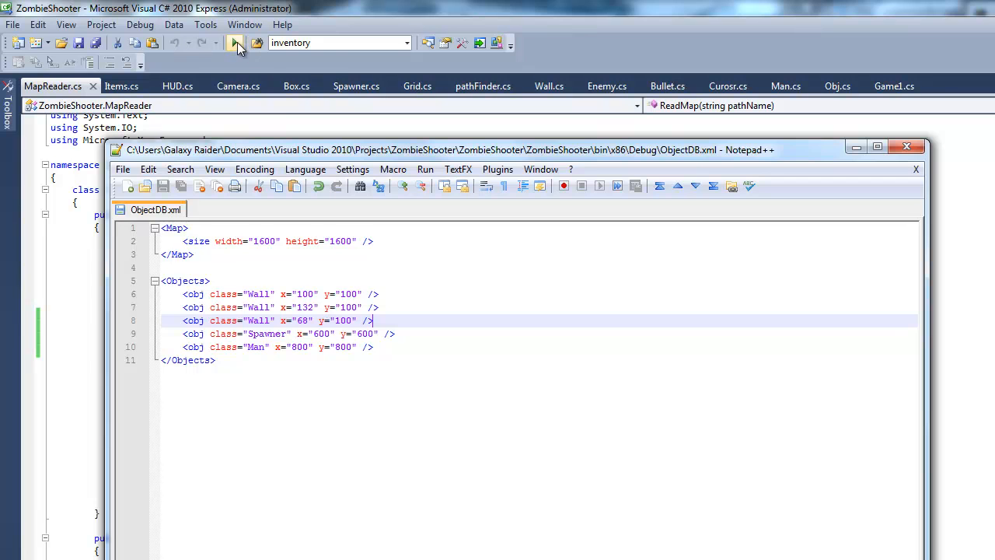
click(234, 42)
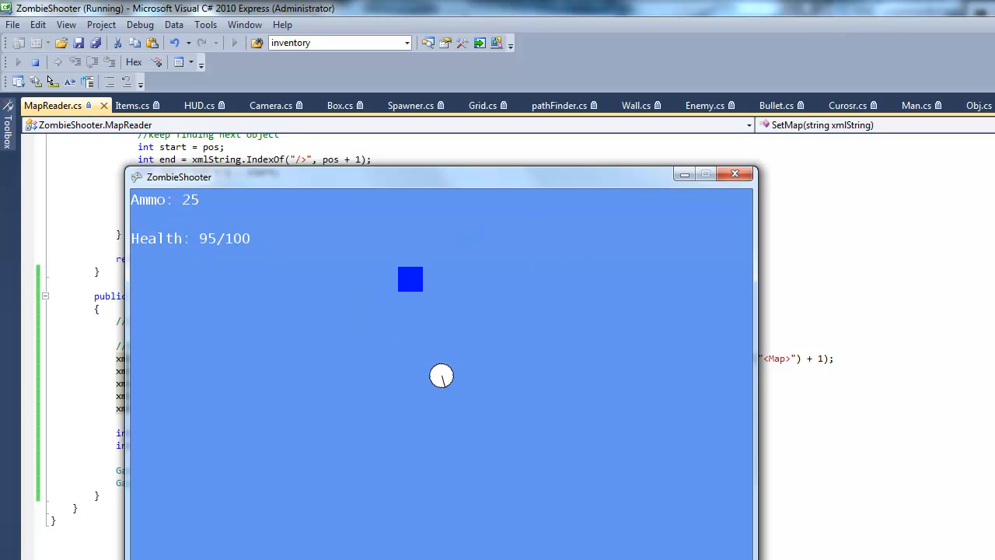
Fire twice at the approaching zombie on the bigger map.
click(288, 303)
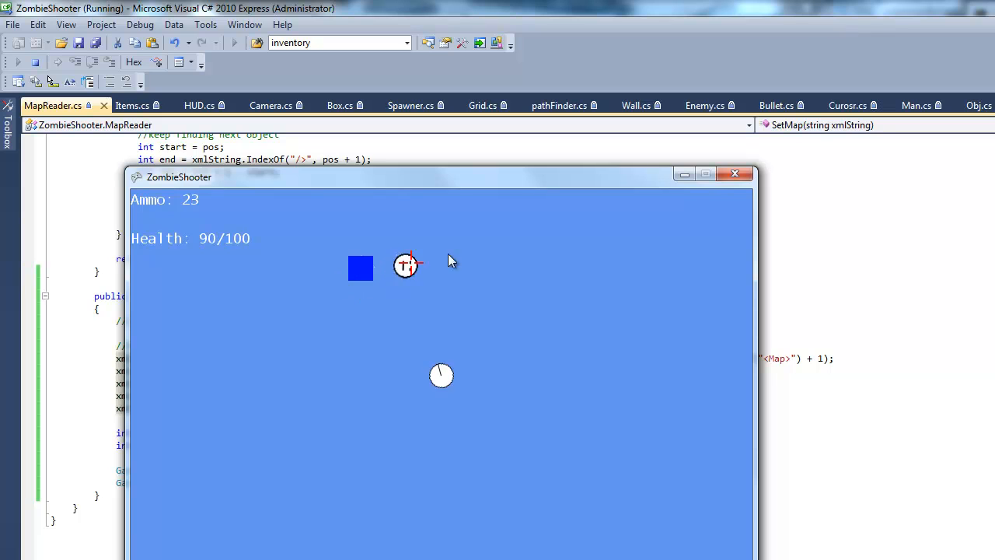
click(405, 265)
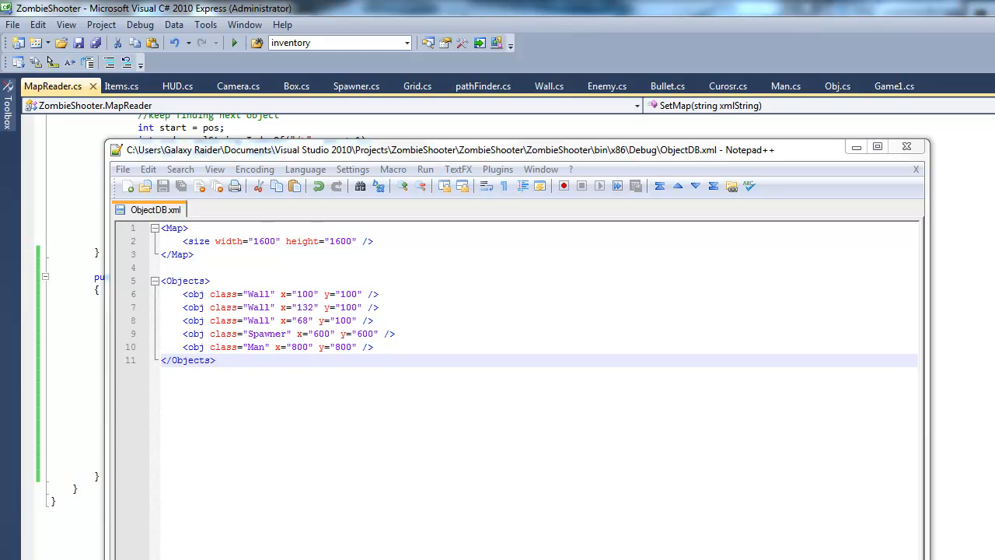
mouse_move(269, 155)
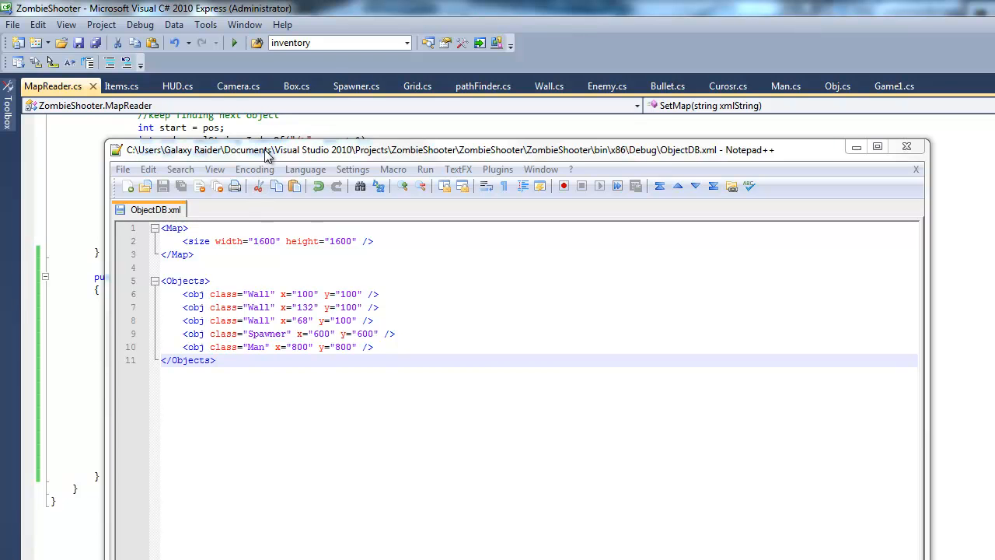